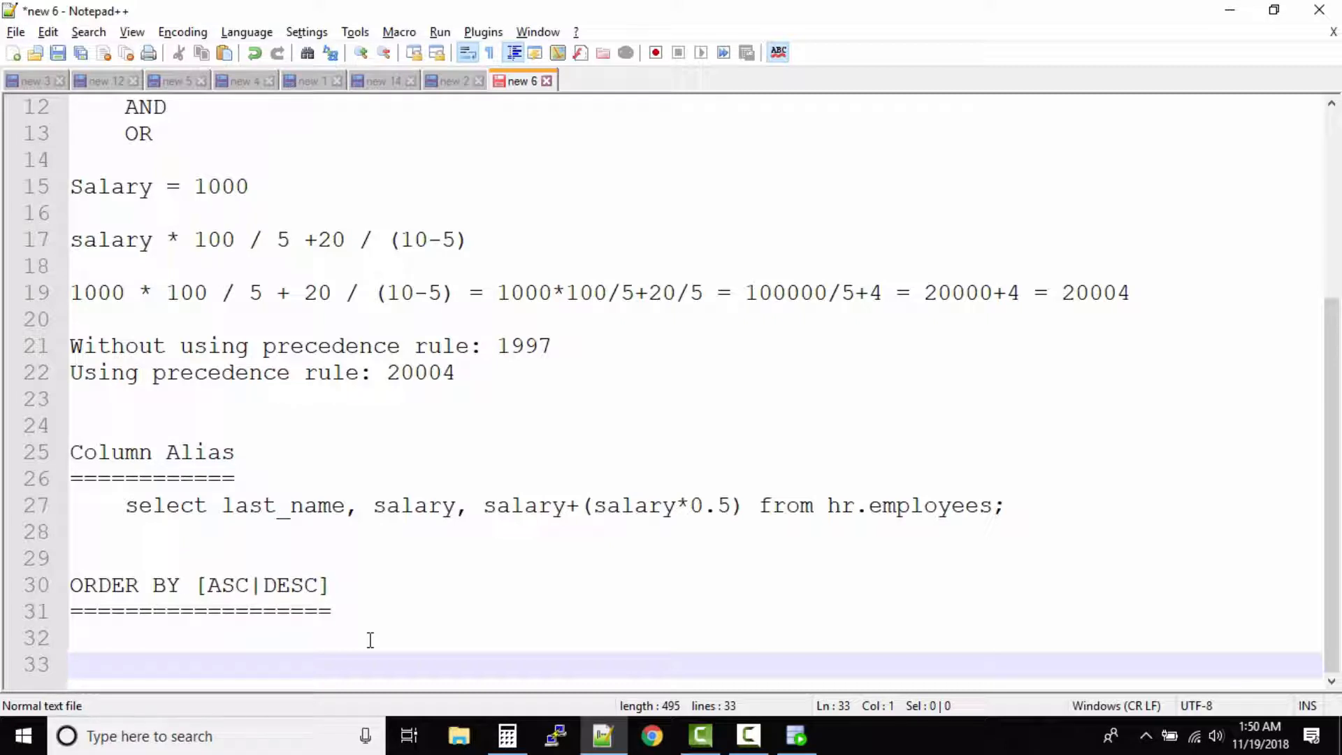
Place the cursor at the end of the notes below the ORDER BY [ASC|DESC] section
left_click(73, 666)
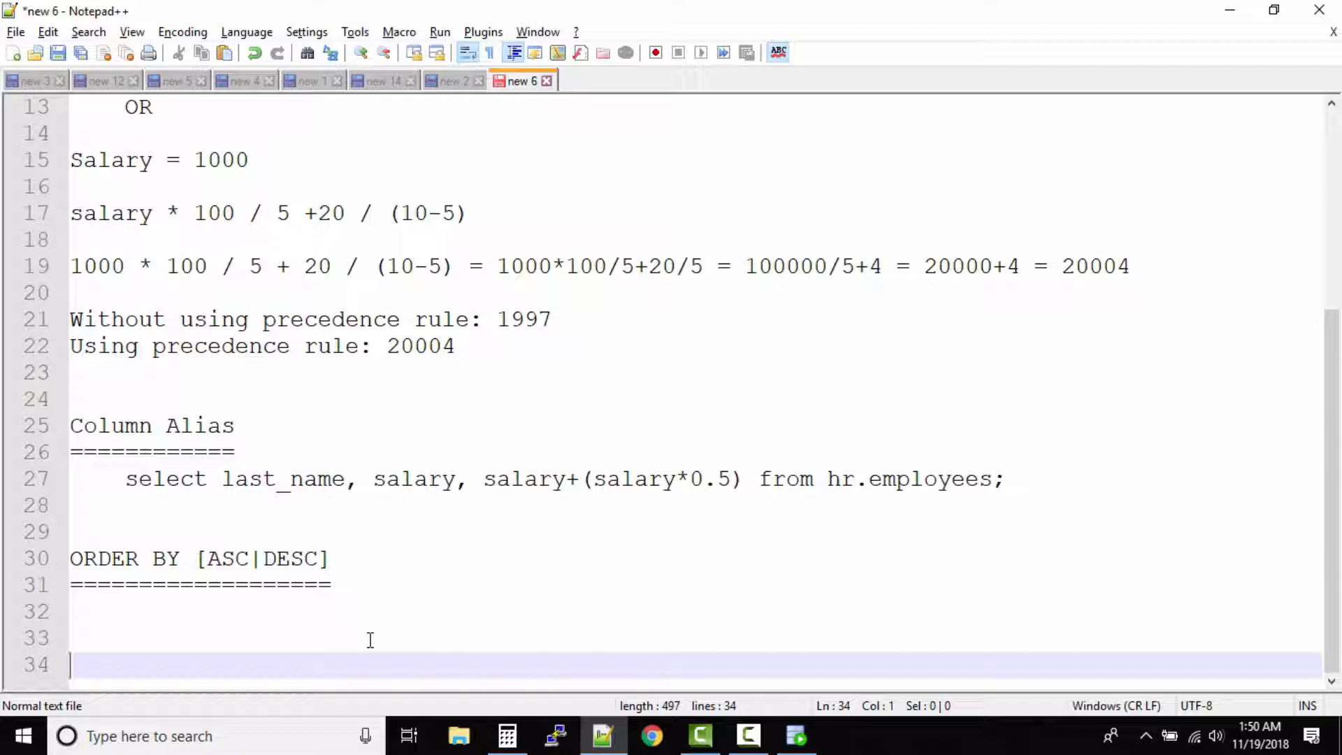
Add an 'Ampersand Substitution:' heading underlined with equals signs and blank lines below
type("&")
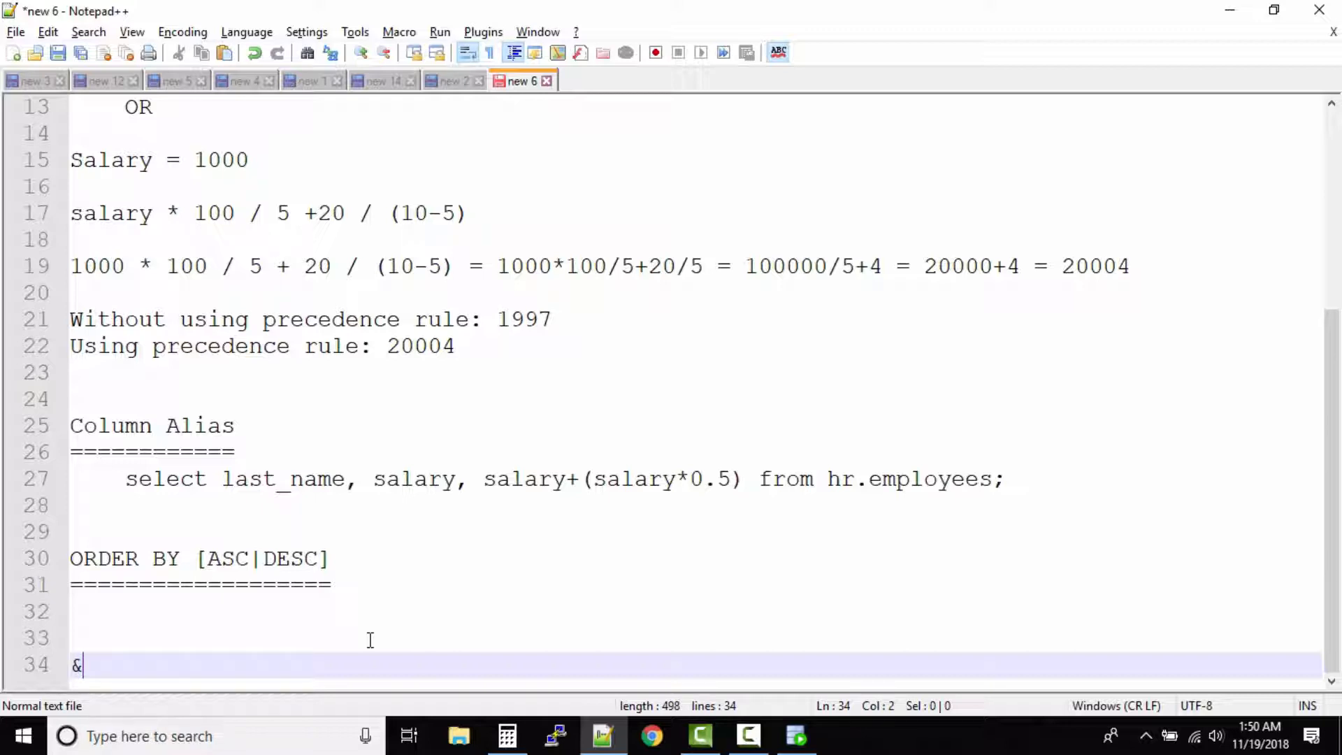
type("Ampersand")
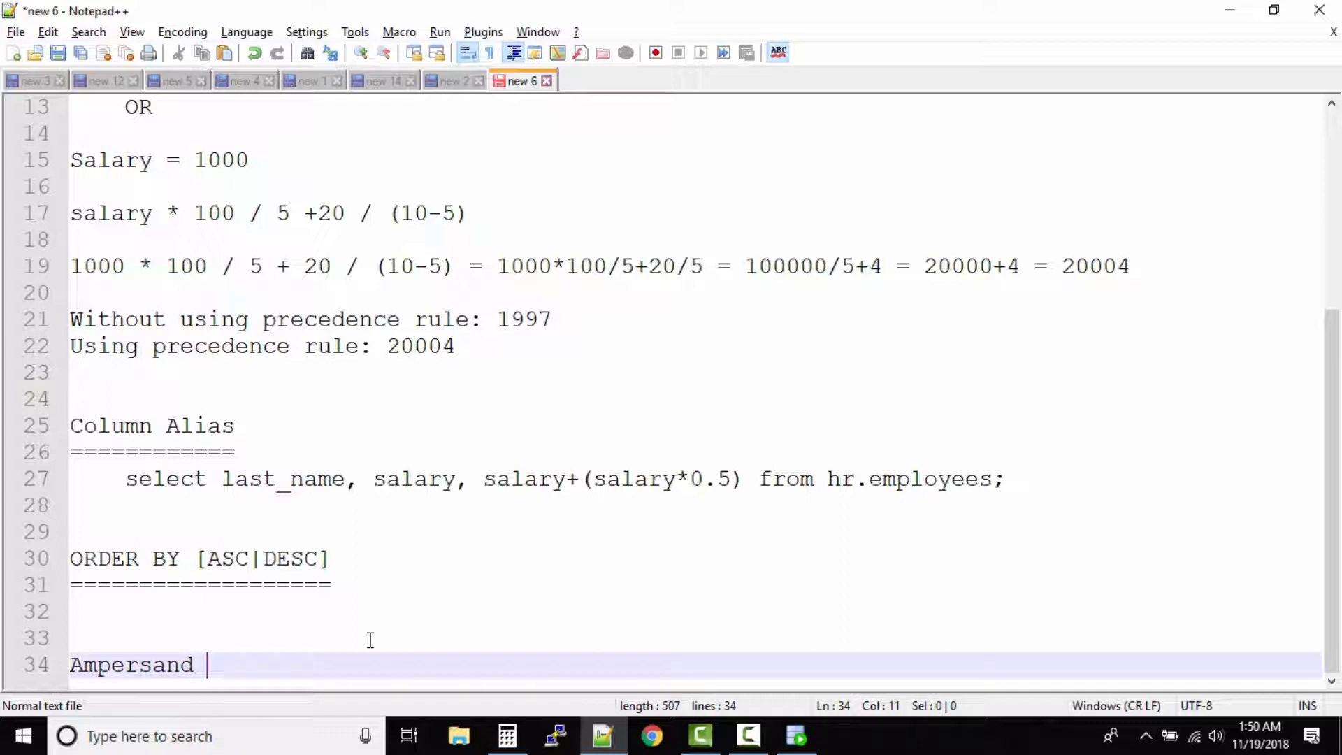
type("Substitution:")
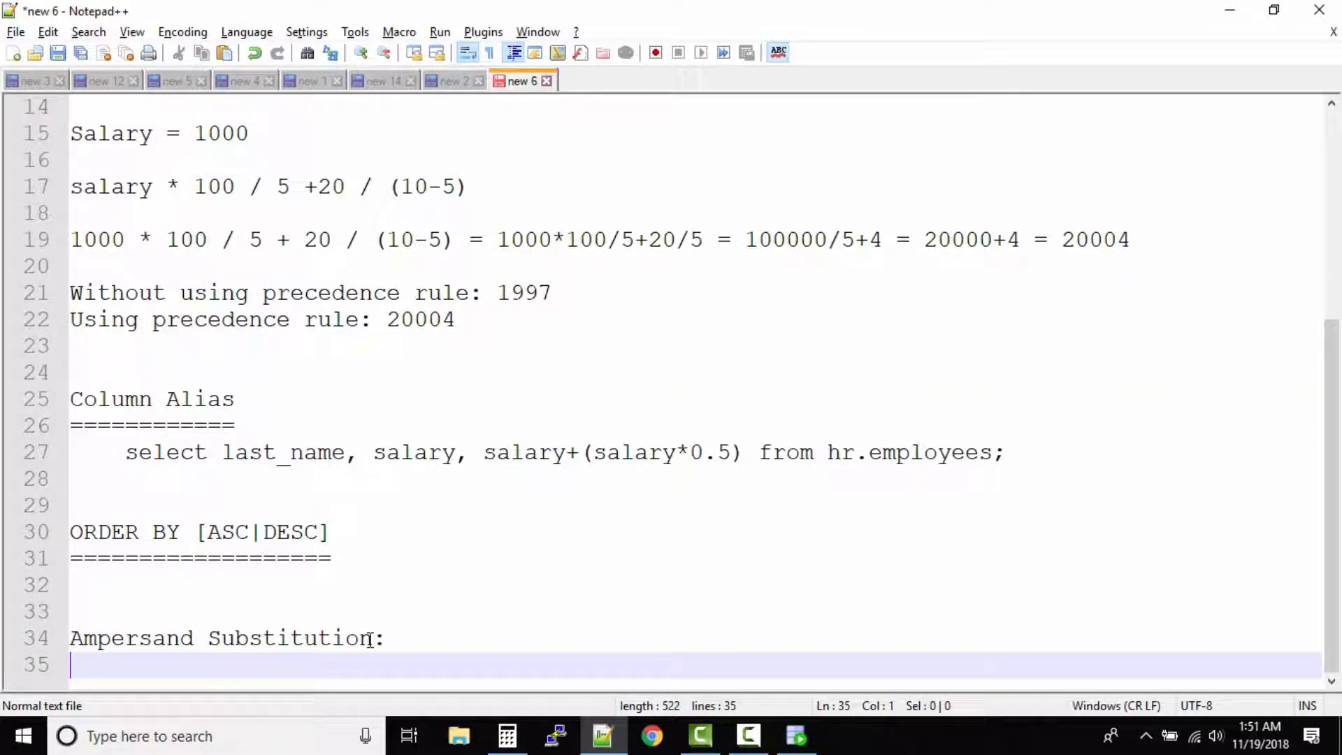
type("====================")
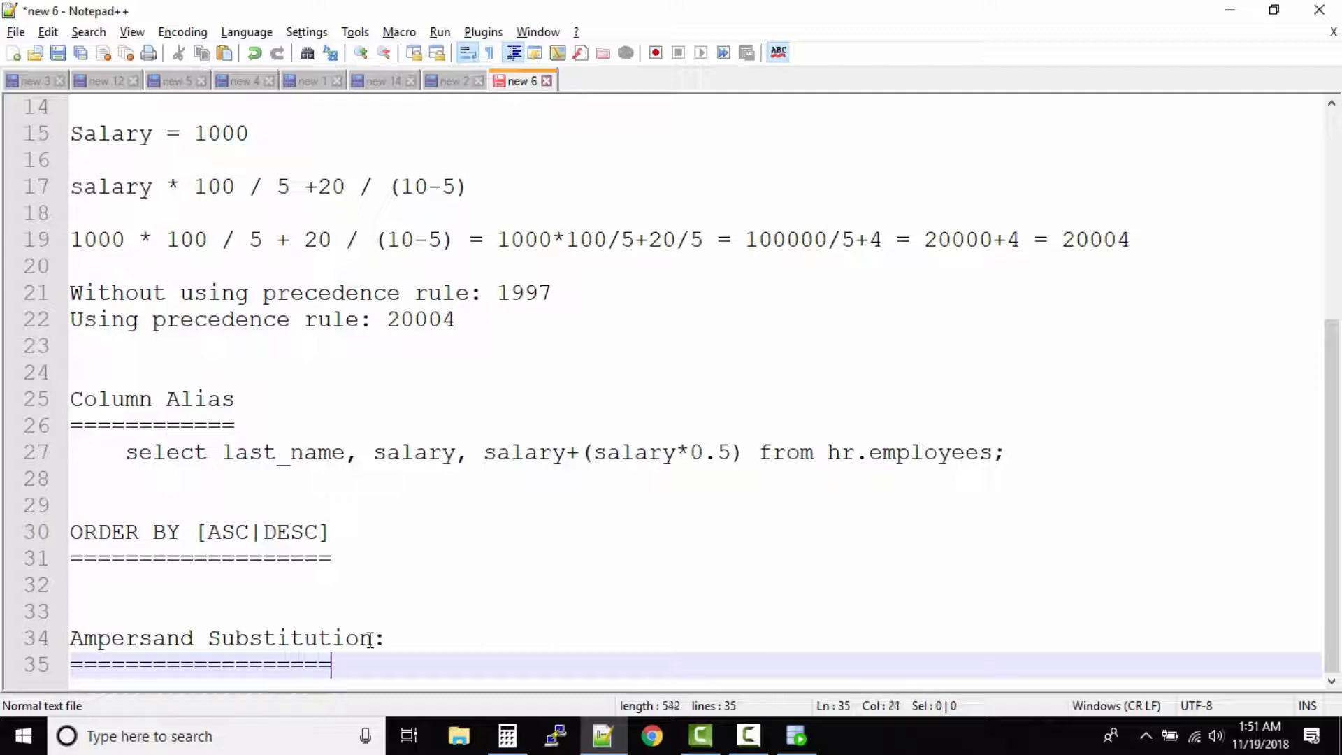
key("Enter")
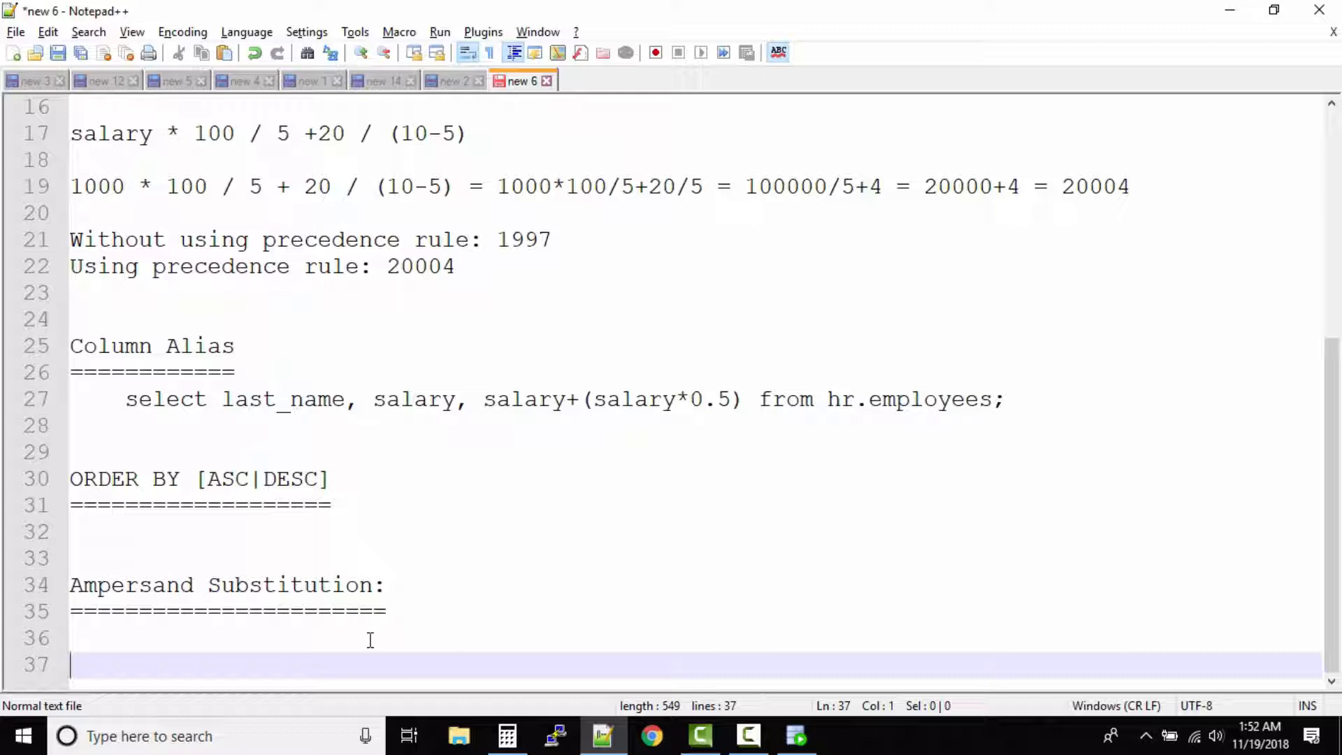
Write select * from hr.employees where first_name like "A%"; under the heading
type("select * from hr")
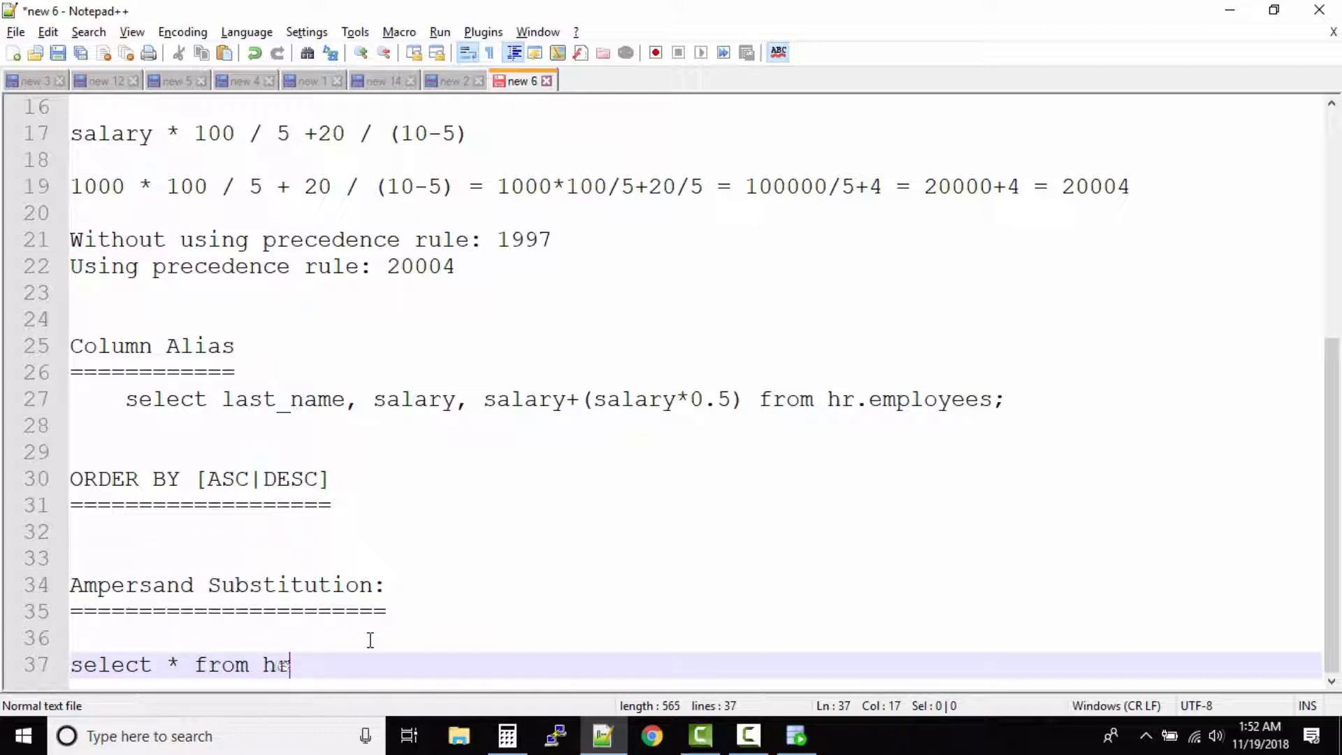
type(".employees where")
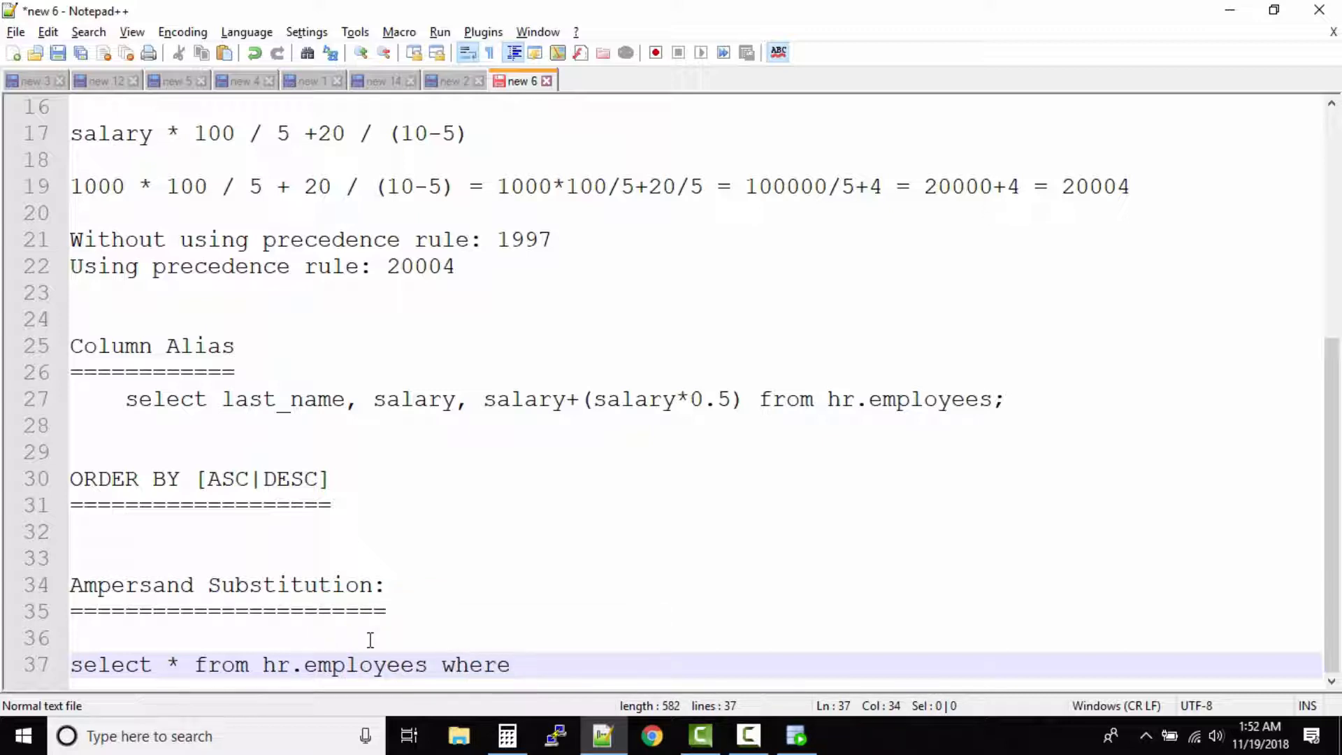
type("first_n")
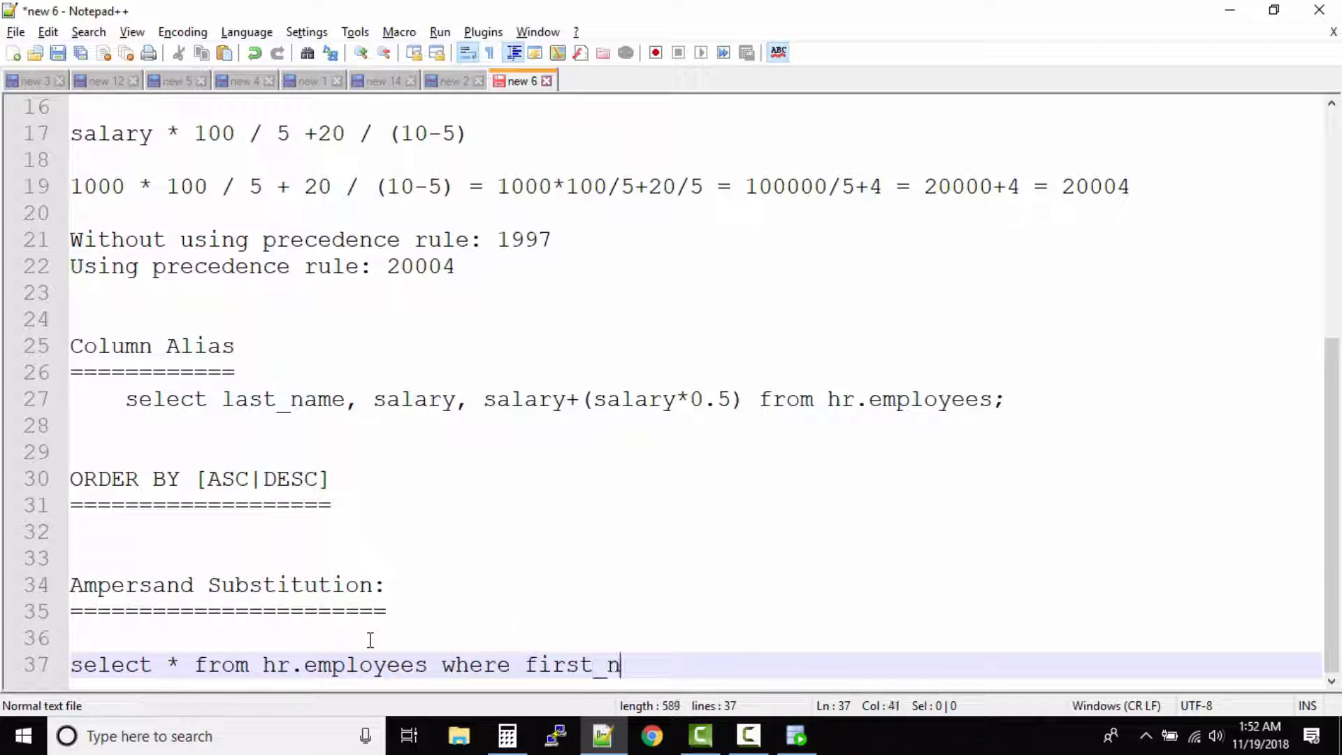
type("ame")
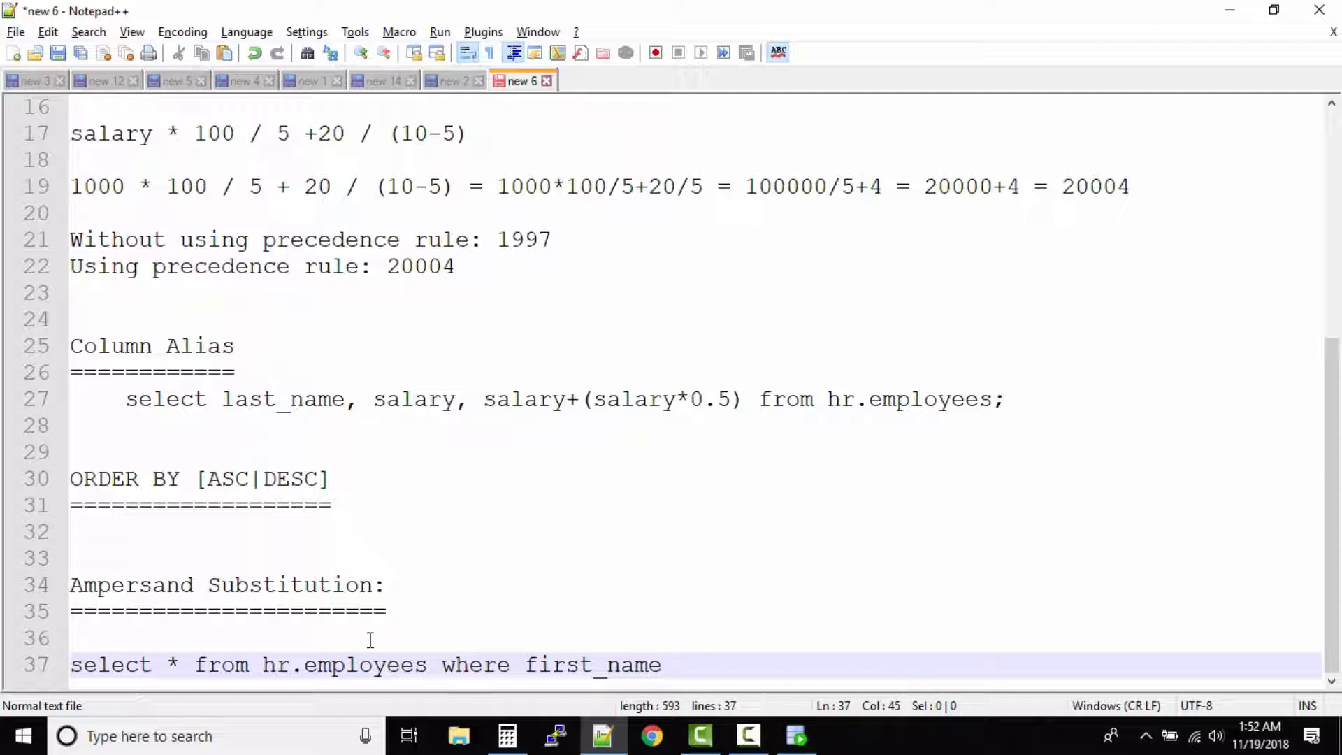
type("like \"")
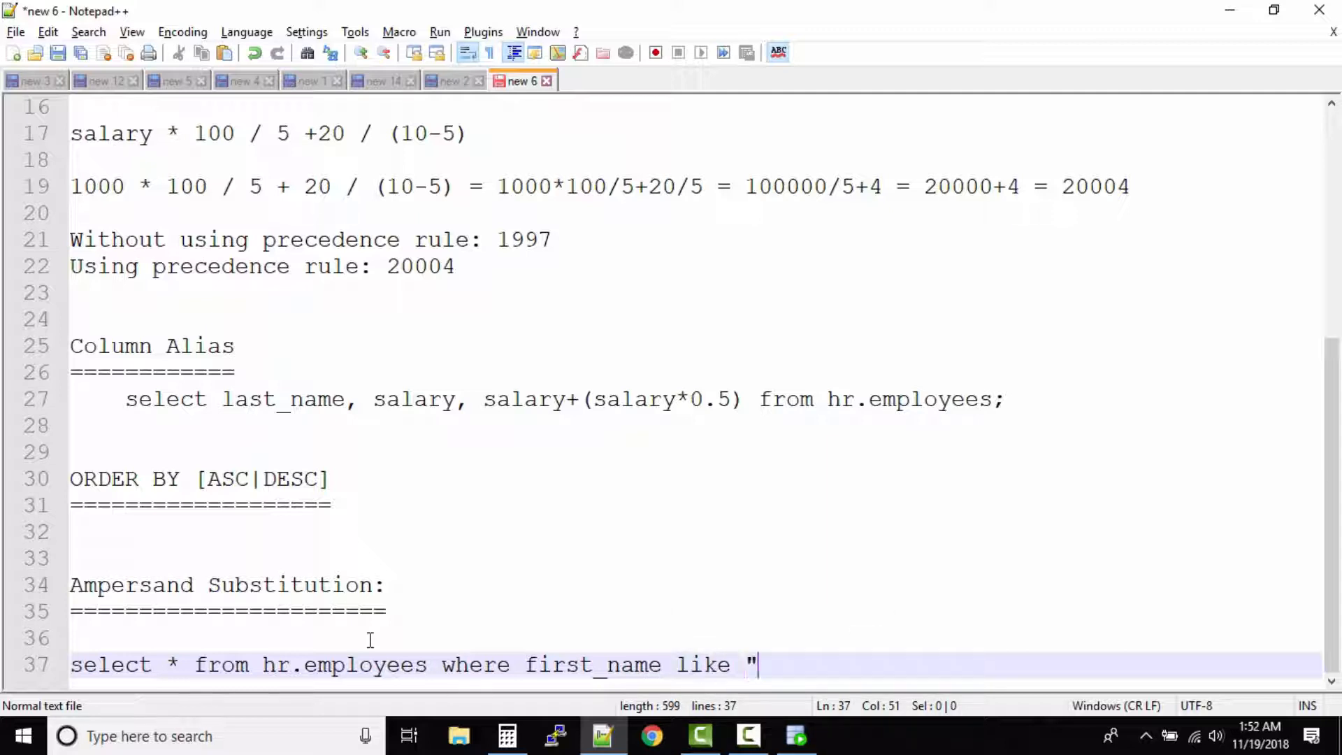
type("A%\";")
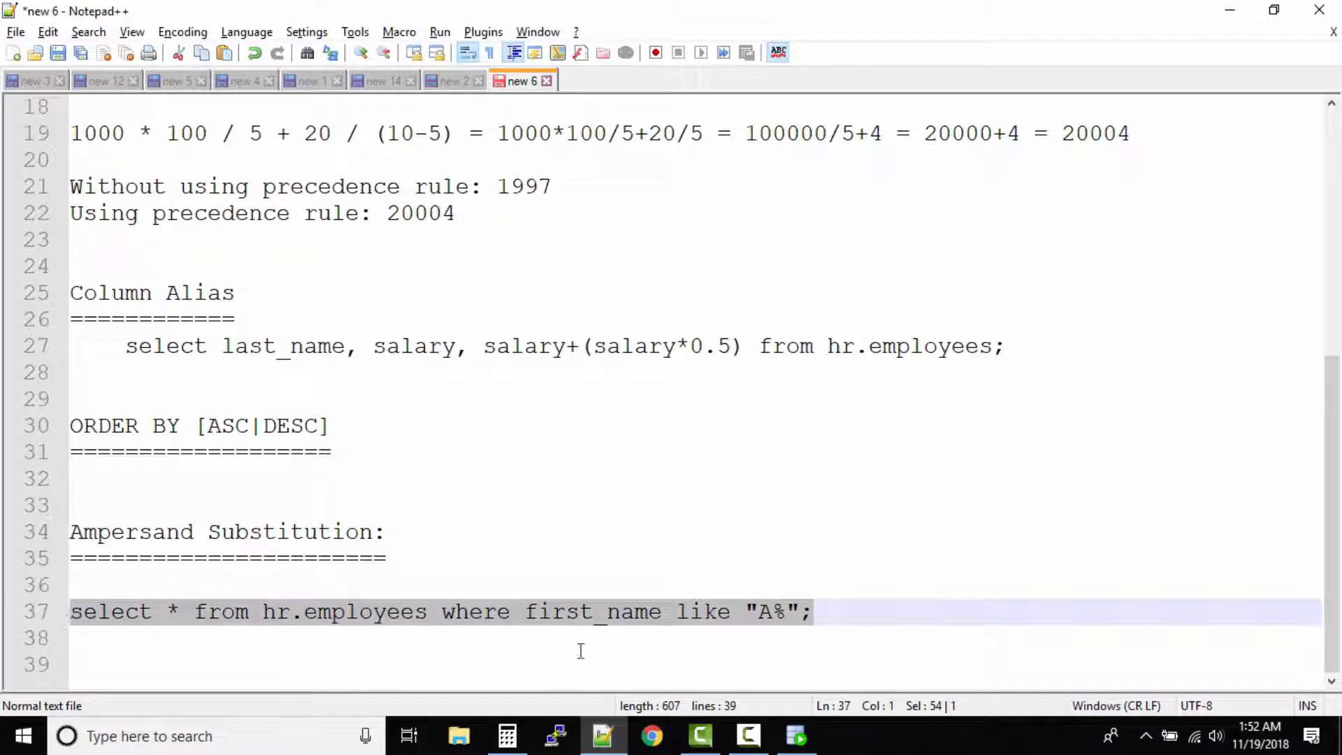
Run the double-quoted A% first_name query in the worksheet, raising ORA-00904 invalid identifier
left_click(794, 736)
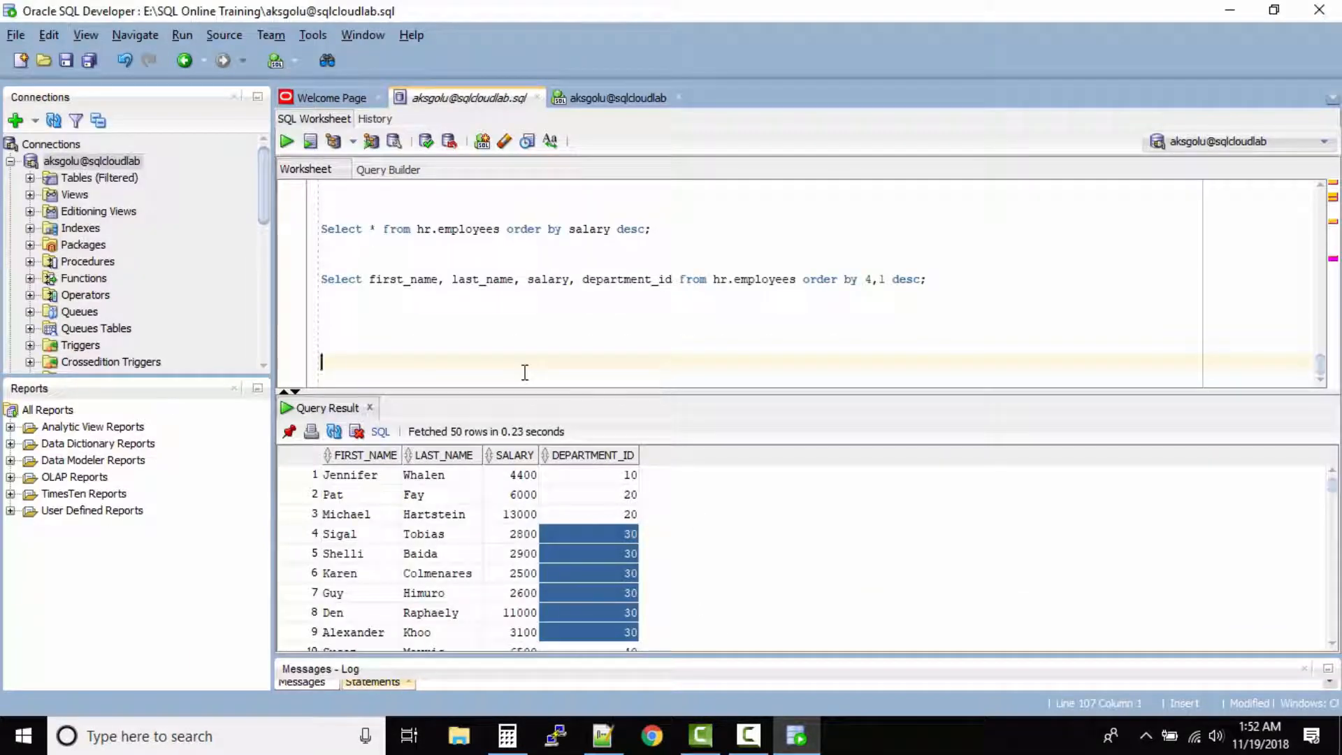
type("select * from hr.employees where first_name like \"A%\";")
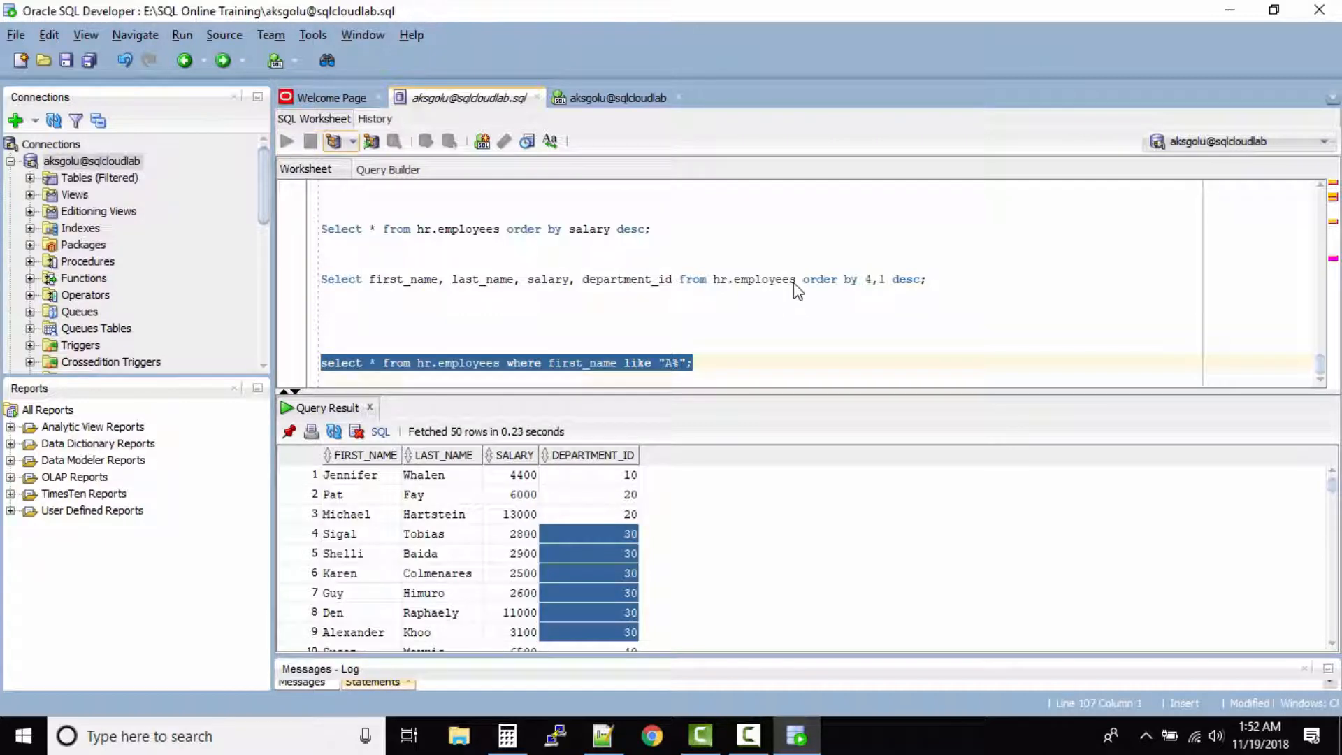
left_click(286, 141)
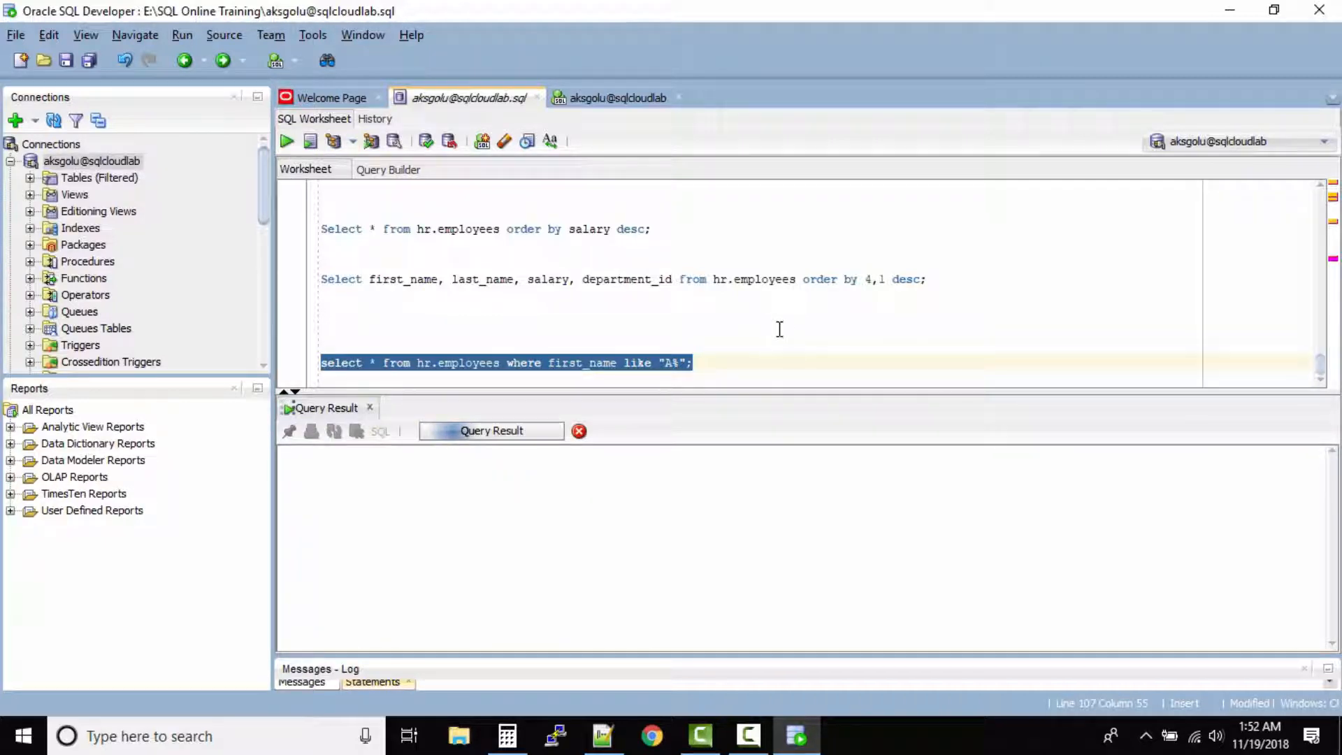
Correct the query to single quotes 'A%' and run it again
left_click(285, 141)
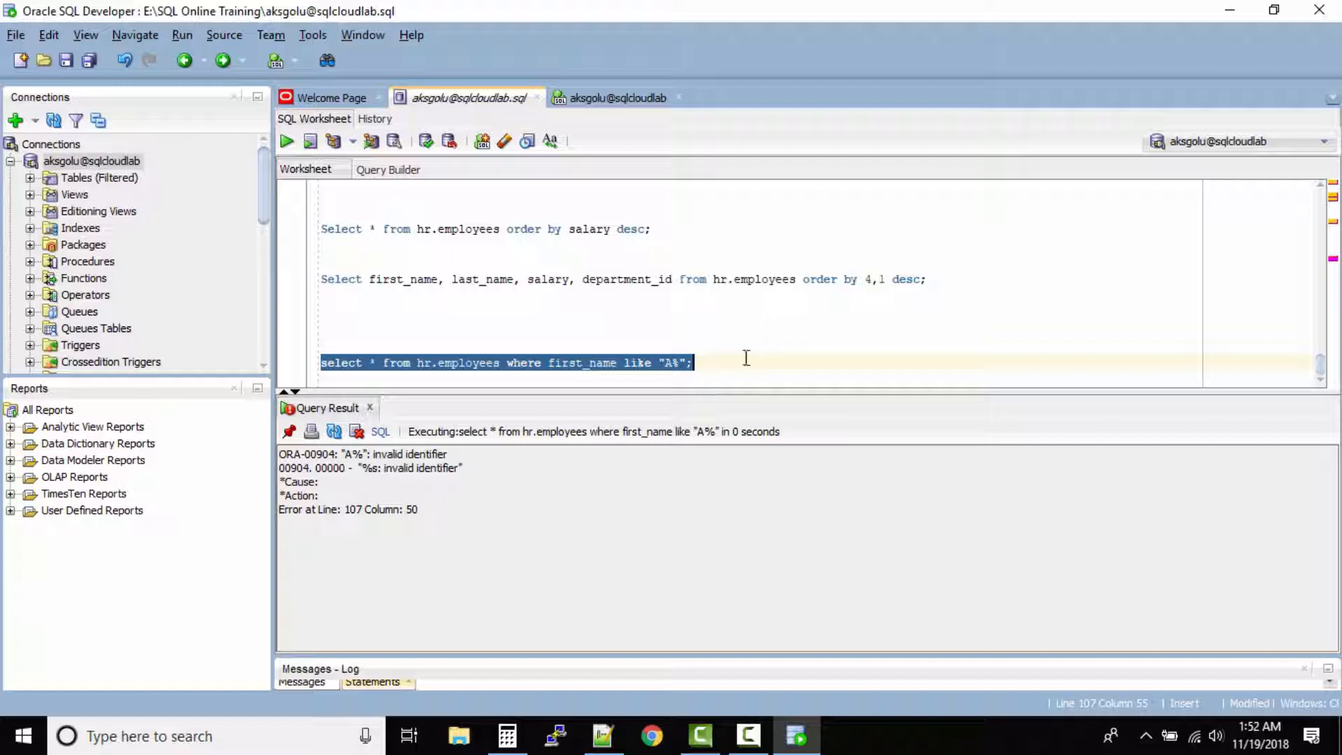
mouse_move(753, 374)
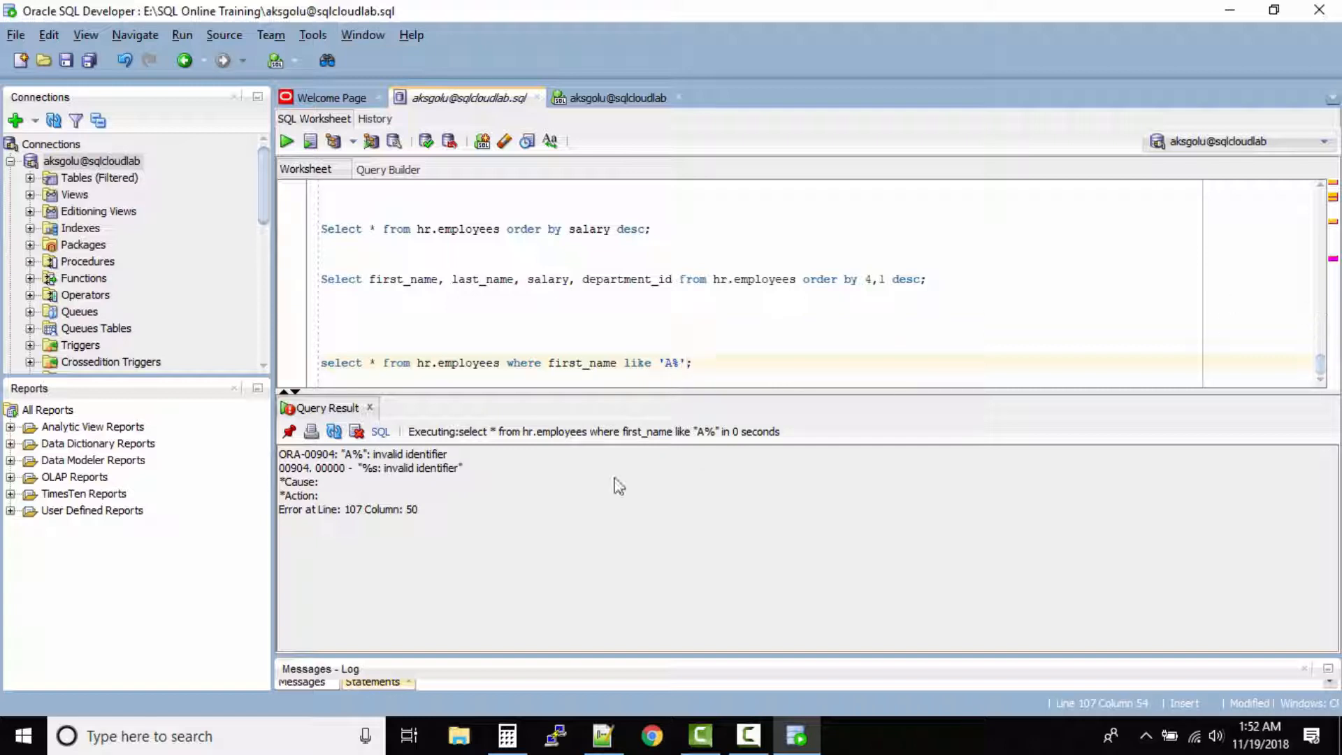
triple_click(505, 361)
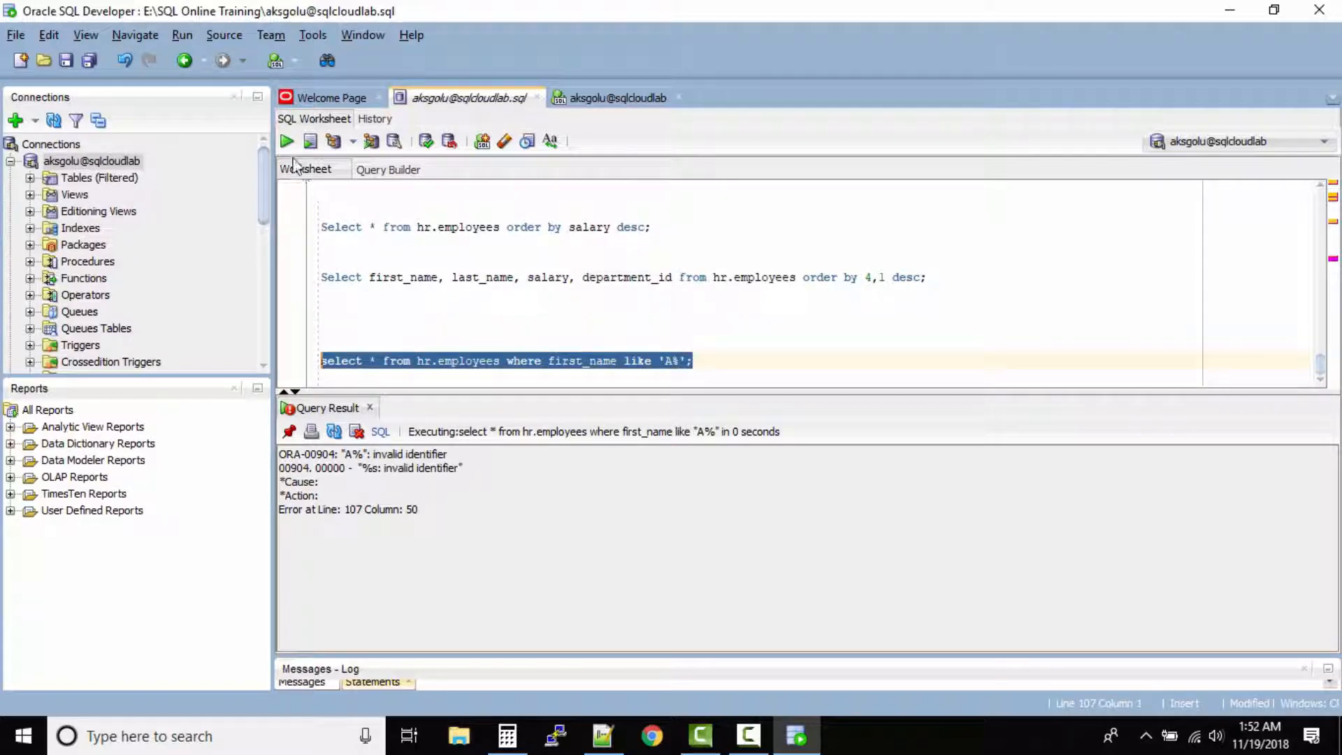
left_click(285, 141)
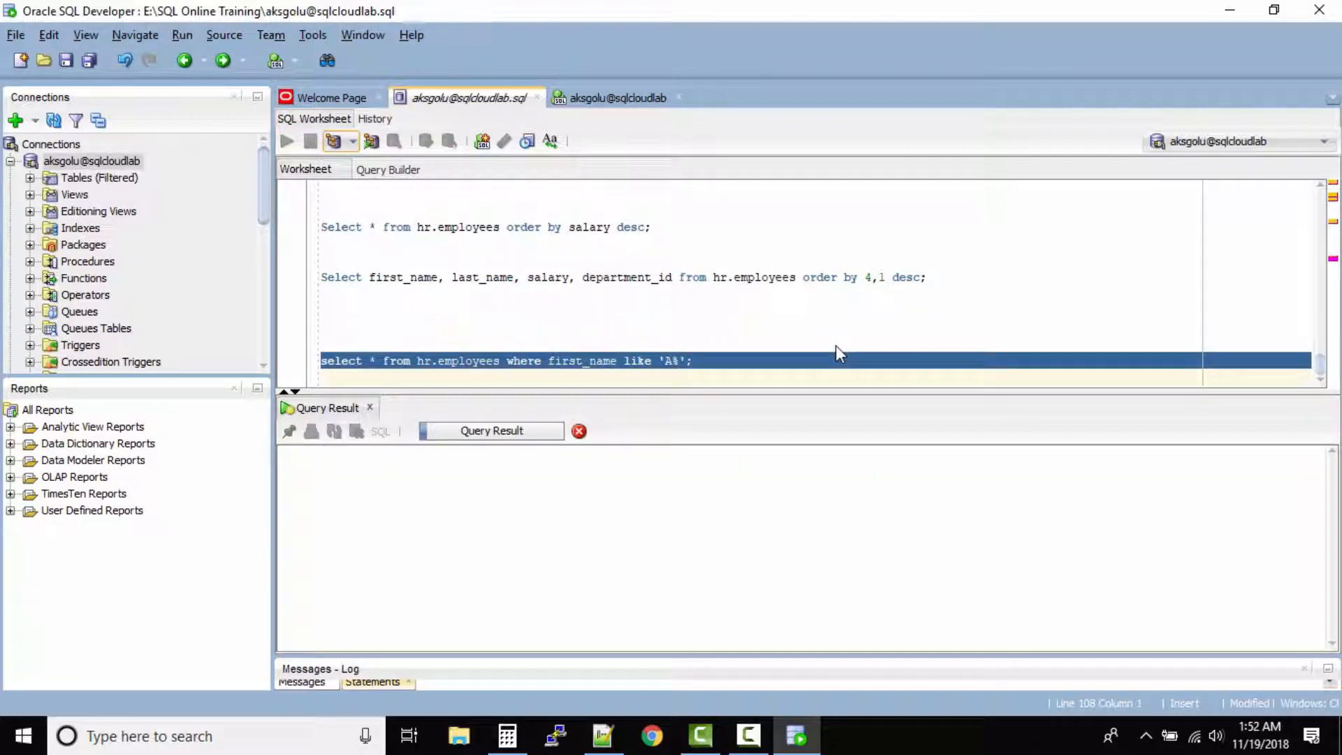
left_click(287, 141)
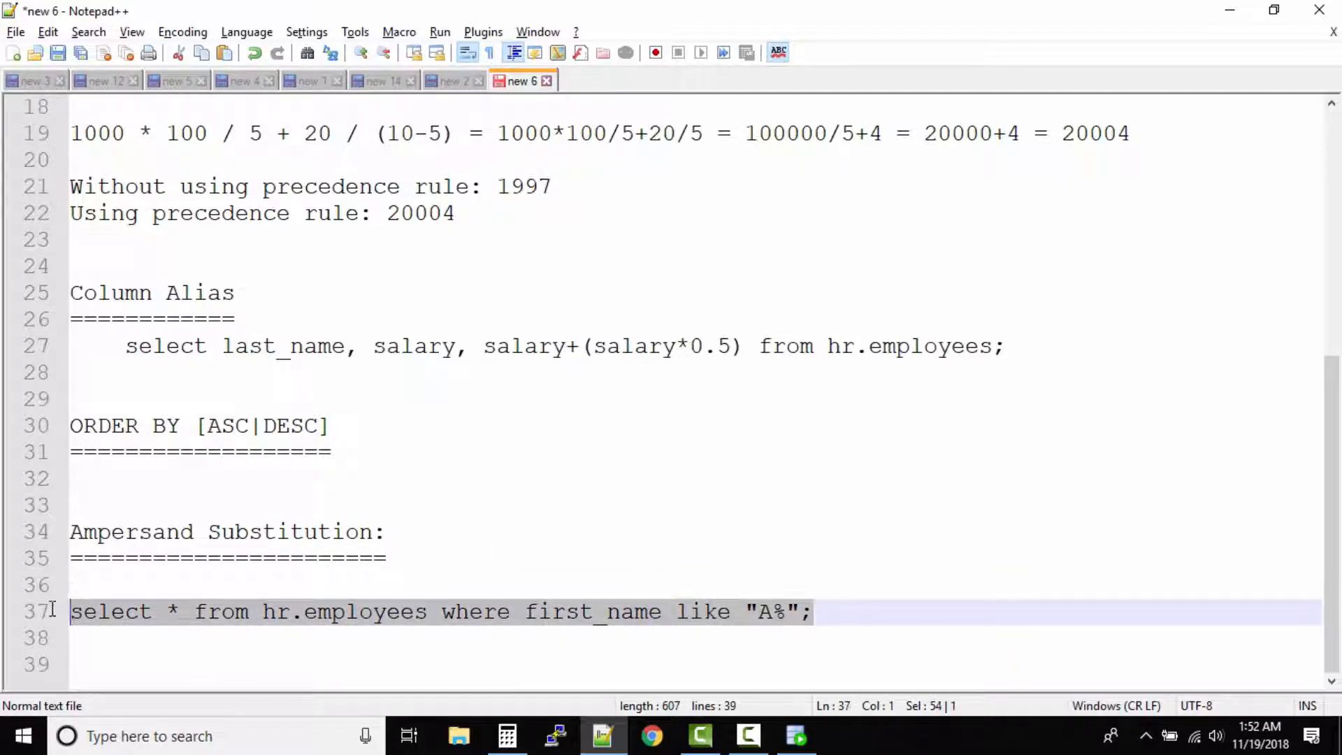
Switch the query to single quotes and duplicate it for 'B%', 'C%' and 'D%'
left_click(207, 663)
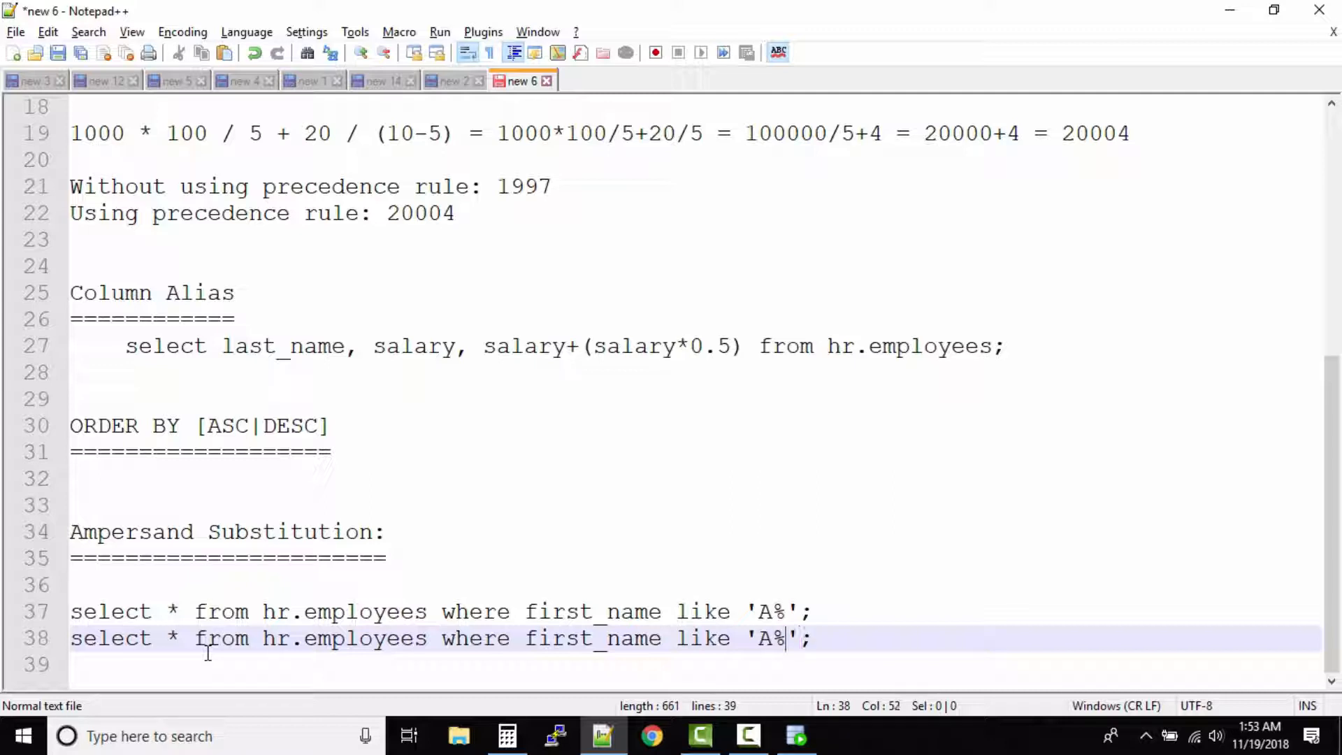
type("B")
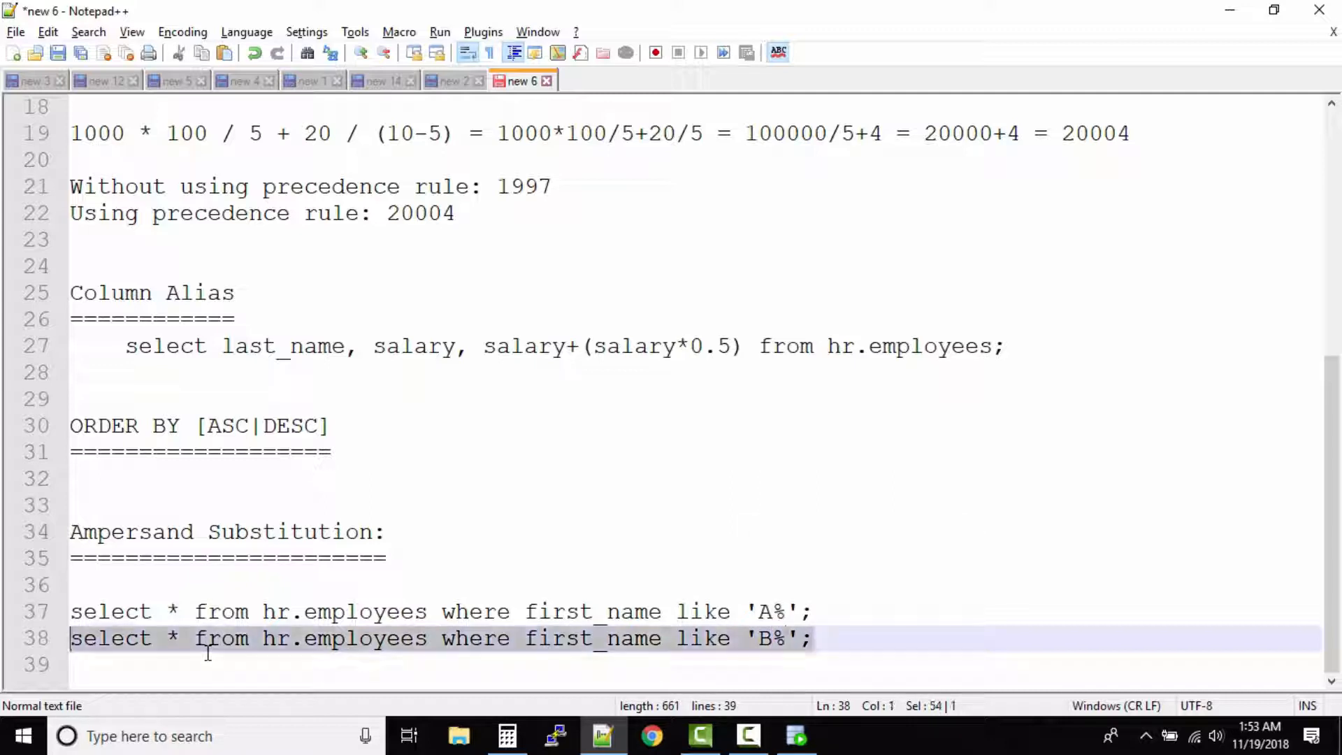
key("Enter")
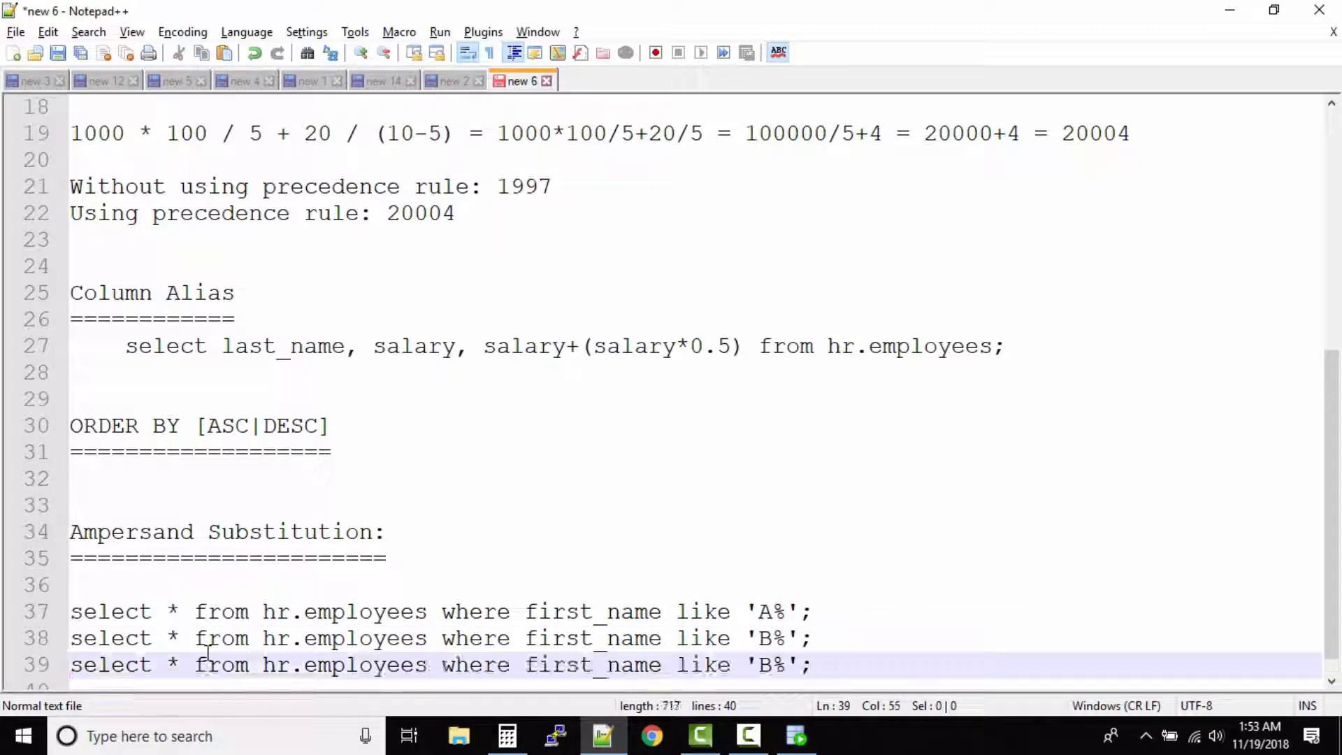
key("Backspace")
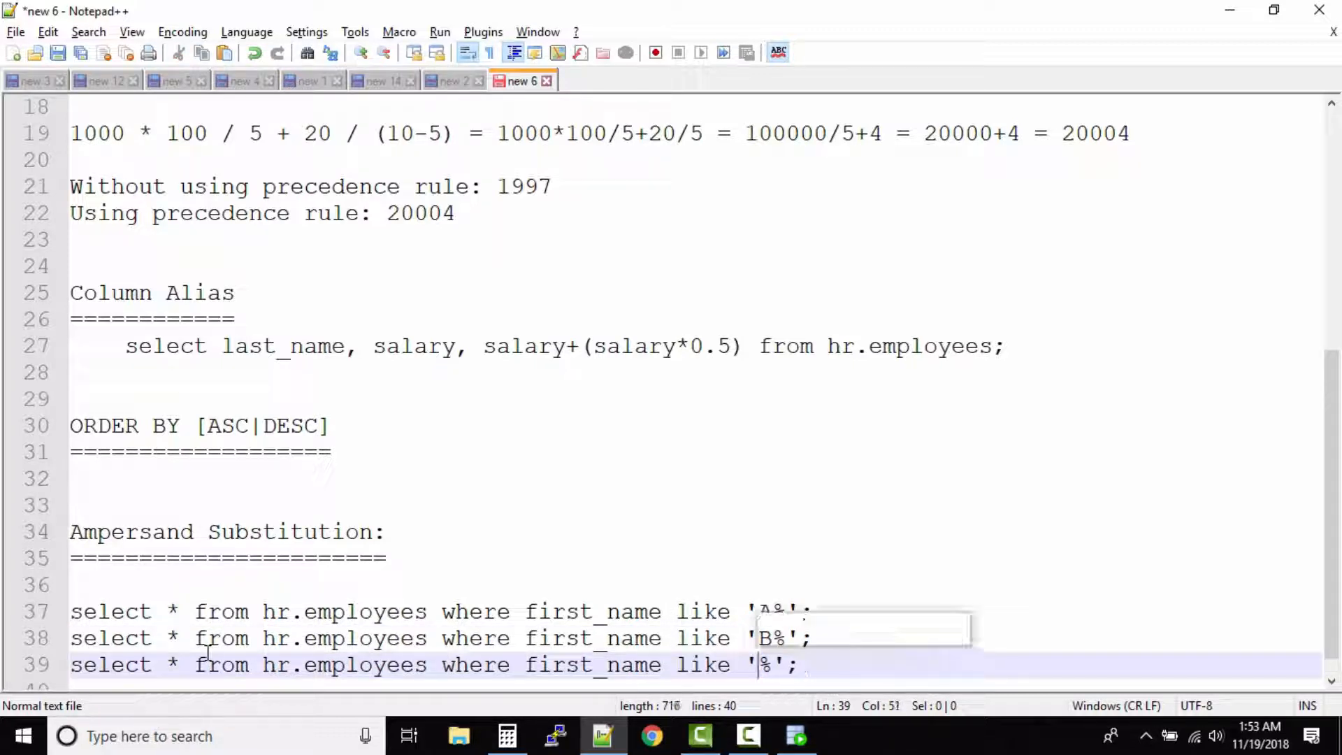
type("C")
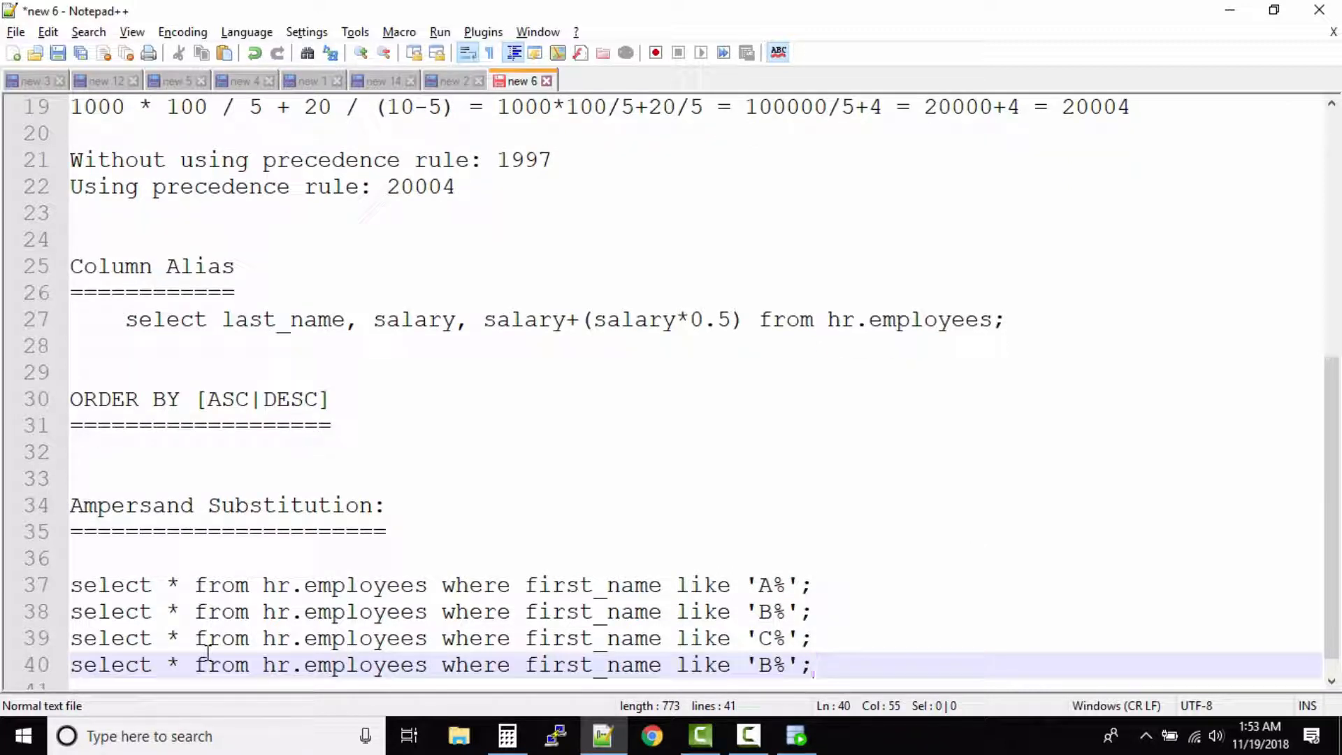
type("D")
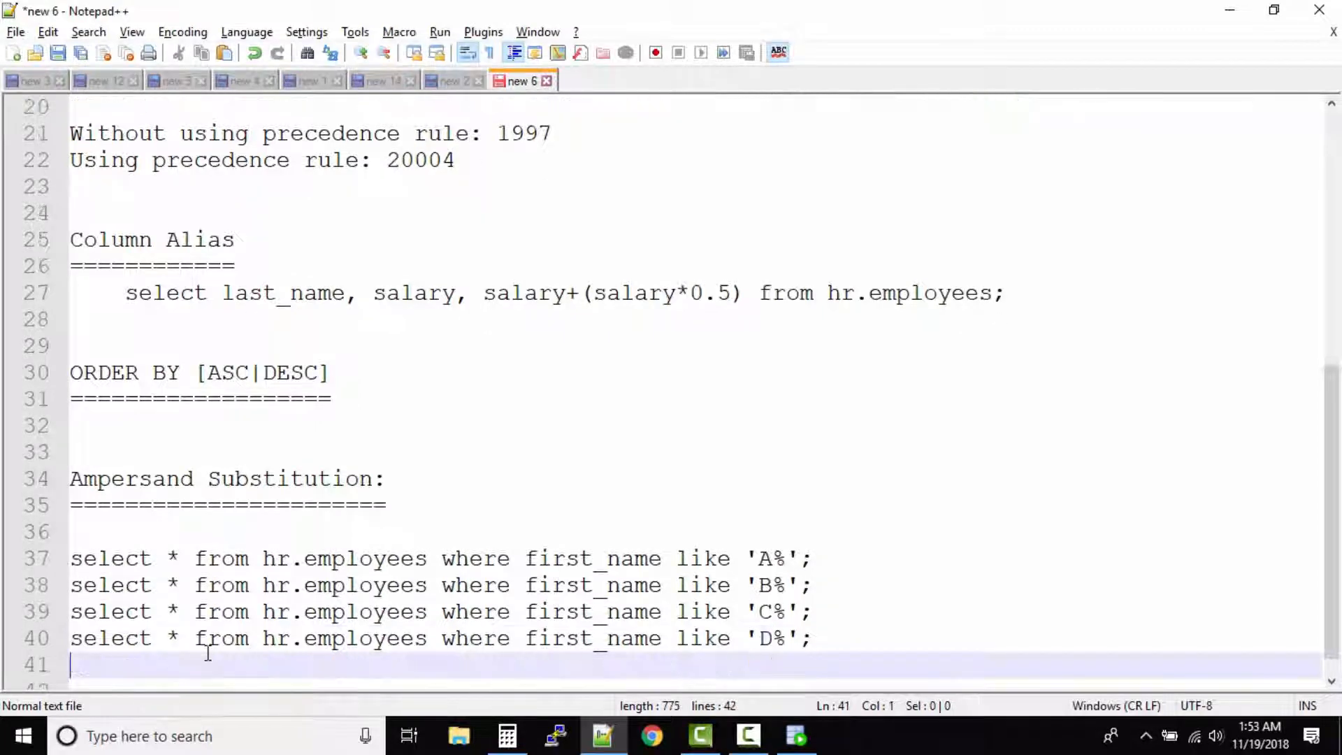
Add select * from hr.employees where department_id=10; and copies for 20 and 30
type("sel")
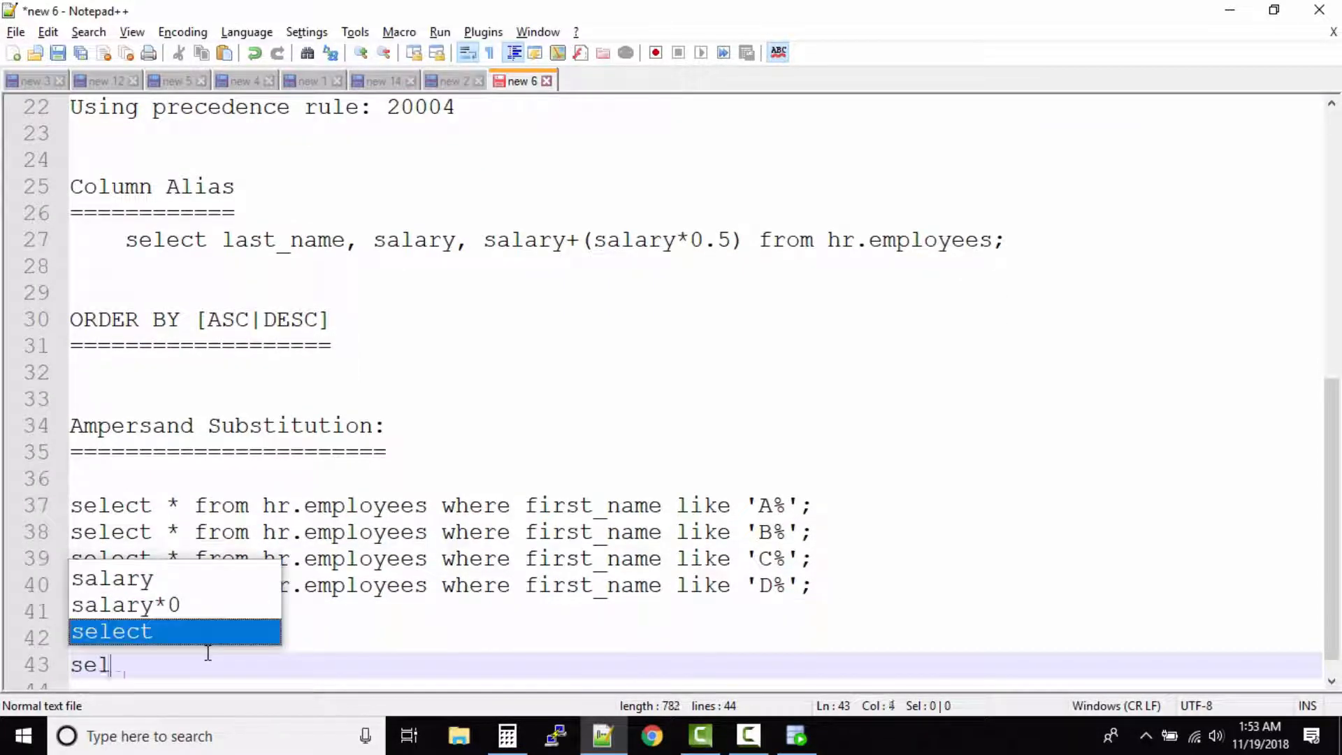
type("ect * from hr.employees where")
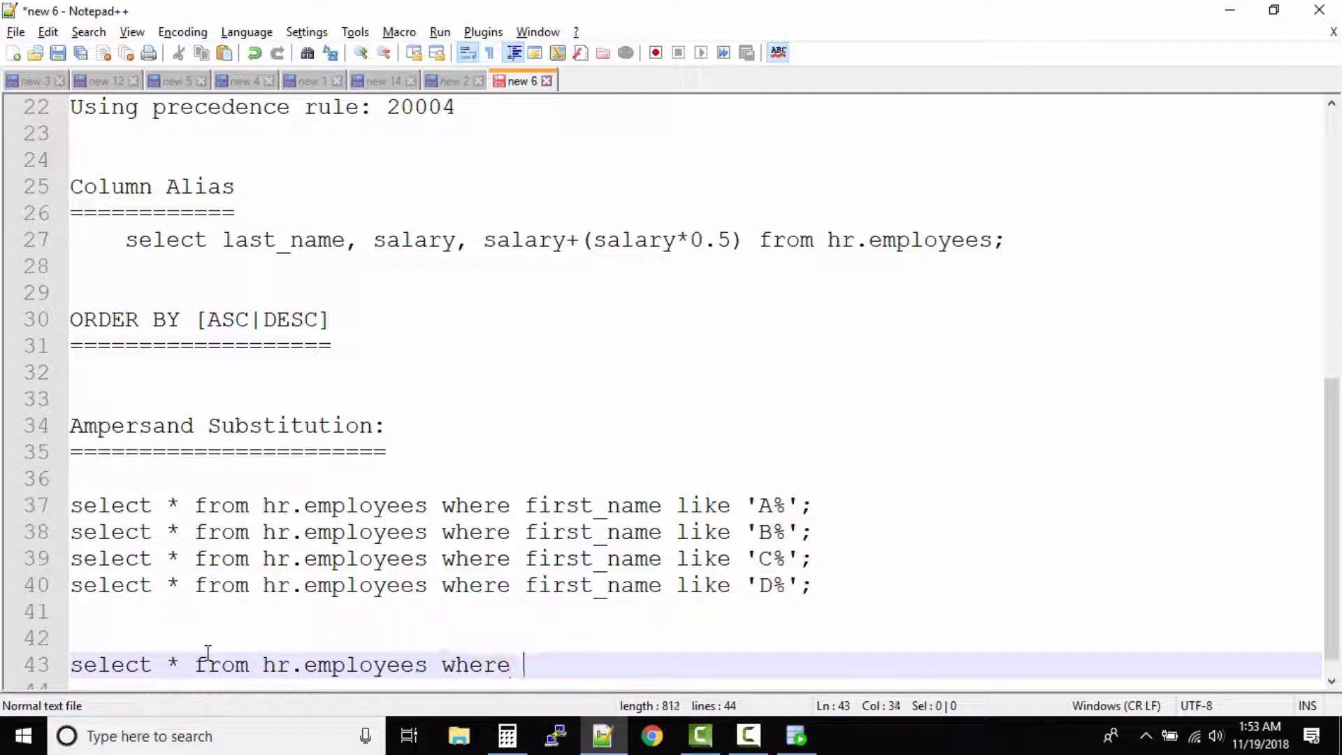
type("department_id")
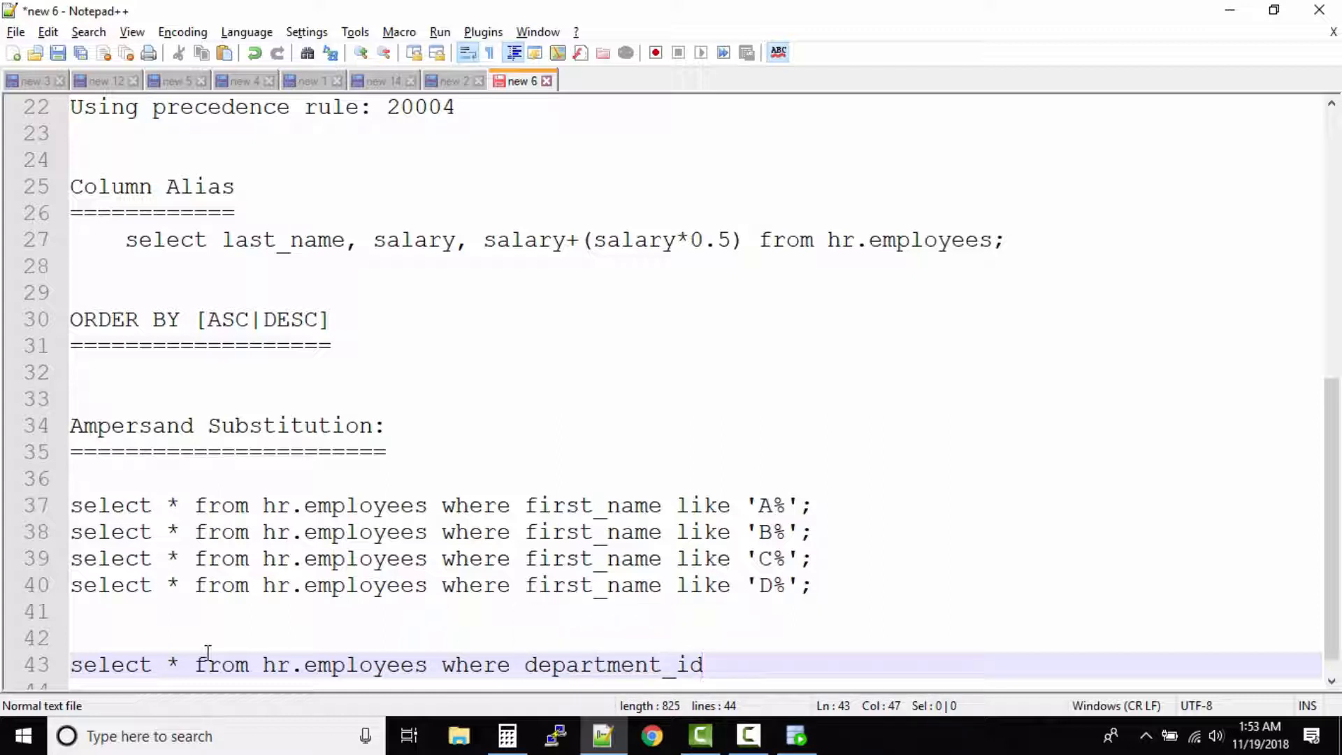
type("=10")
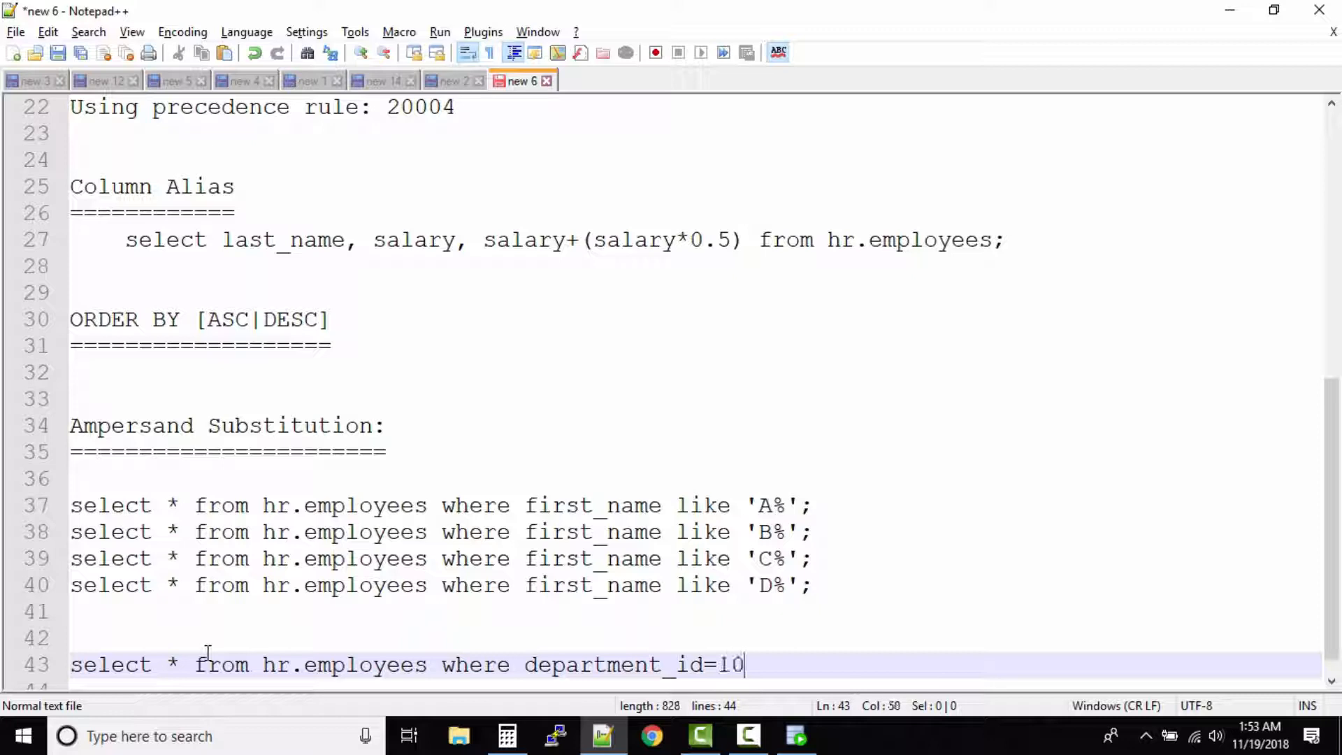
type(";")
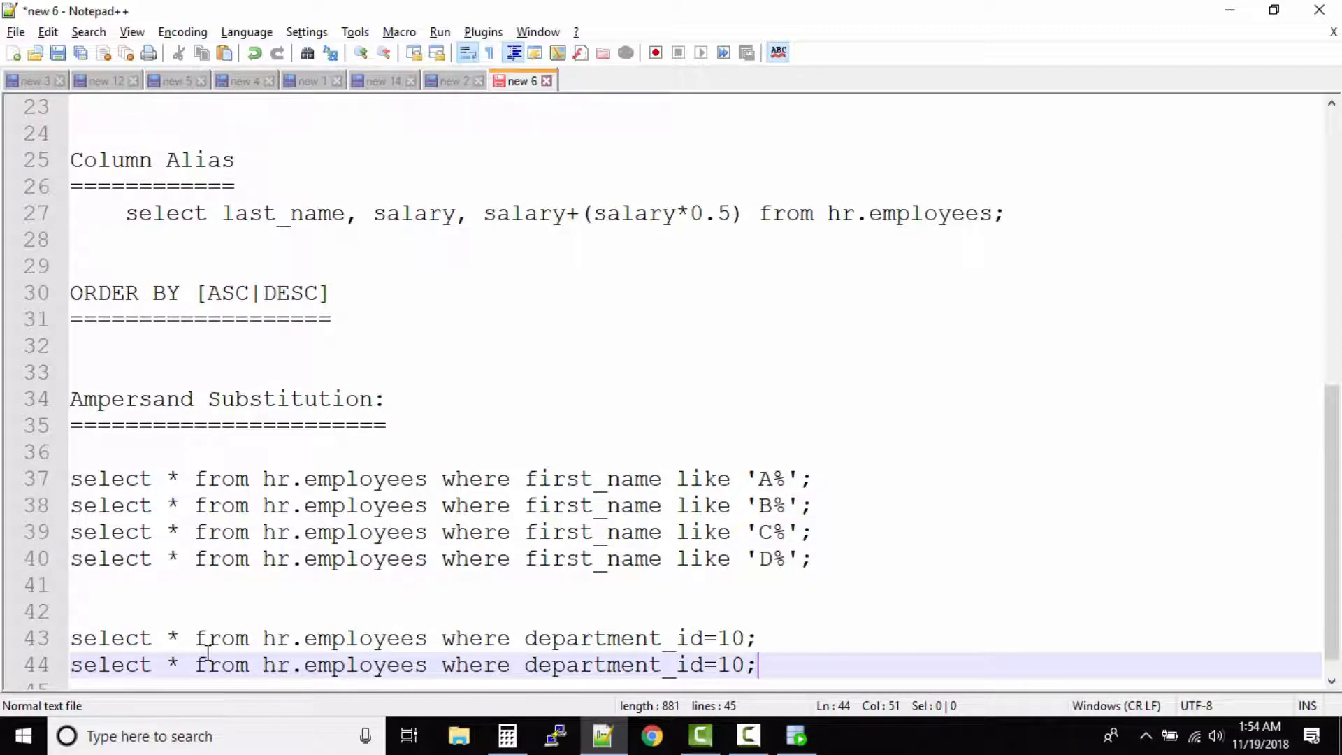
type("2")
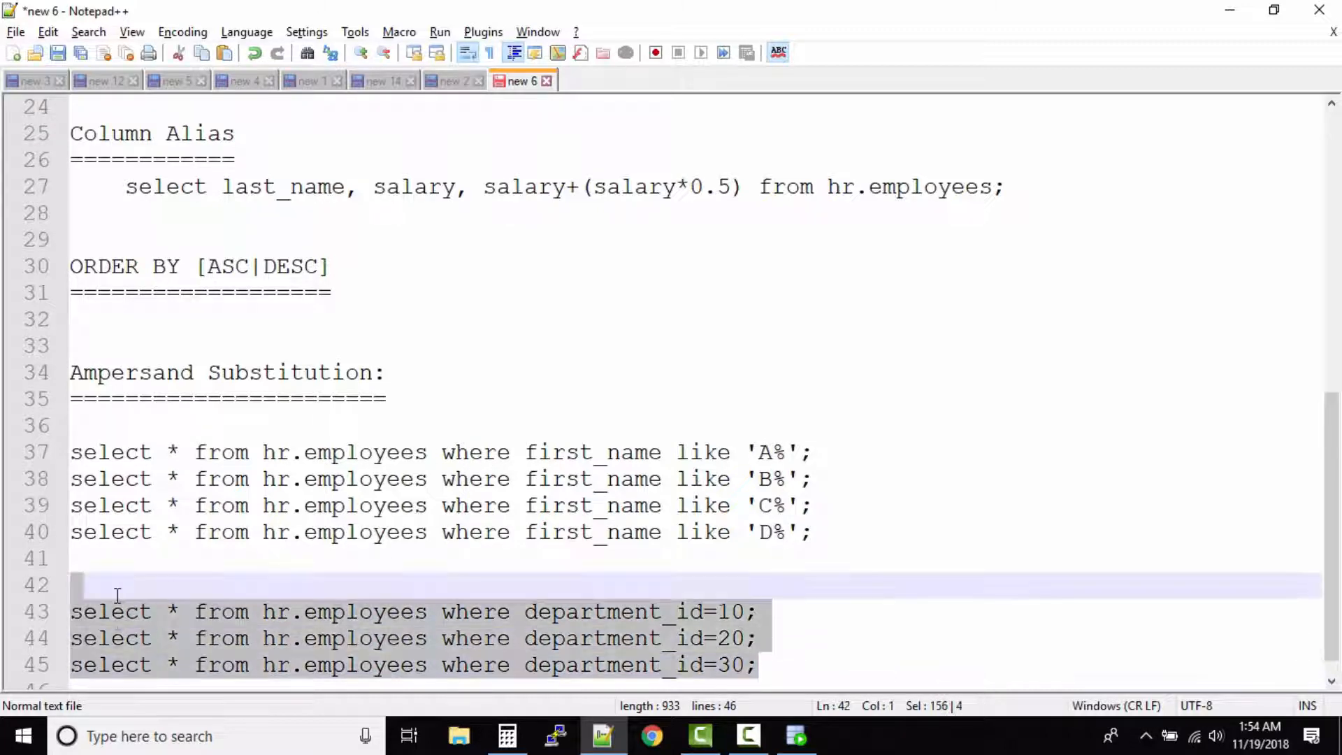
left_click(101, 611)
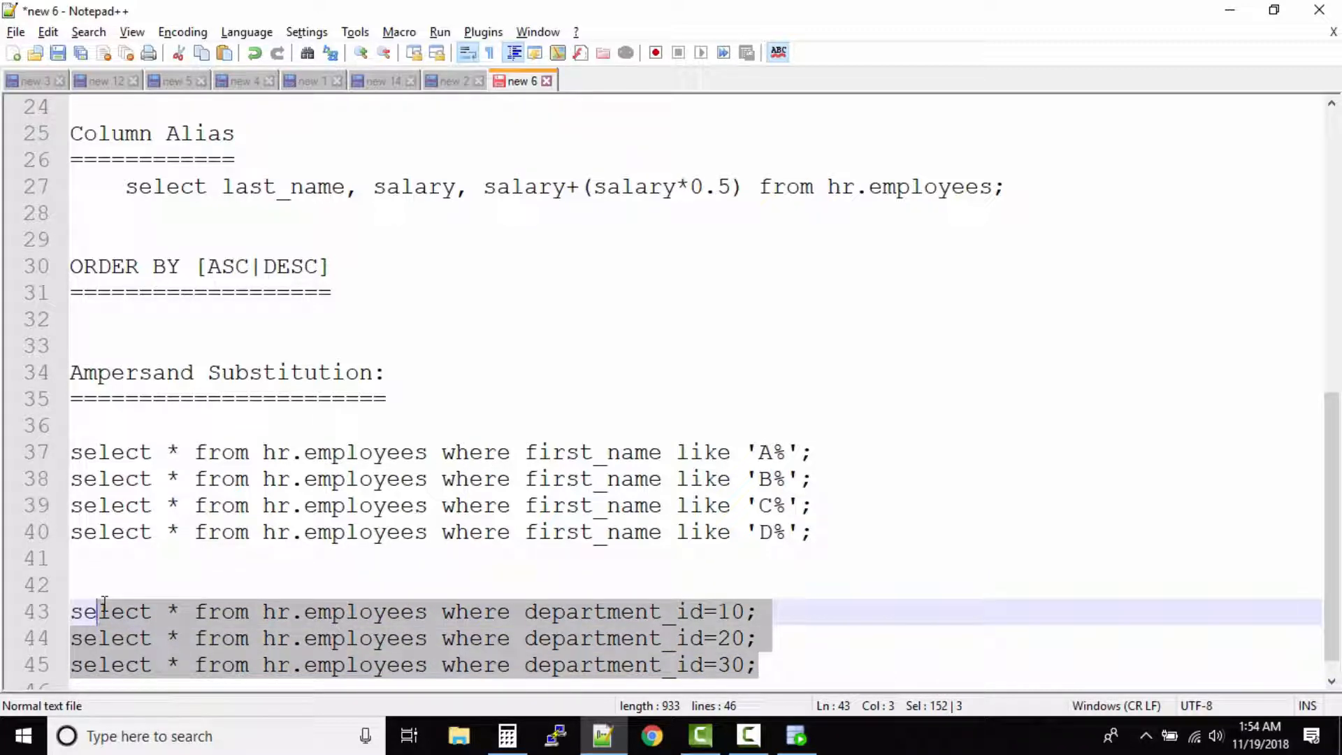
mouse_move(761, 677)
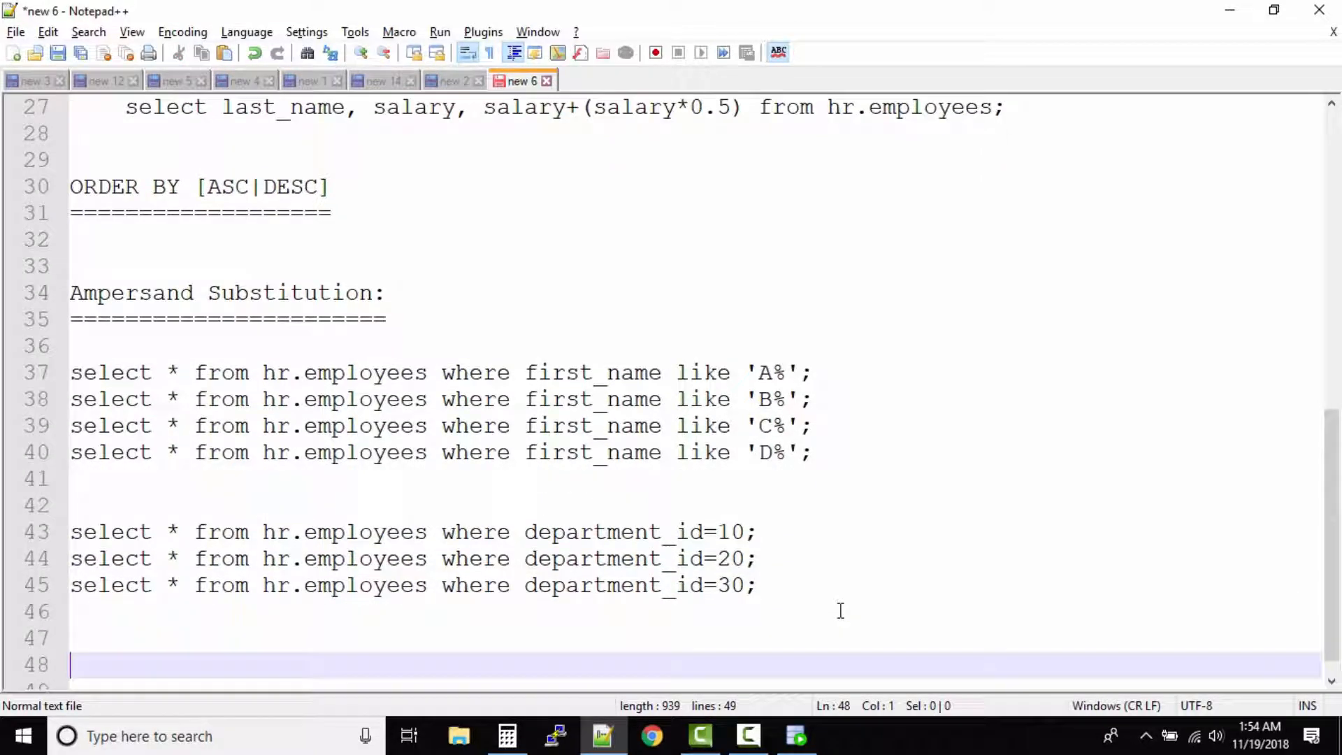
Note &first_name and &department_id and write a query with first_name like '&first_name
type("&")
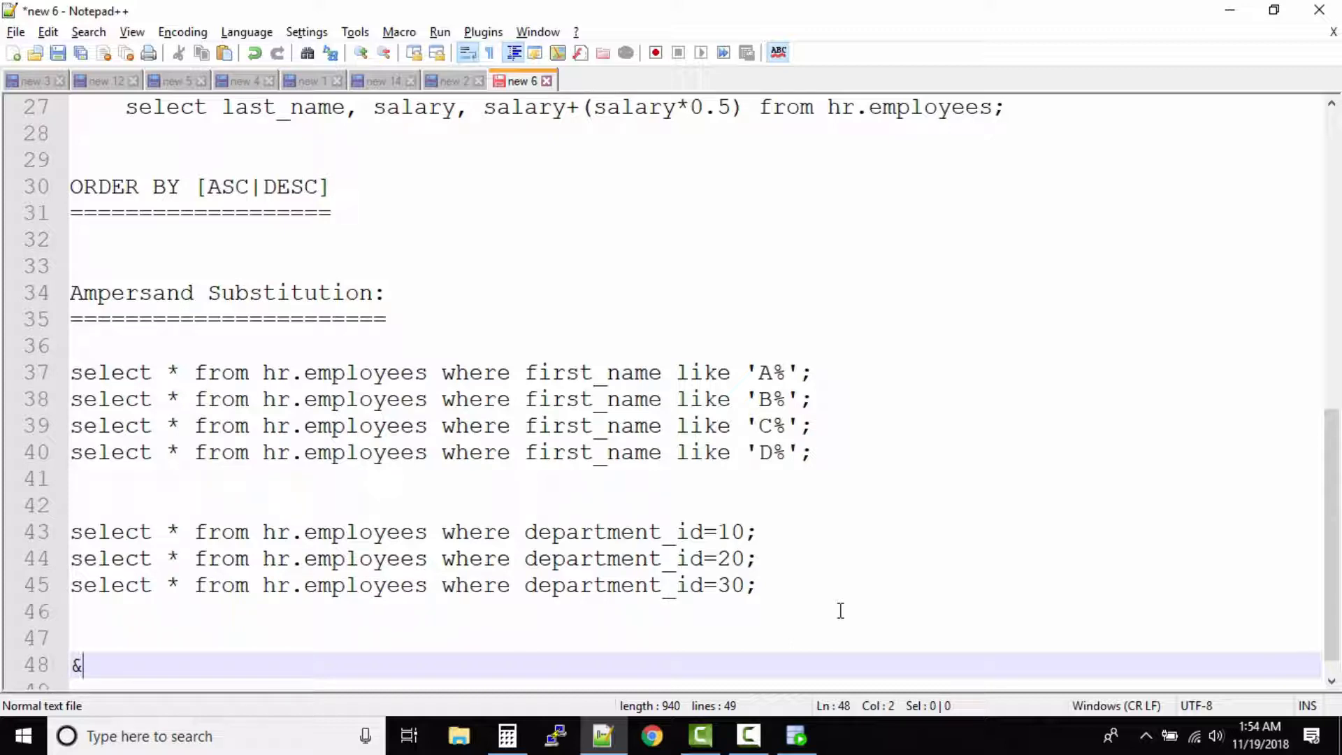
type("first_name")
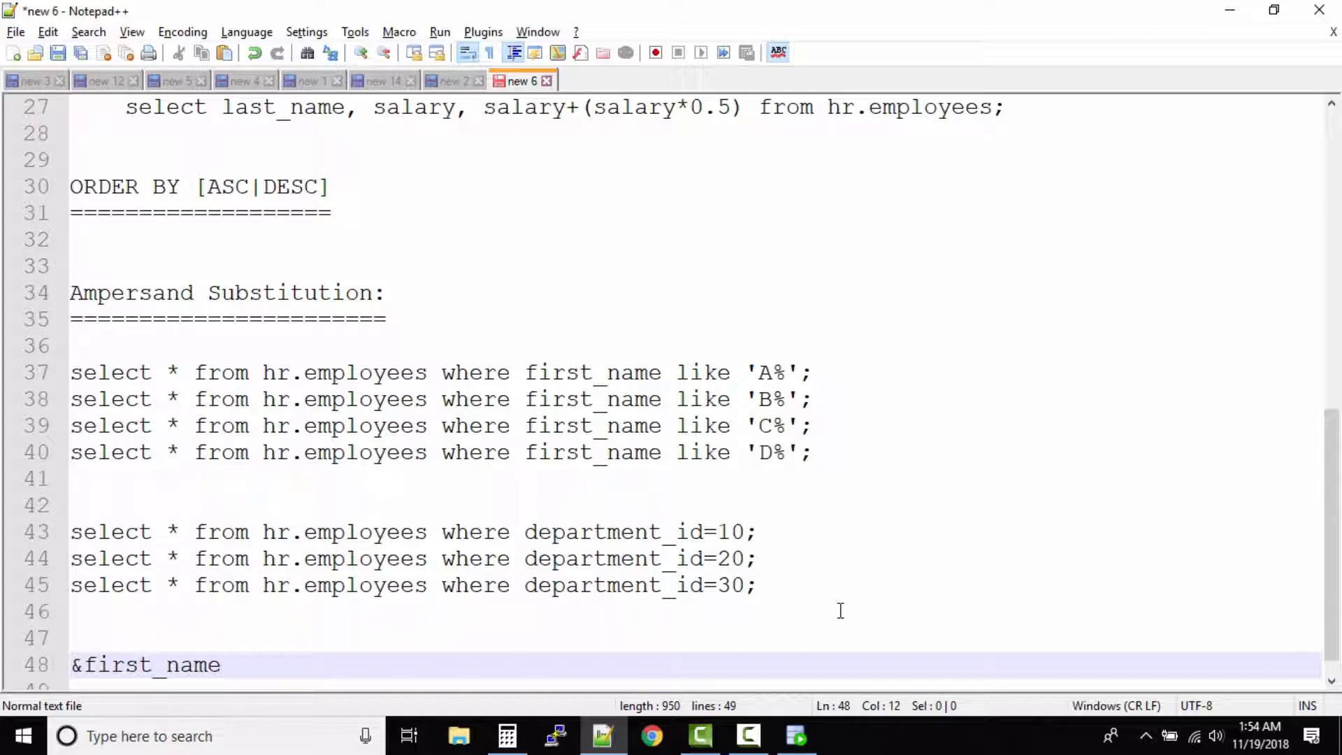
type("&")
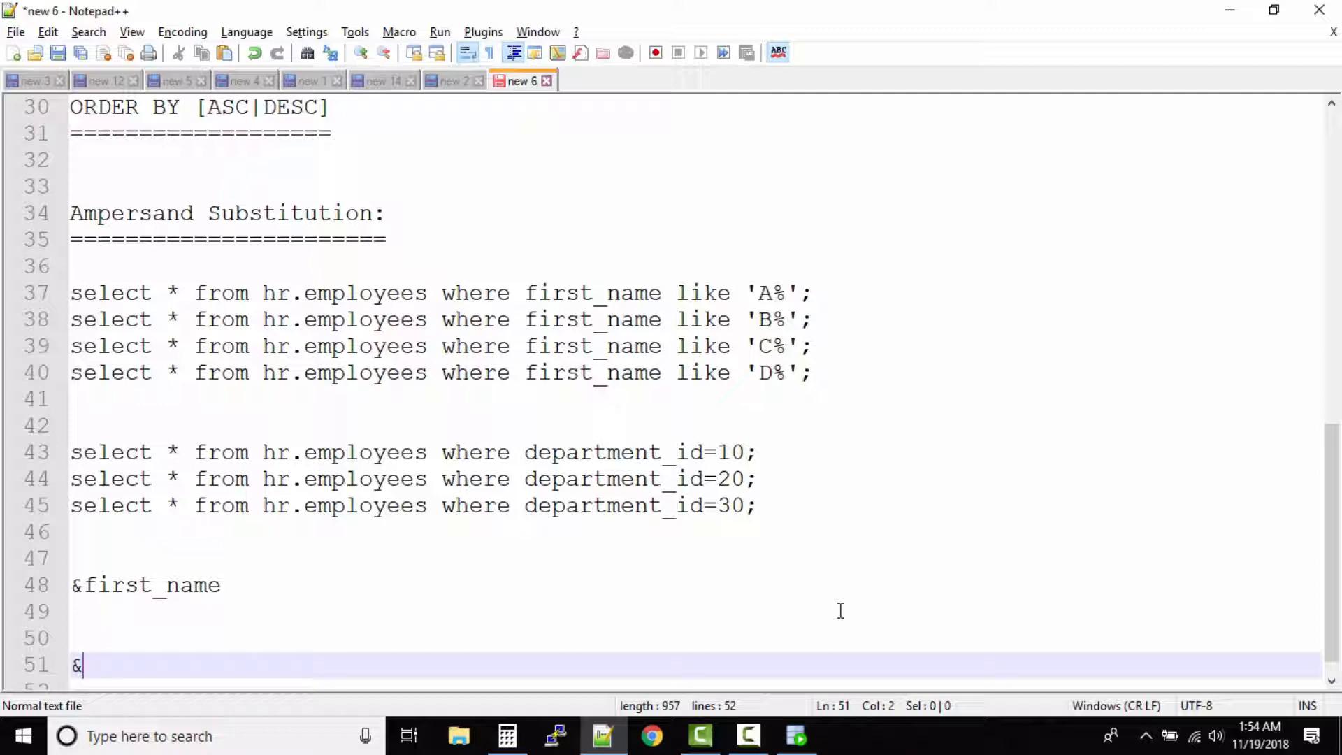
type("department_id")
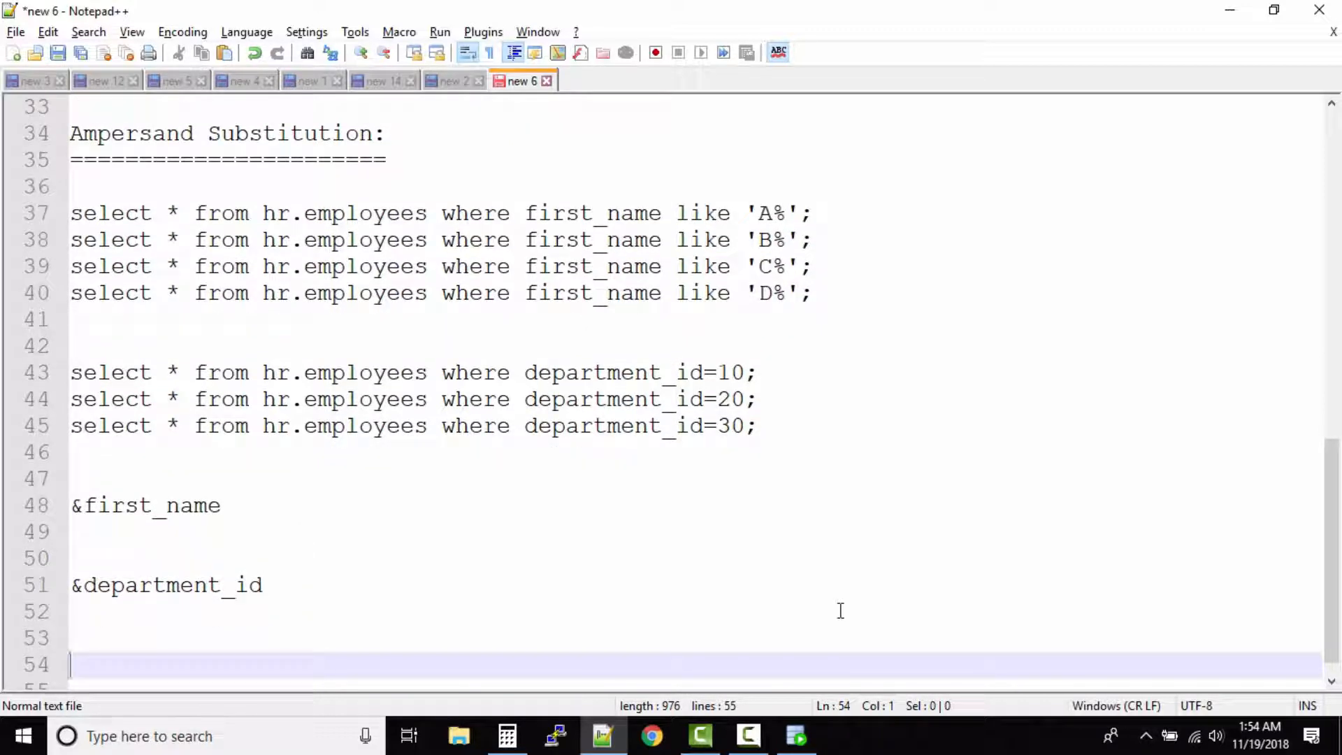
type("select * from")
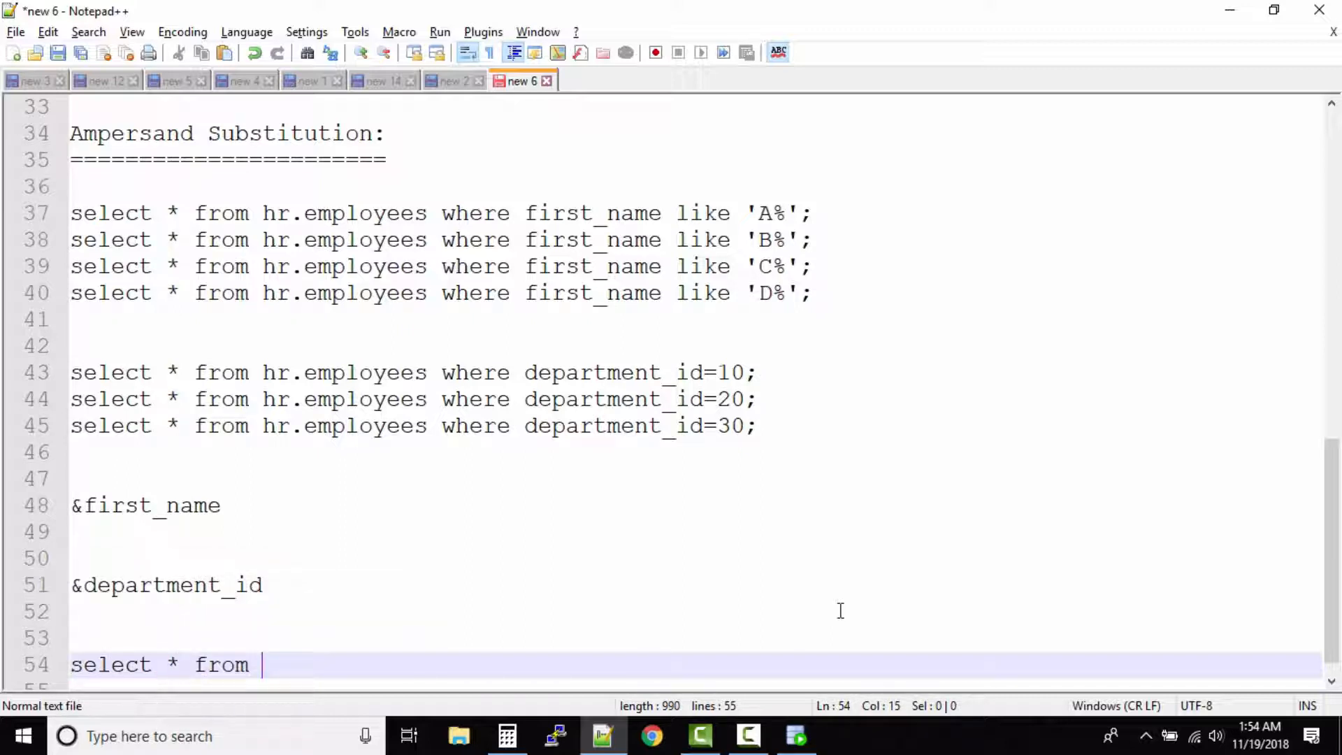
type("hr.employees")
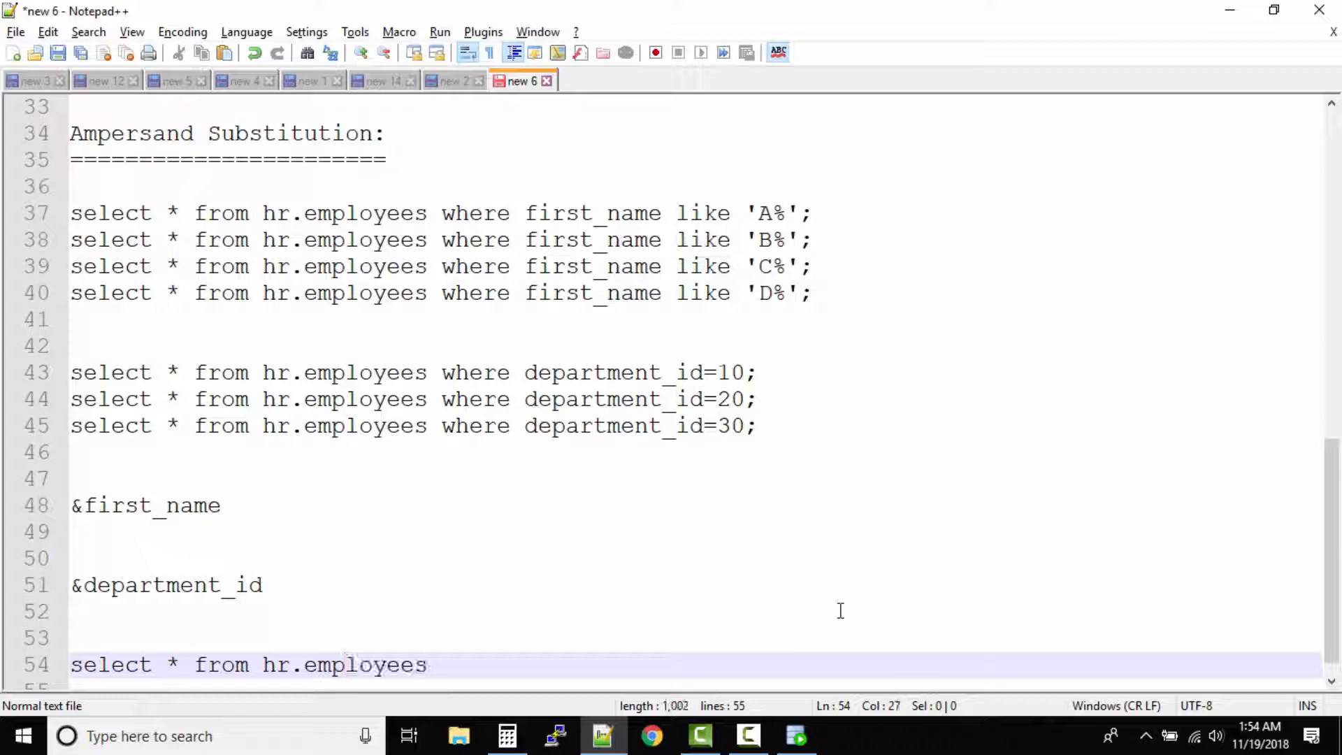
type("where first_name")
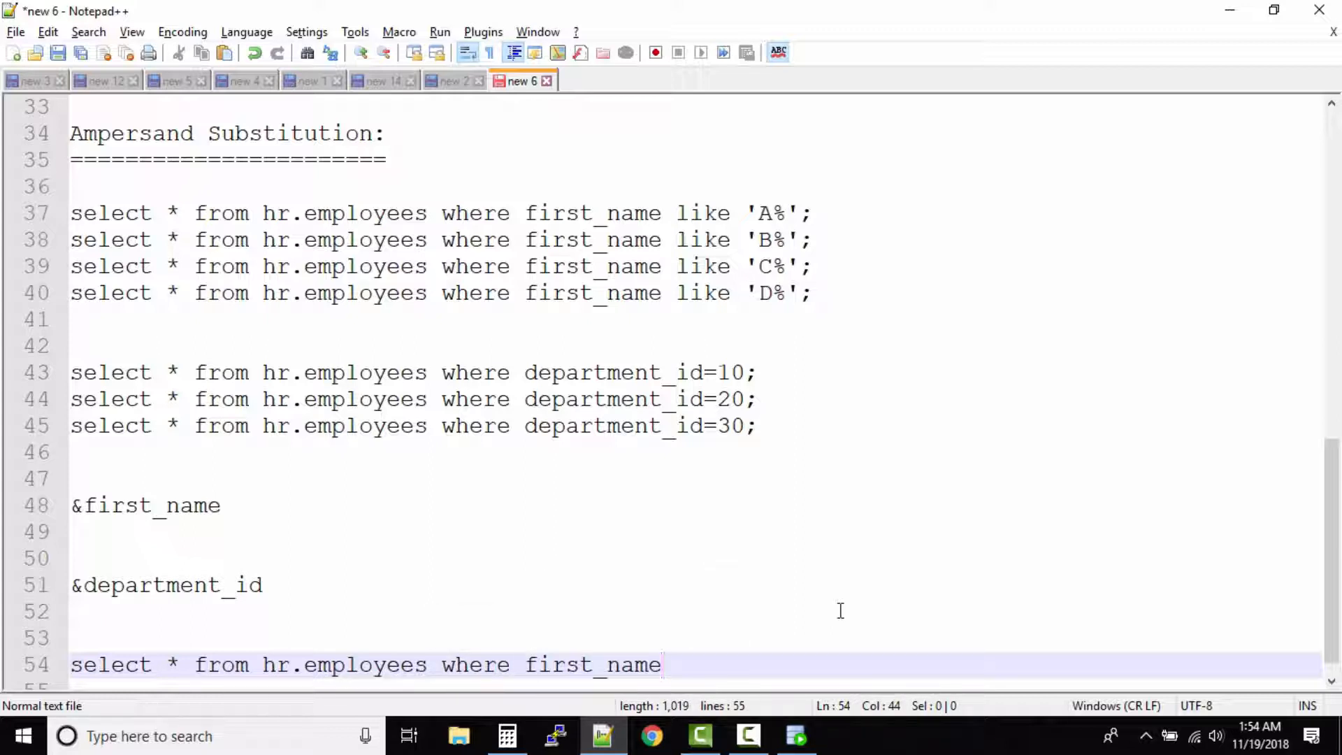
type("like '")
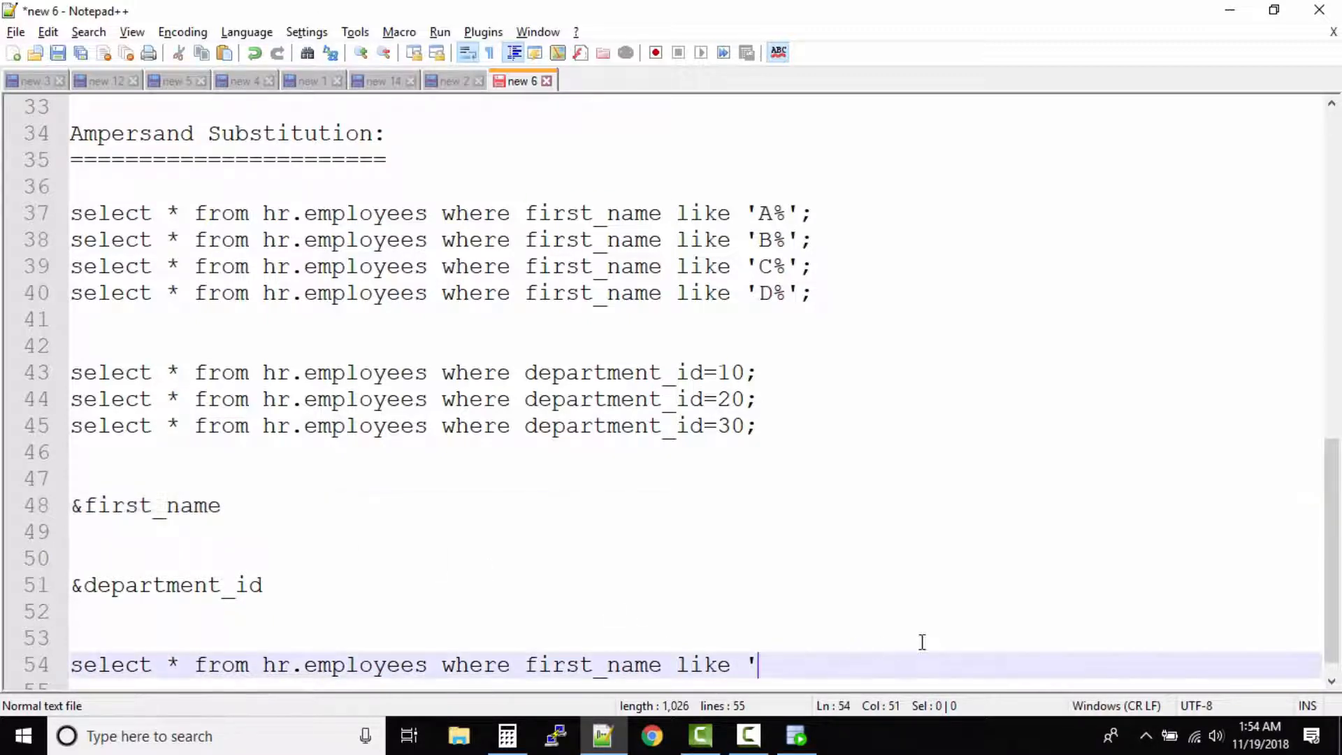
type("&first_name")
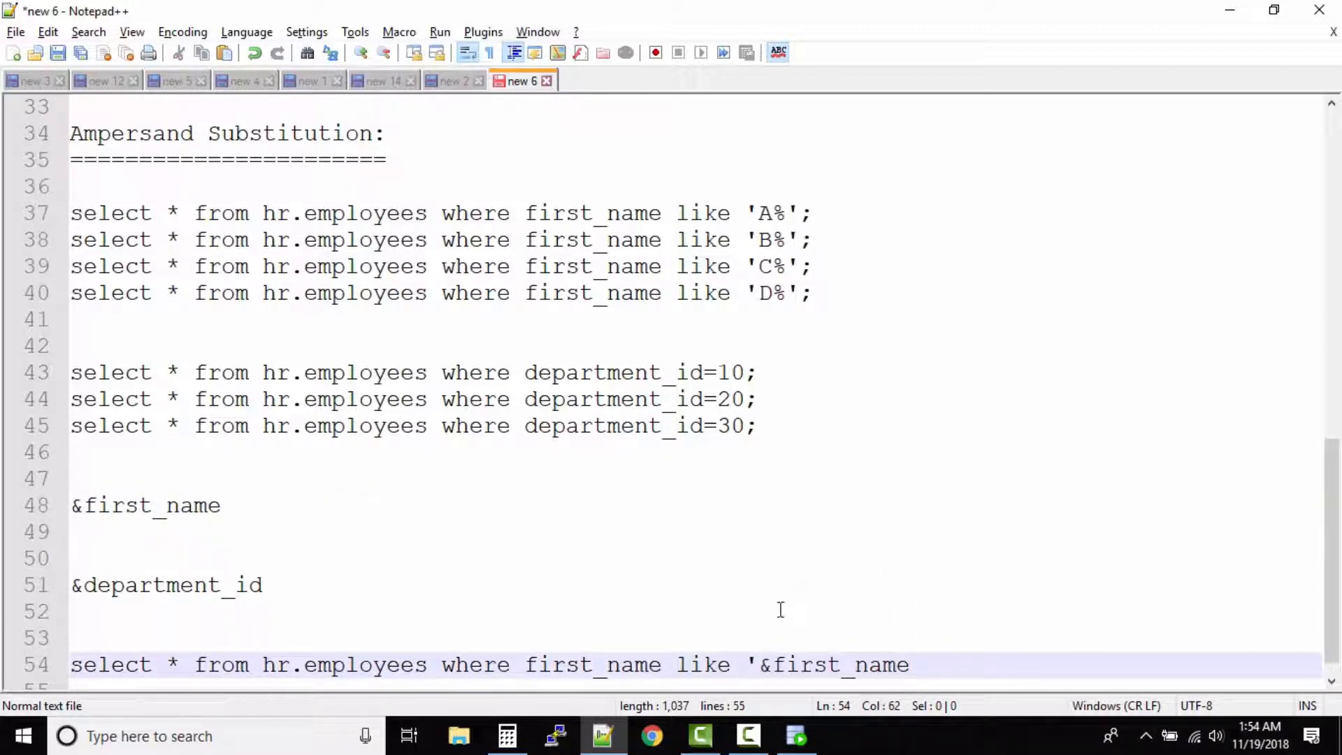
Retitle the heading Ampersand(&) Substitution, lengthen its underline, and close the query with ';
double_click(131, 134)
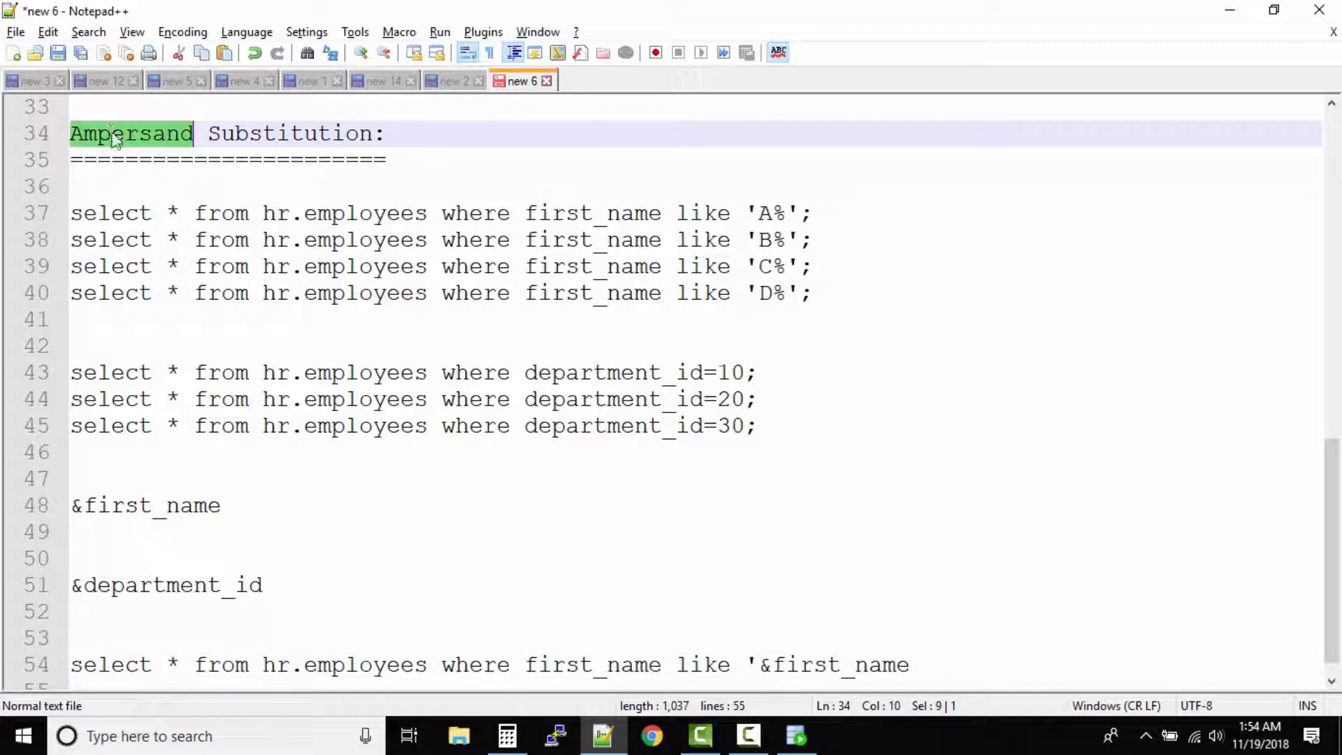
type("(&")
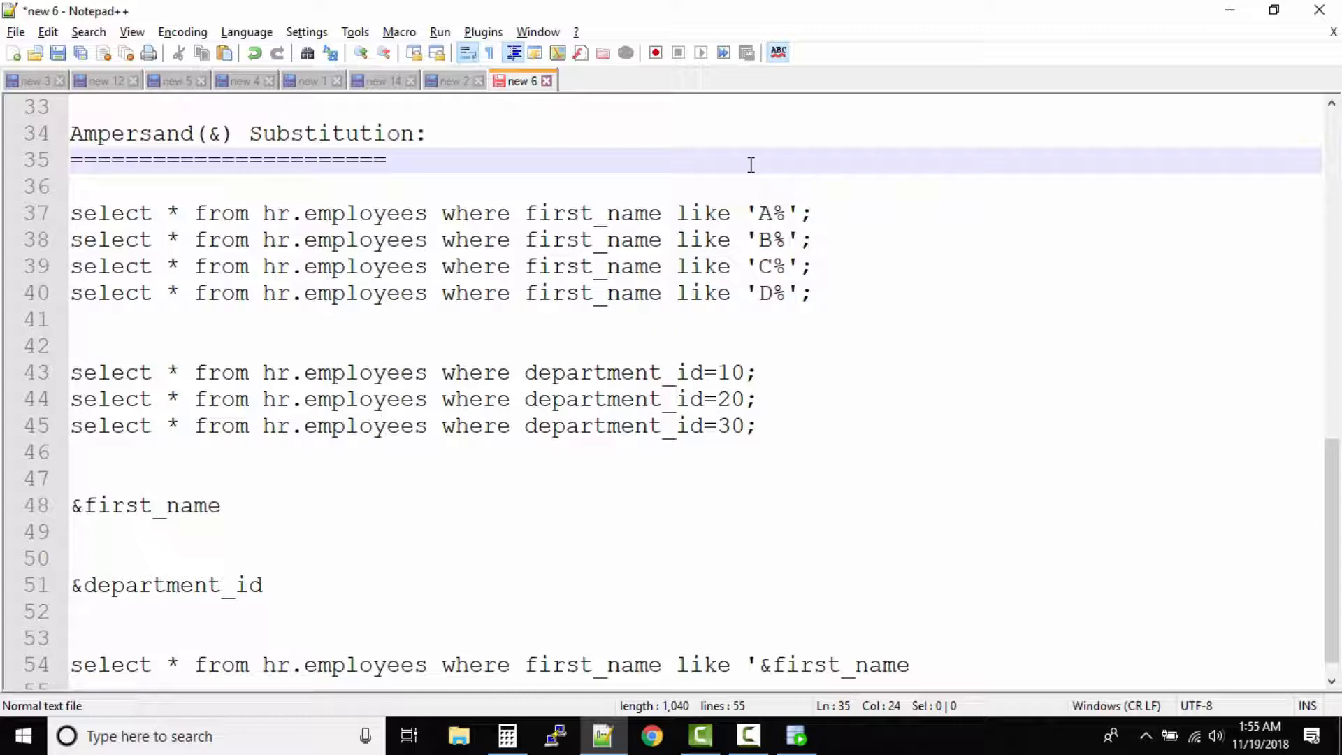
type("===")
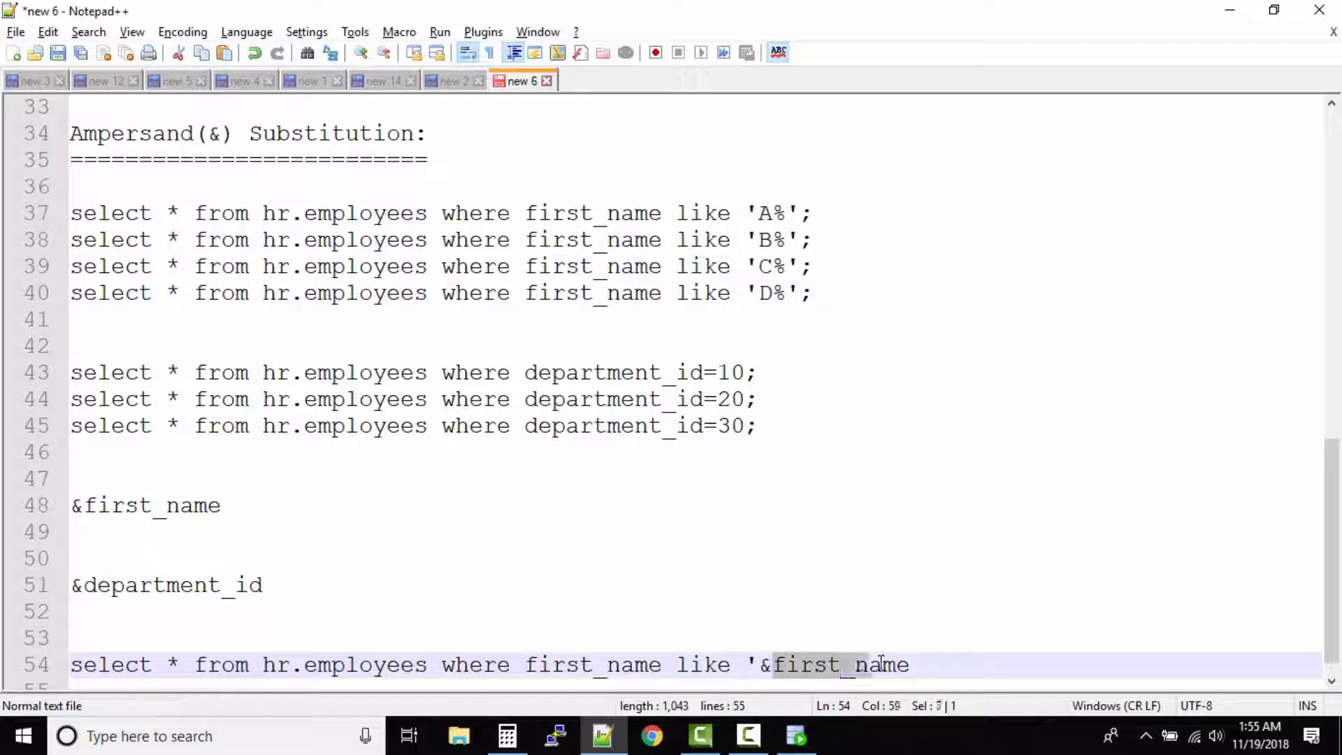
left_click(915, 665)
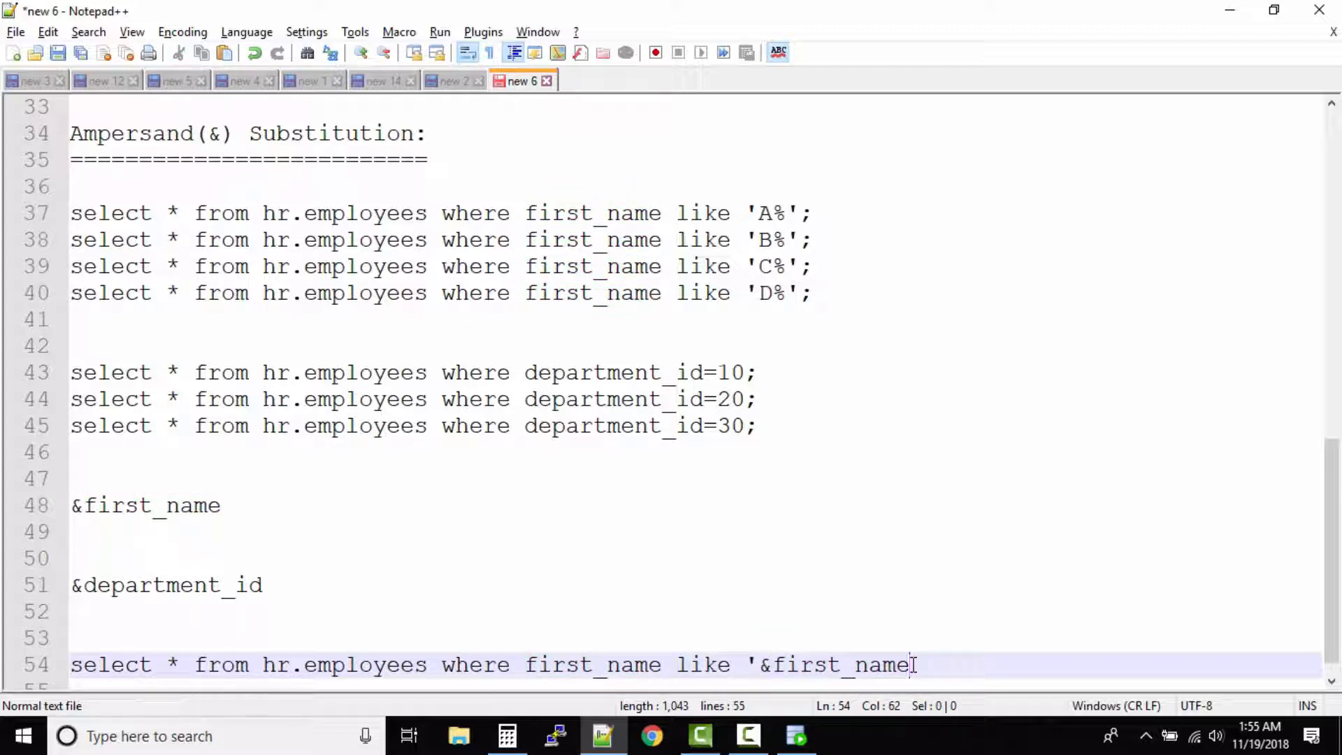
type("';")
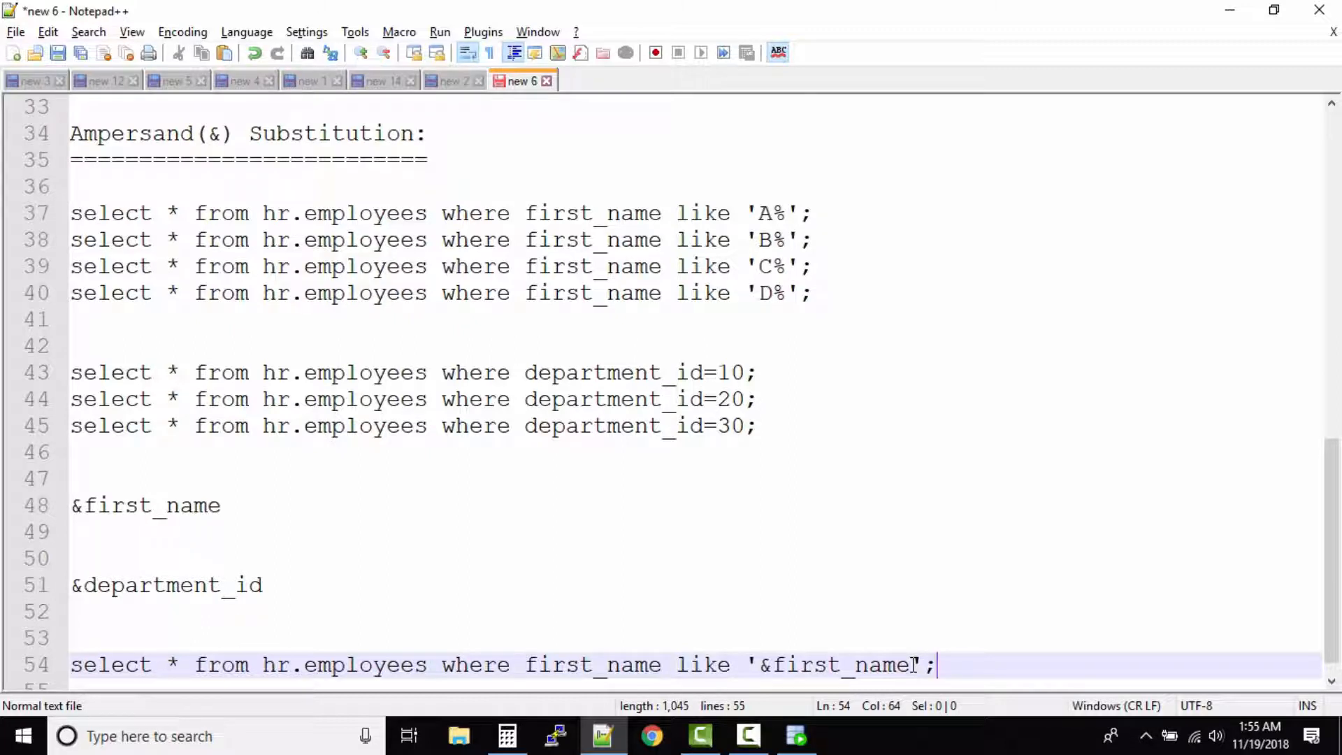
key("enter")
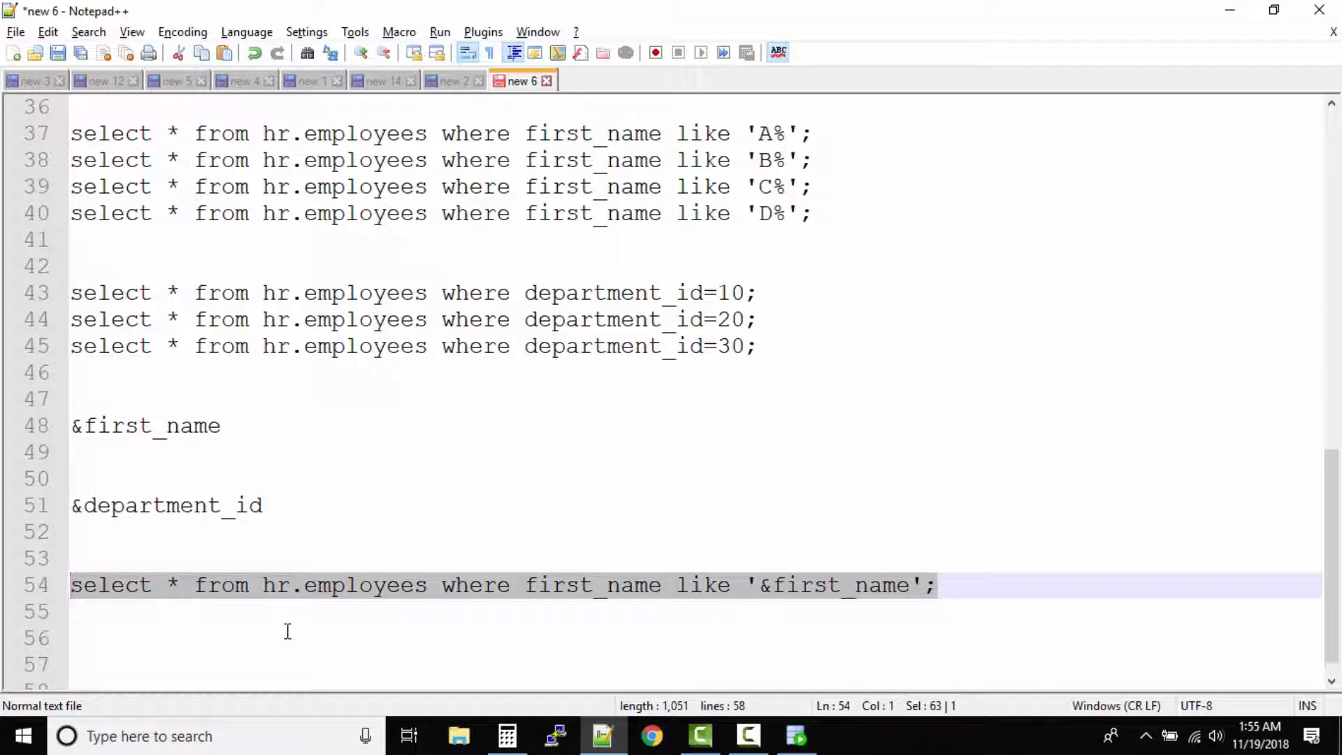
mouse_move(783, 604)
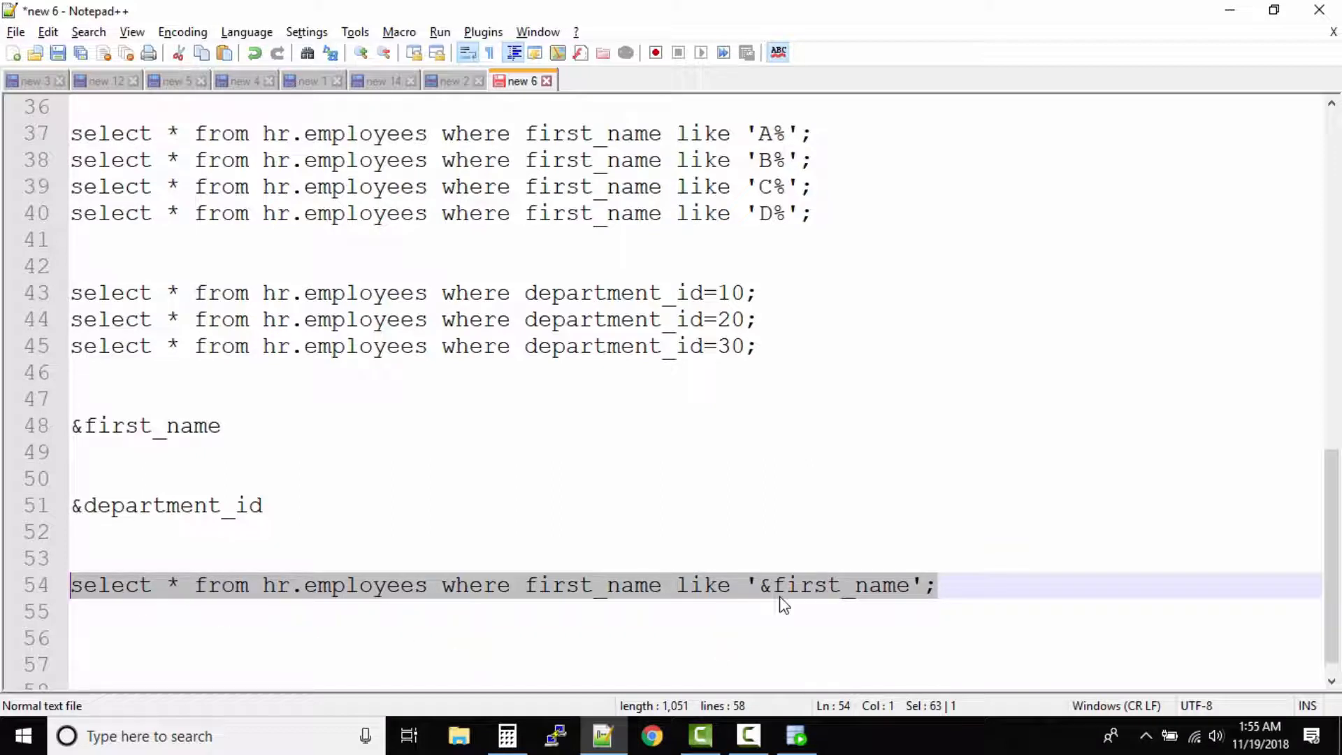
Select the '&first_name' LIKE query for copying to SQL Developer
left_click(754, 611)
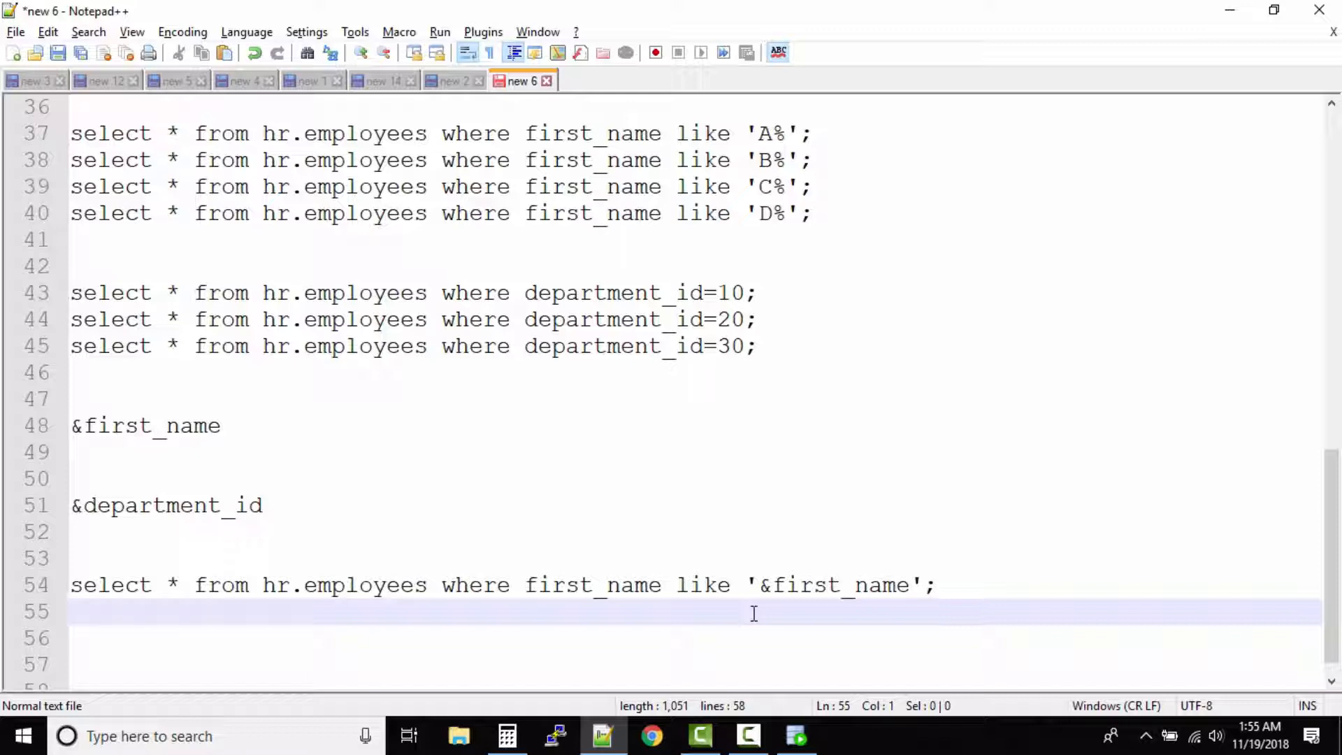
double_click(835, 586)
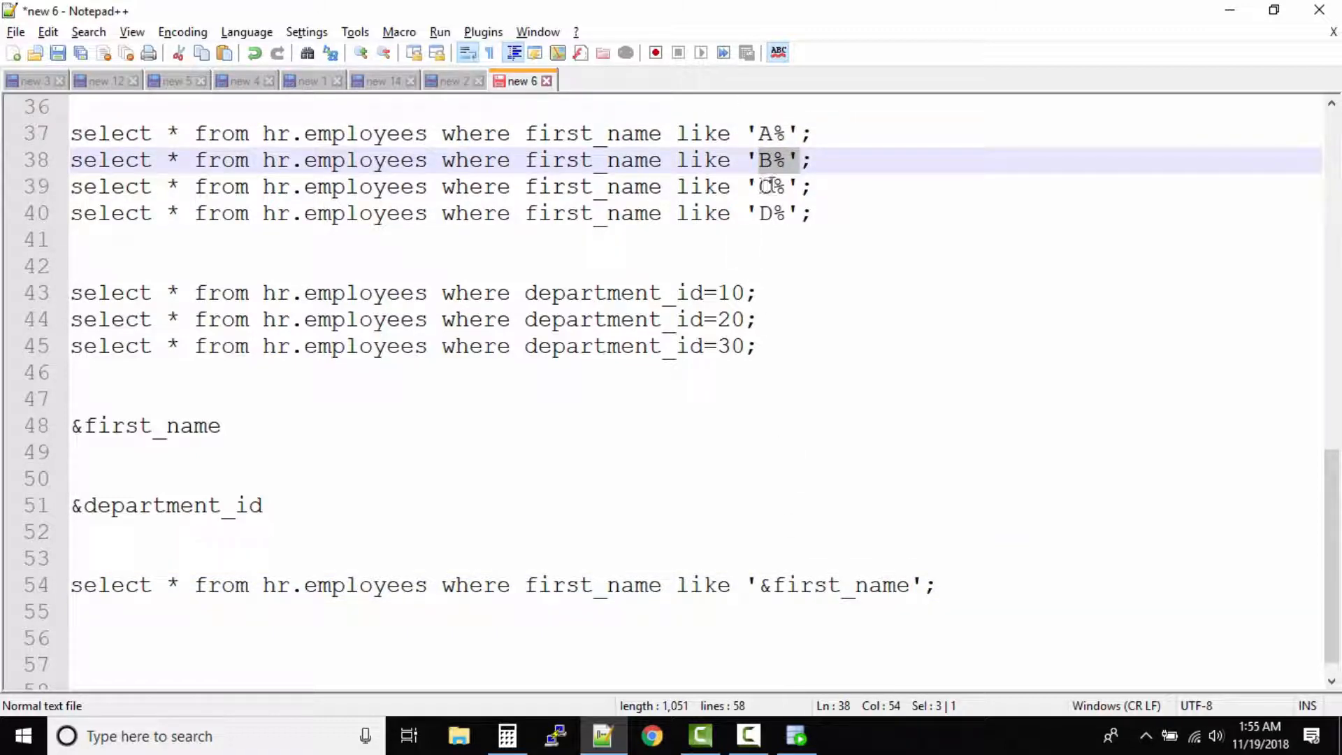
left_click(770, 213)
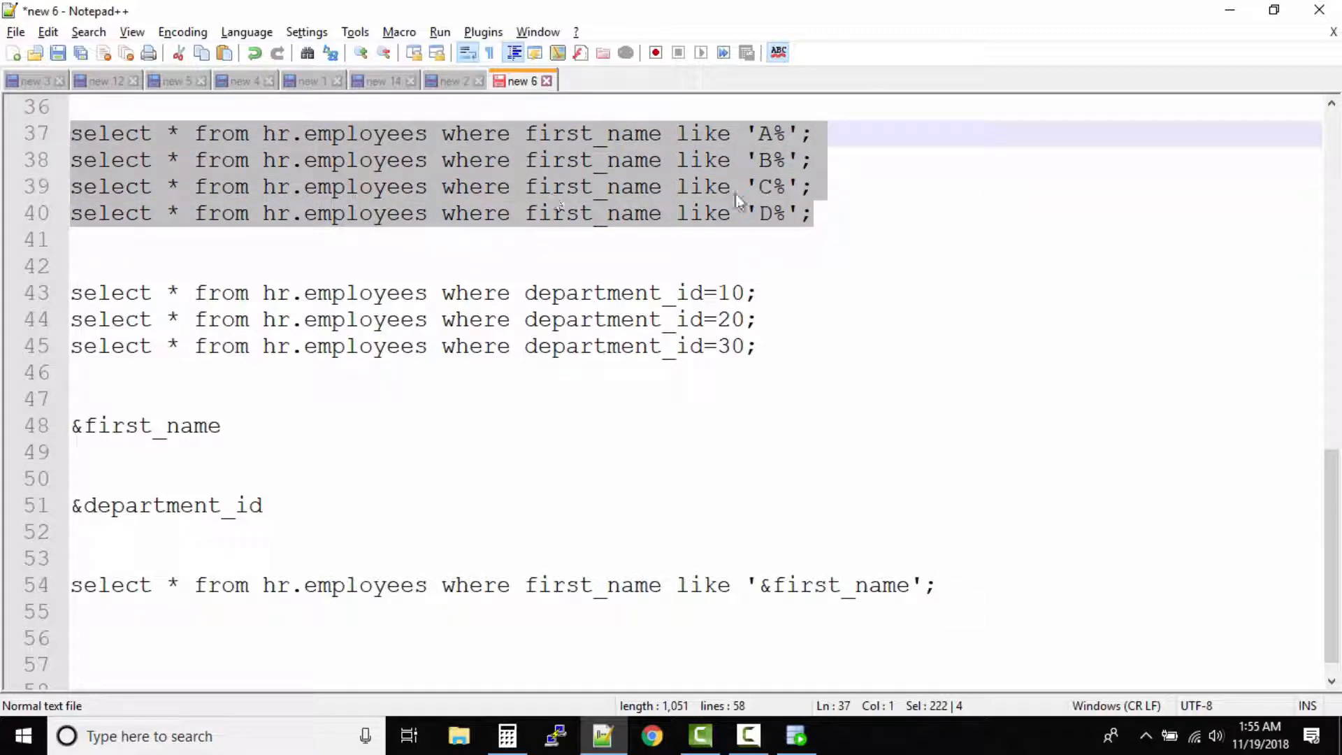
double_click(799, 584)
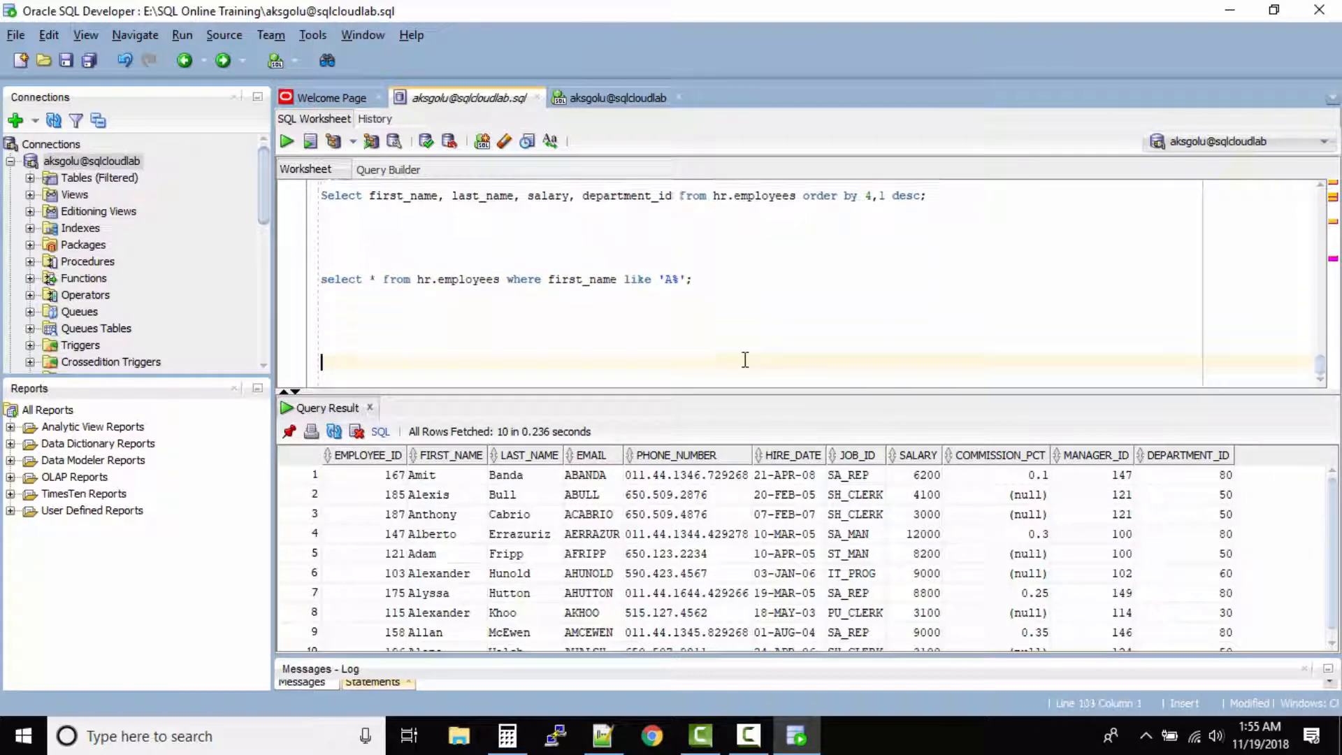
Run the '&first_name' LIKE query so the substitution variable prompt asks for first_name
type("select * from hr.employees where first_name like '&first_name';")
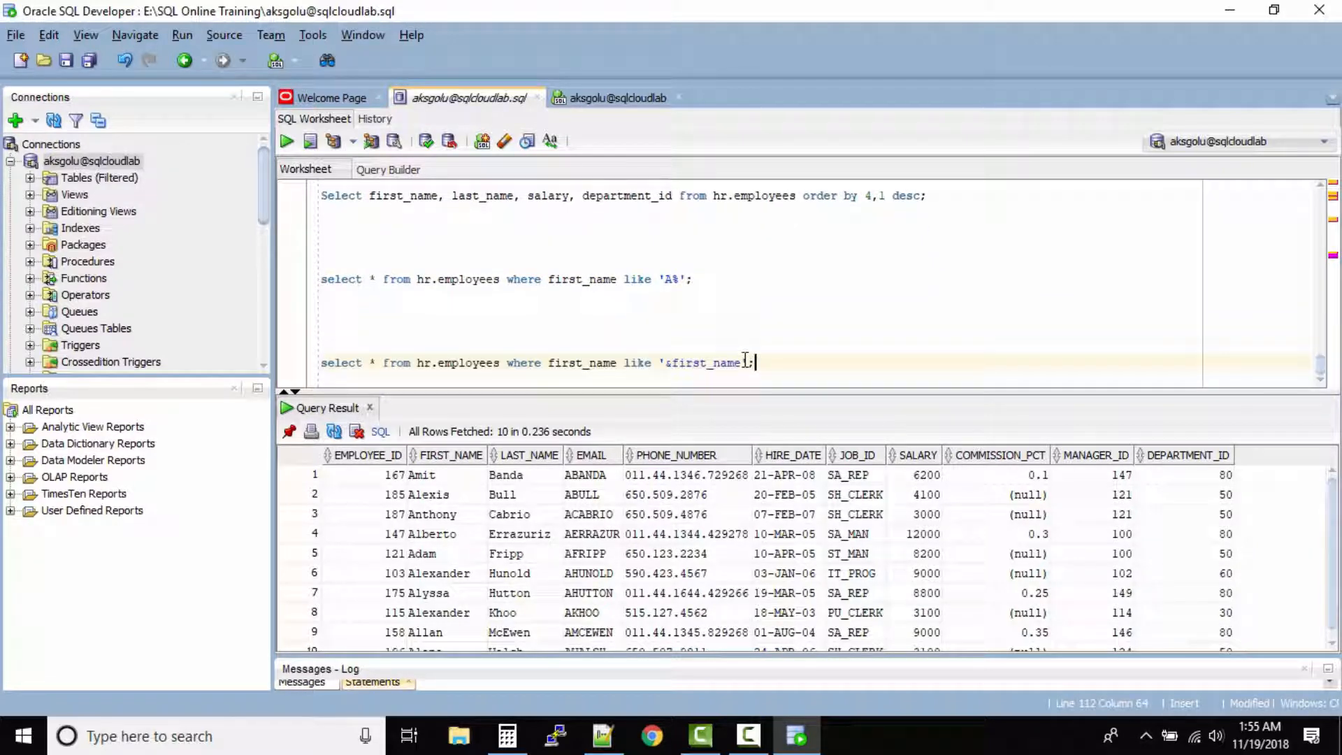
triple_click(537, 362)
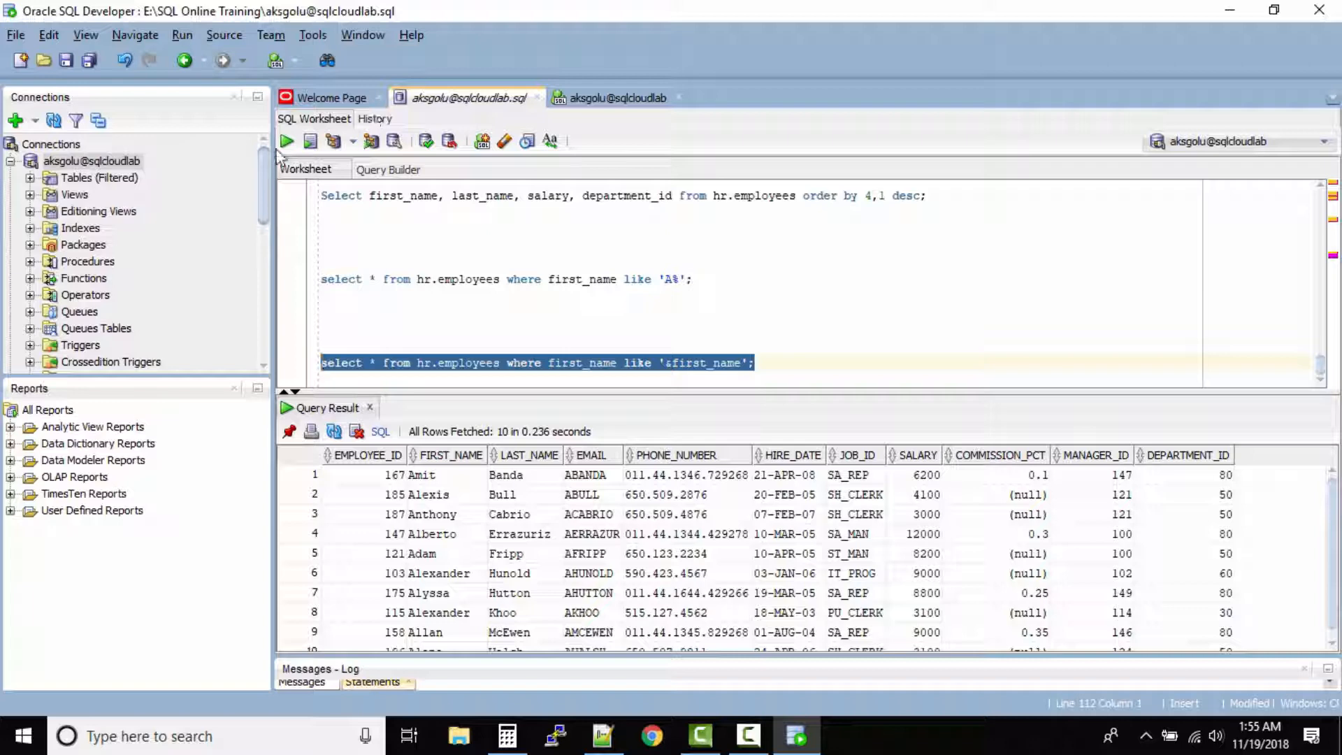
left_click(286, 139)
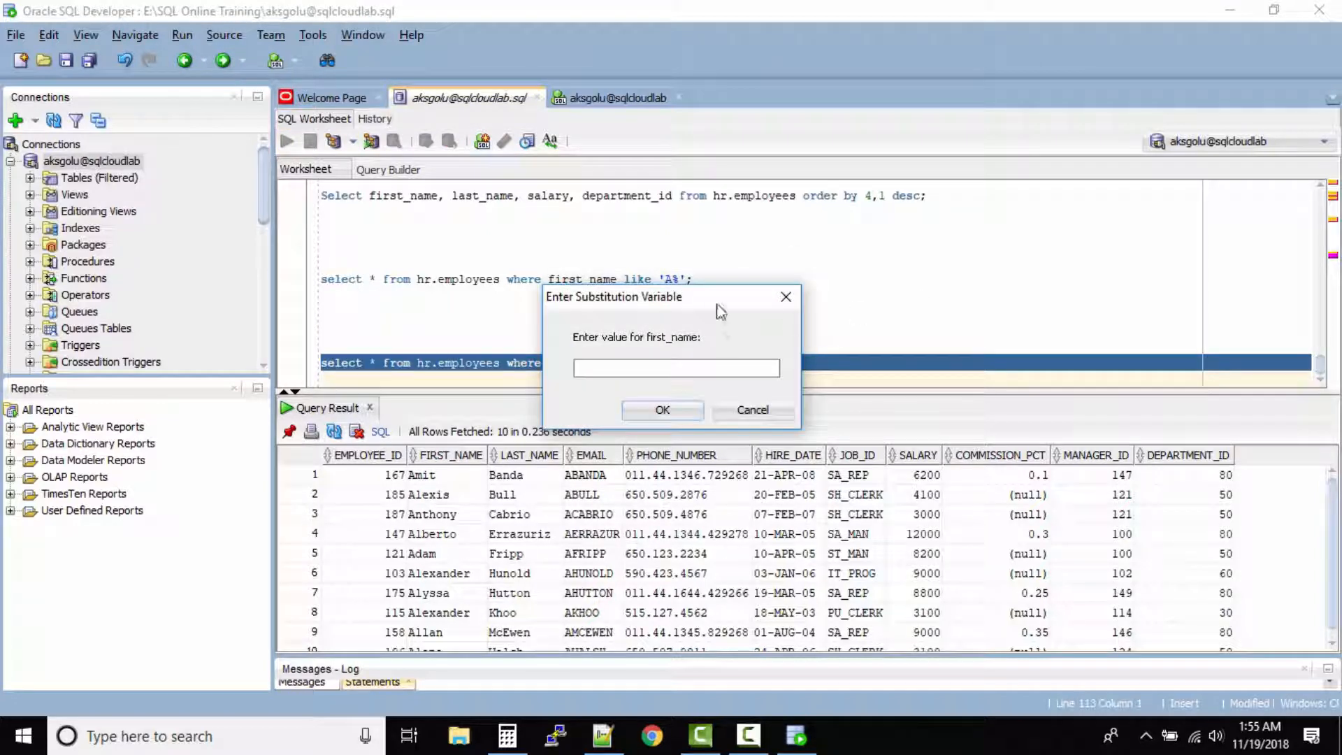
left_click_drag(612, 297, 926, 198)
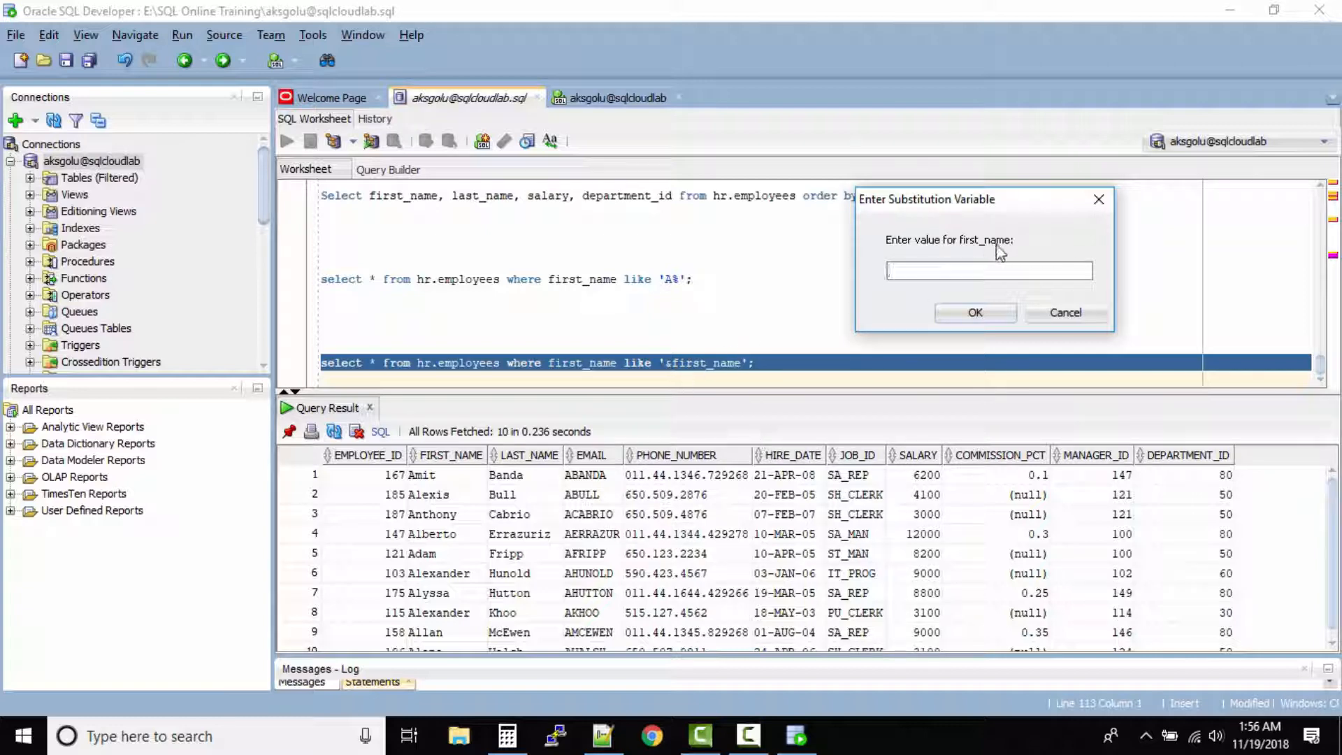
mouse_move(835, 545)
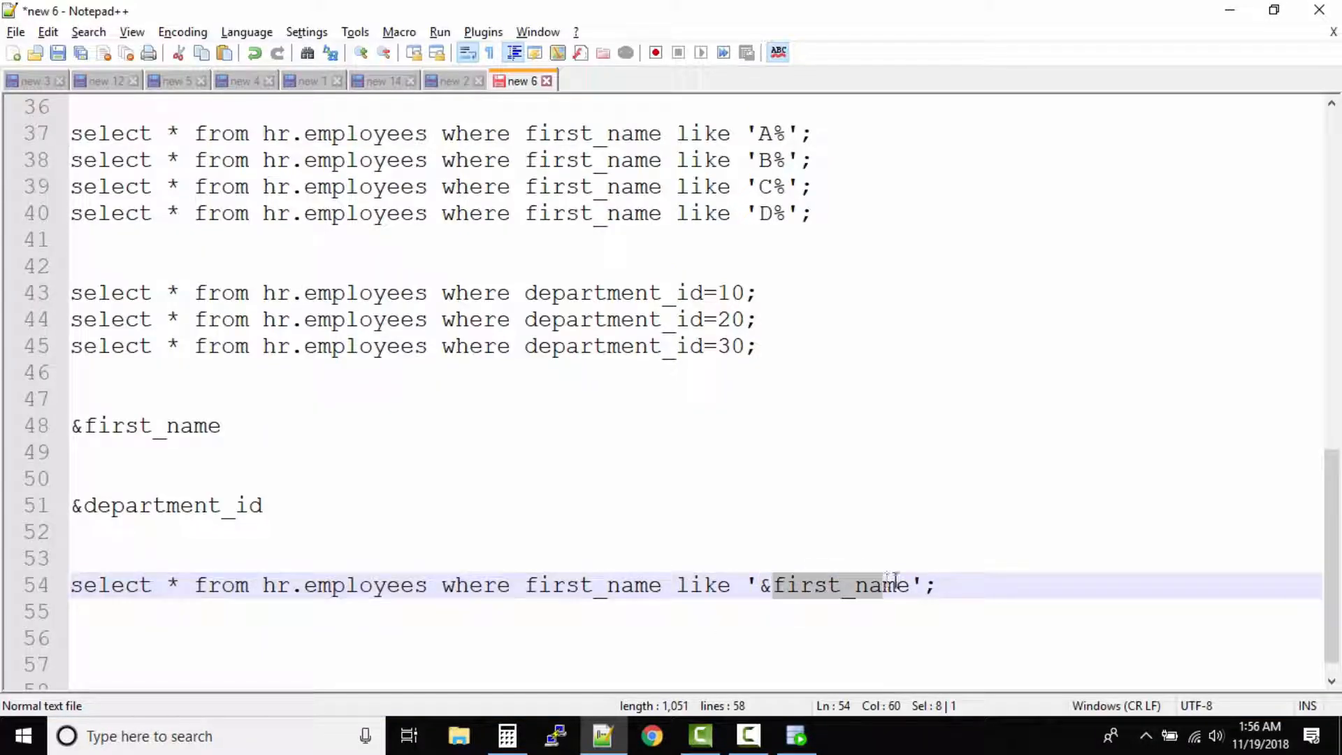
Add a copy of the query on line 56 using '&value' instead of '&first_name'
double_click(842, 585)
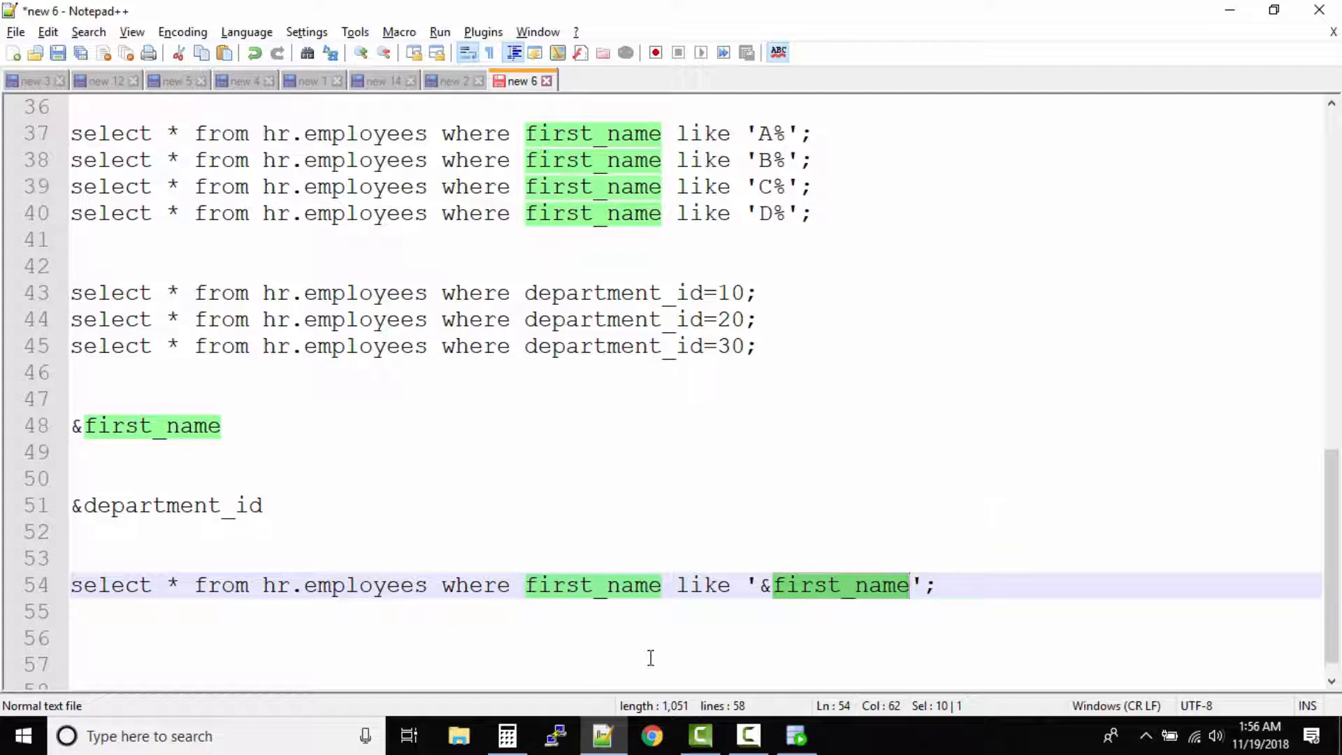
mouse_move(851, 604)
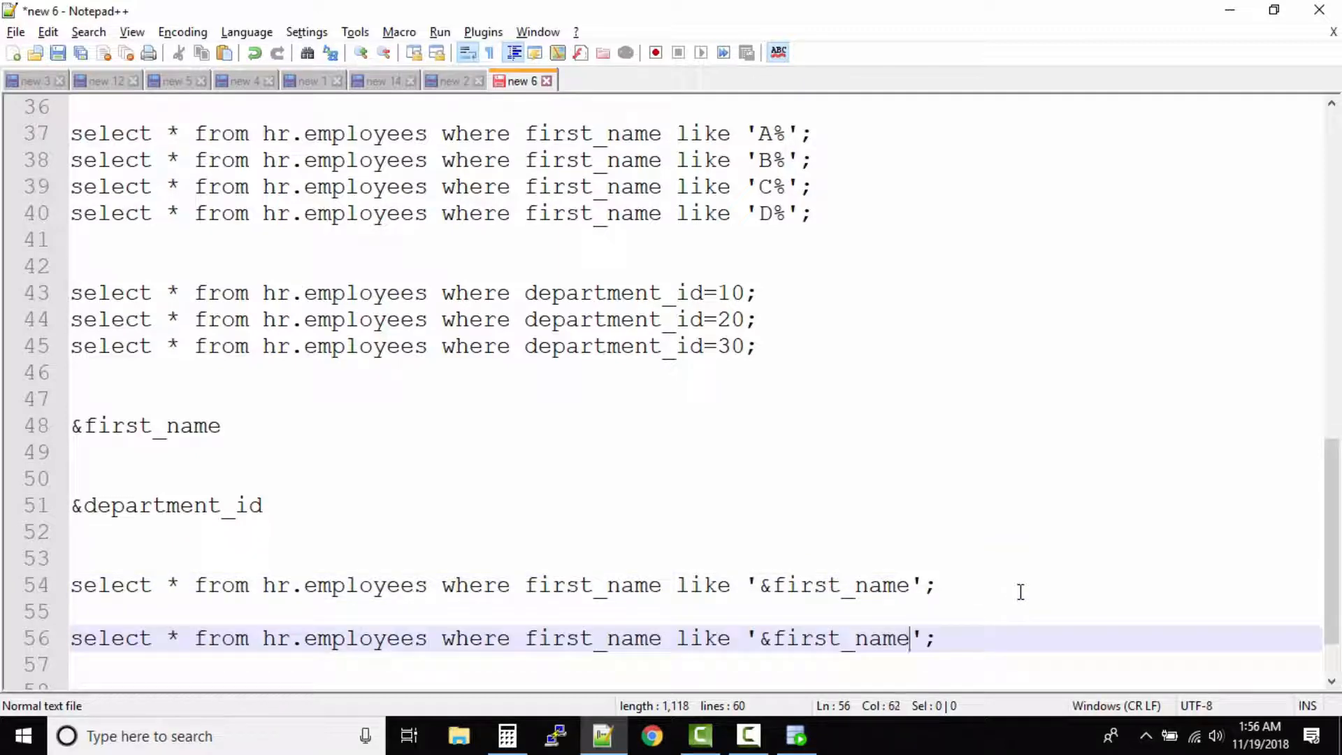
key("BackSpace")
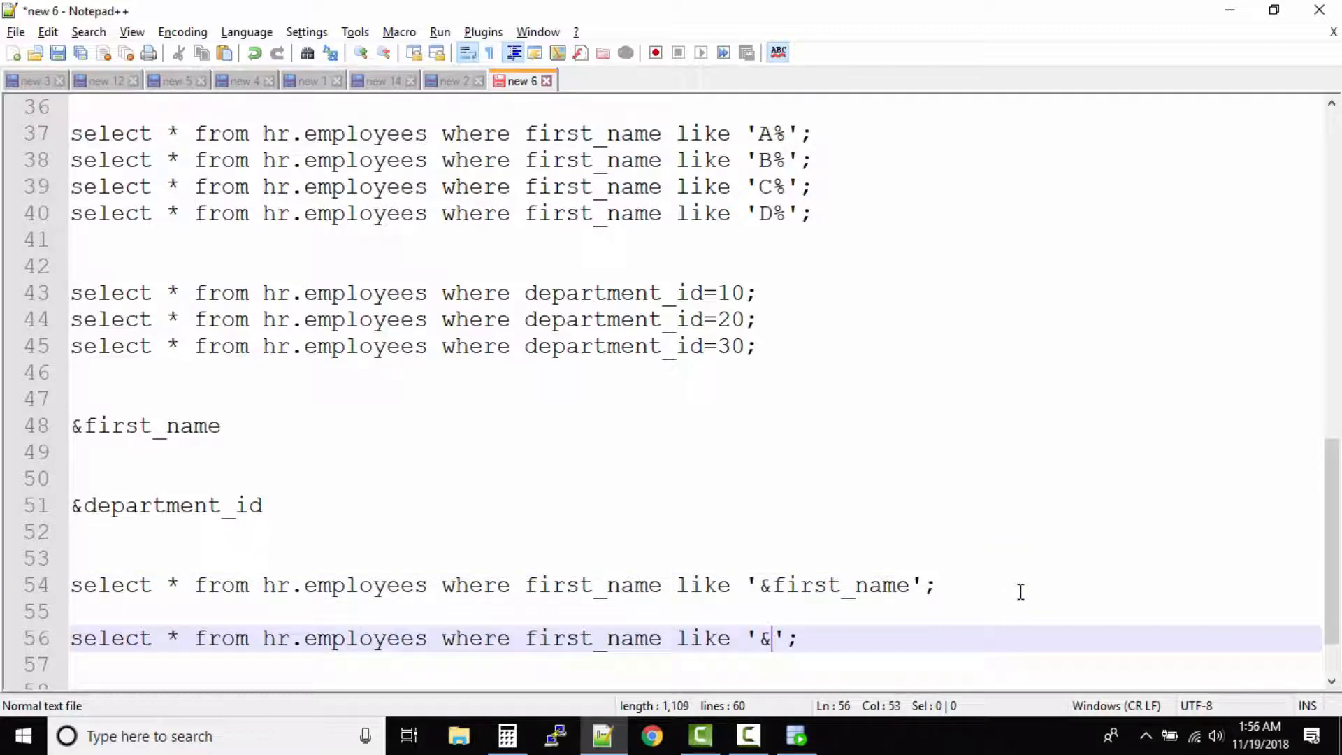
type("value")
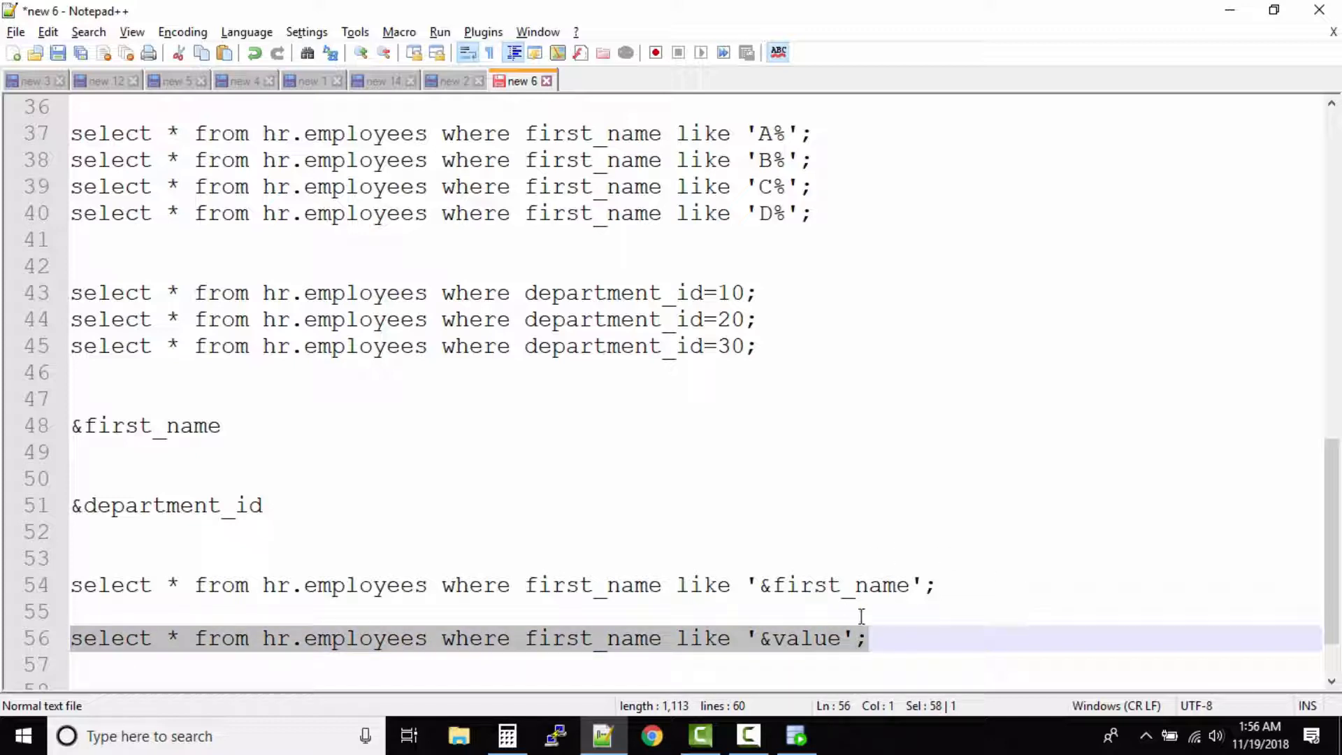
double_click(805, 637)
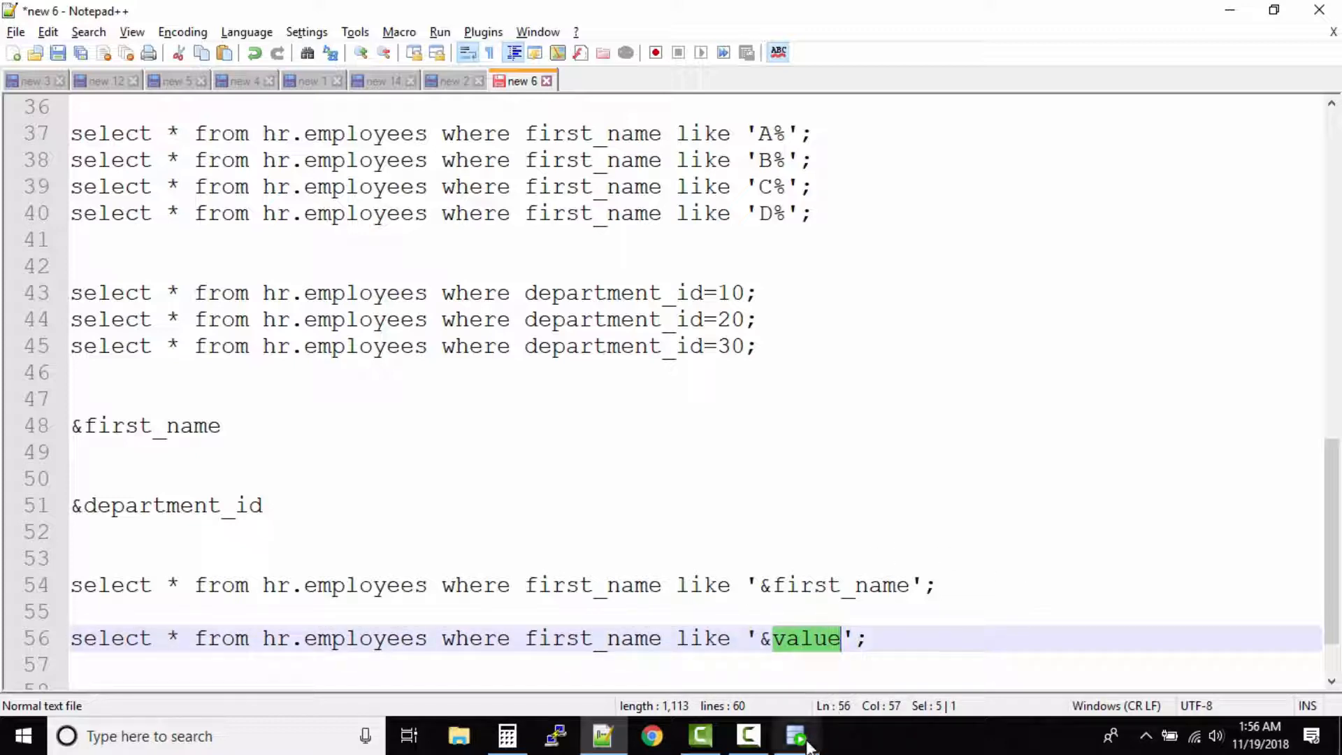
left_click(794, 736)
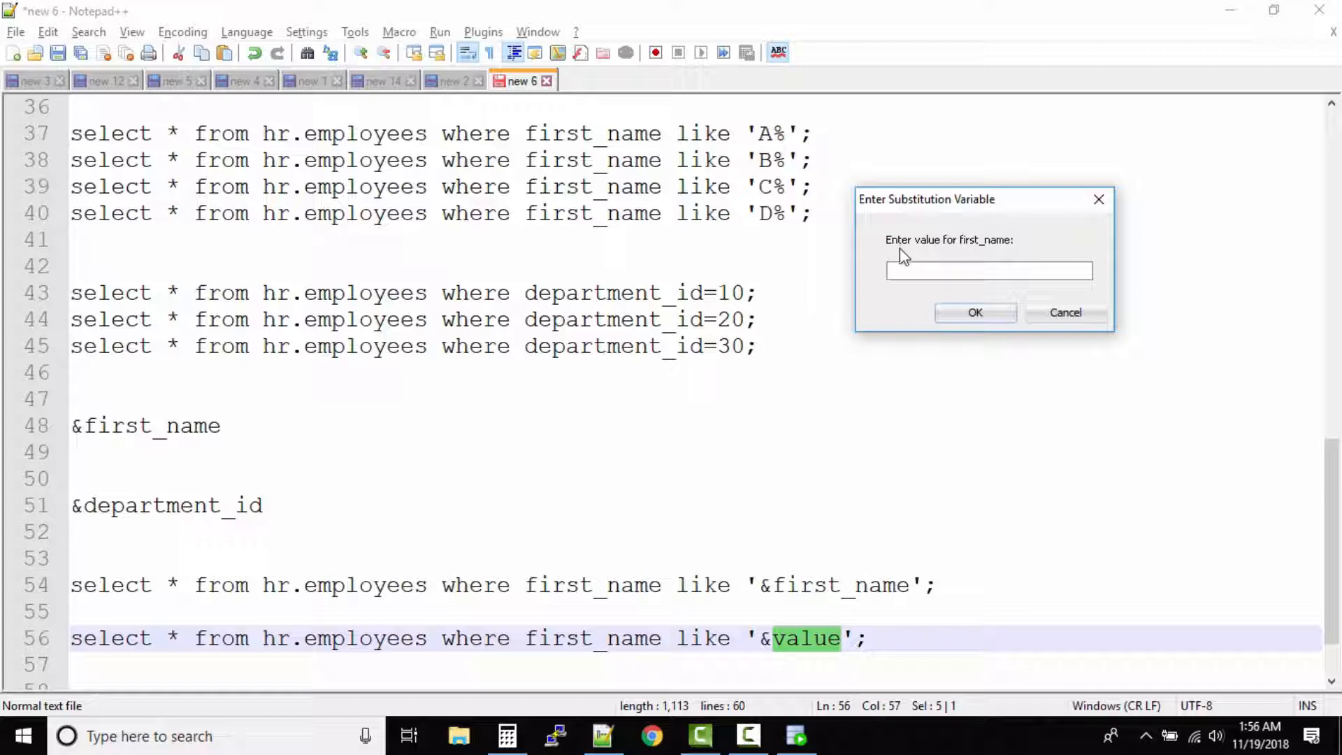
mouse_move(1004, 256)
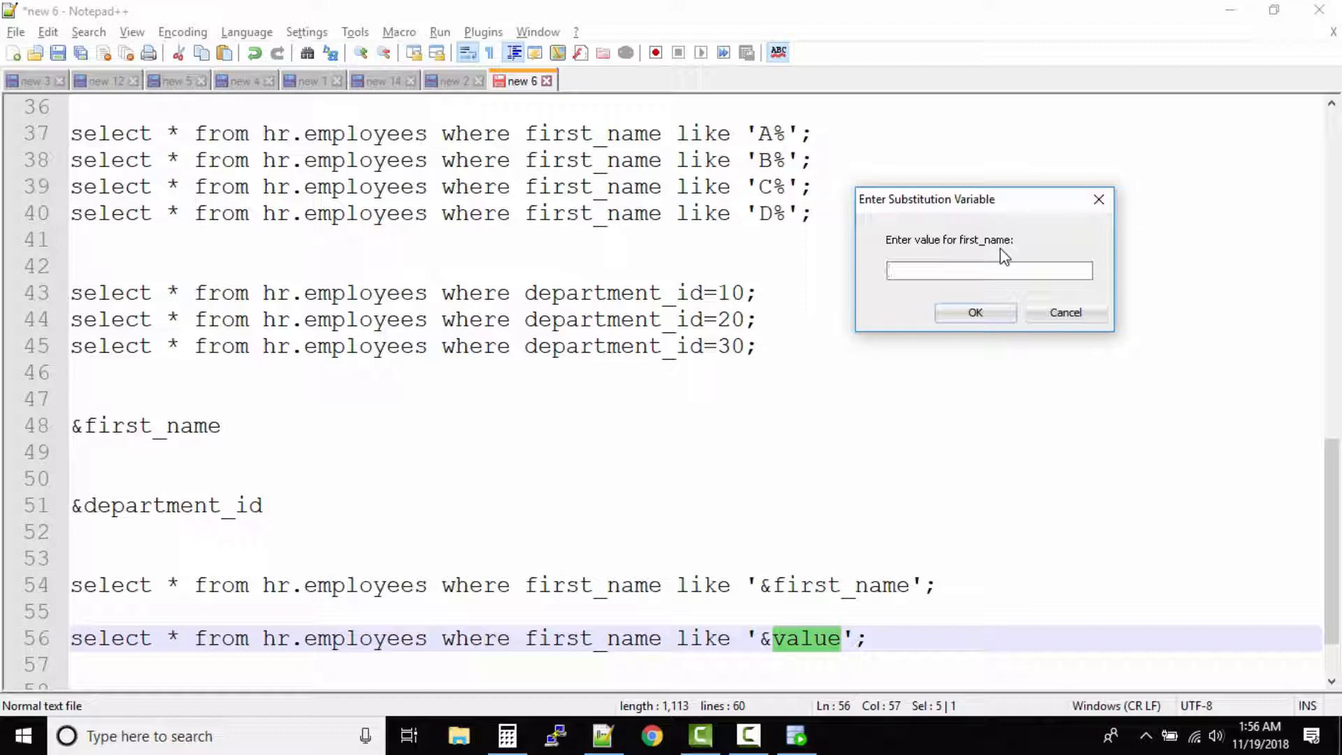
mouse_move(851, 608)
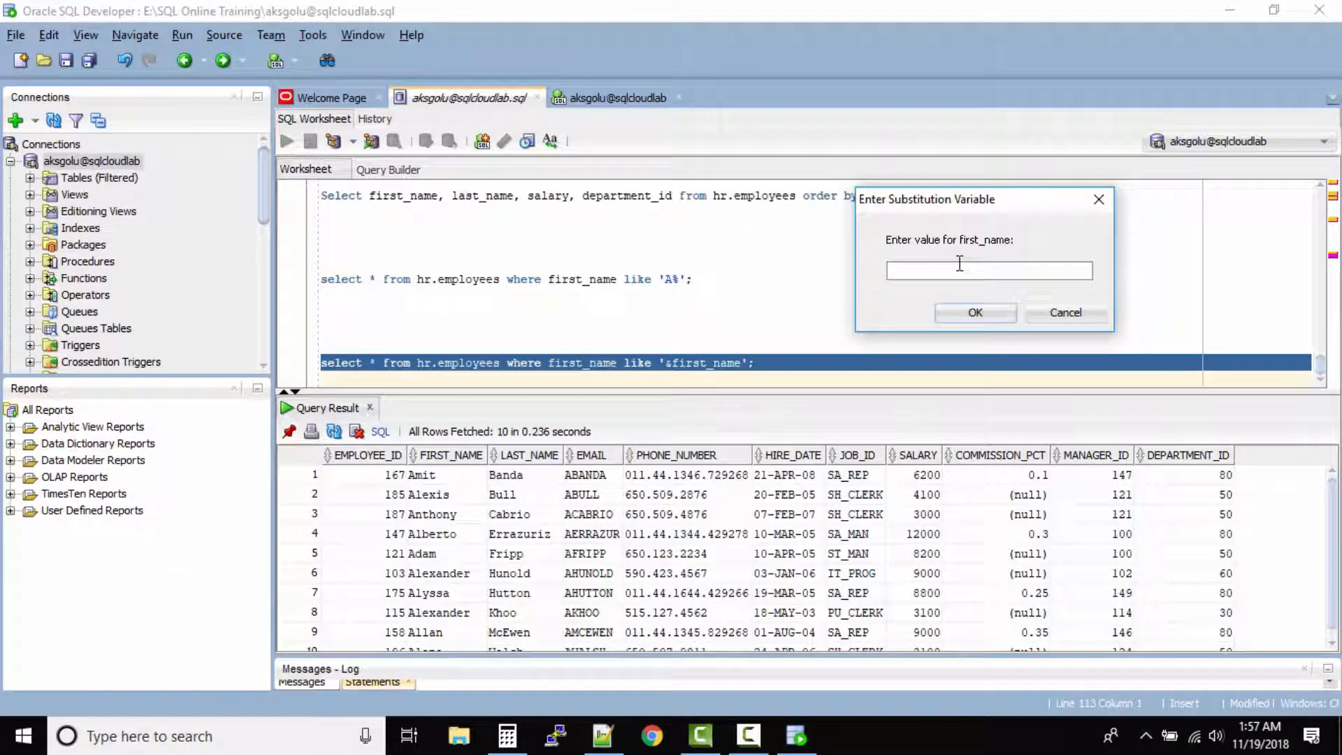
Enter A% in the first_name substitution prompt and return to the Notepad++ notes
type("A")
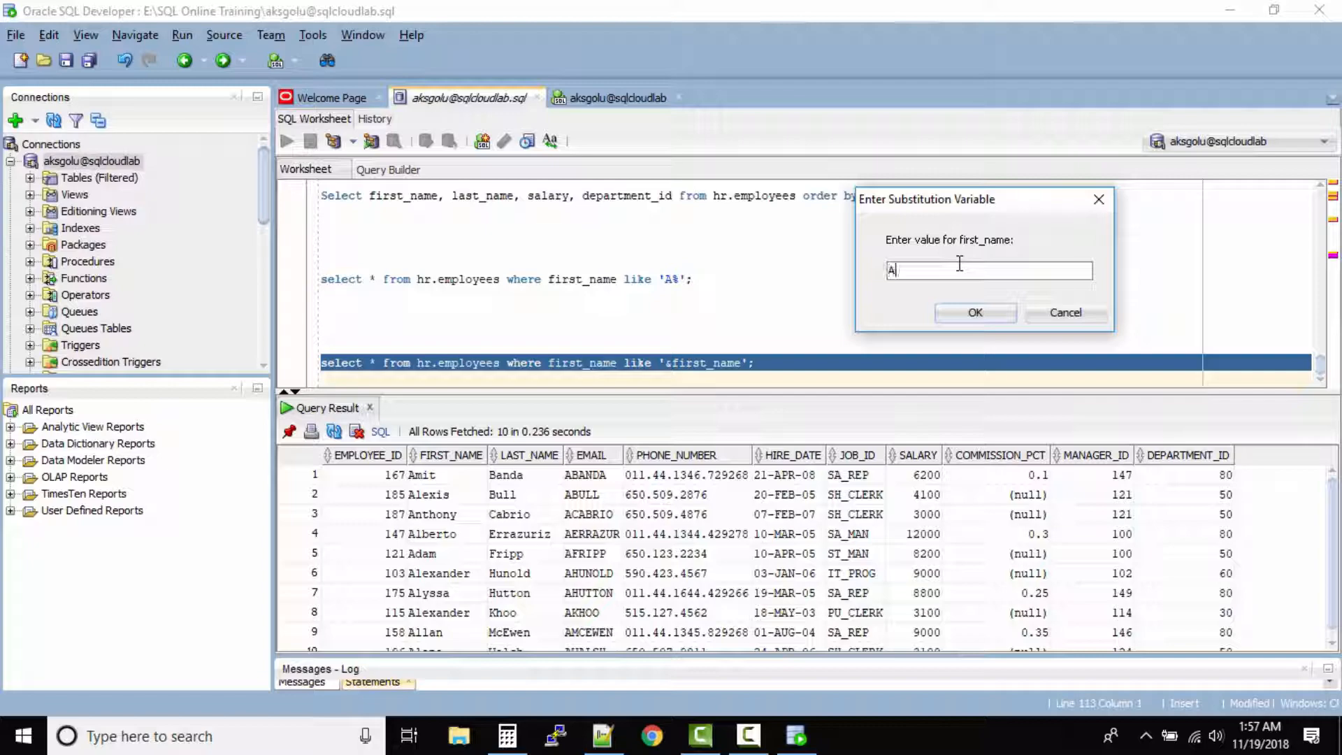
type("%")
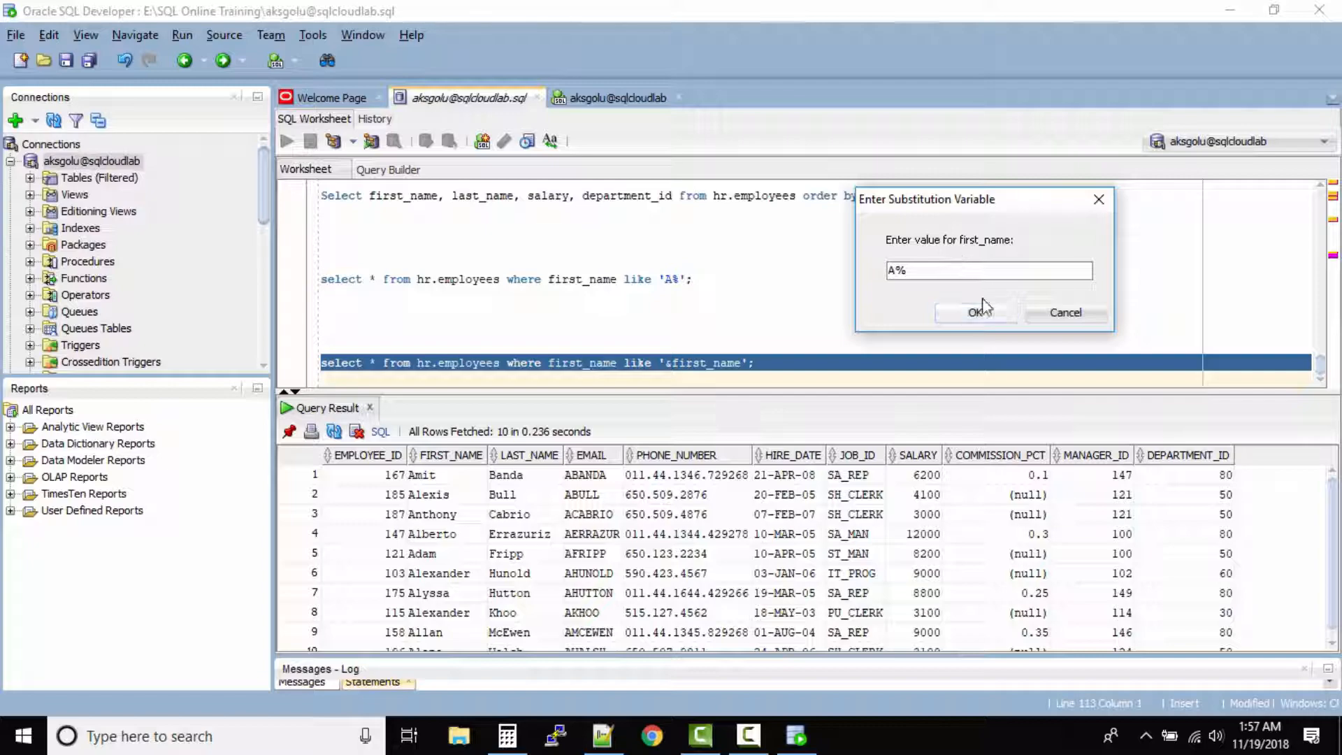
mouse_move(629, 735)
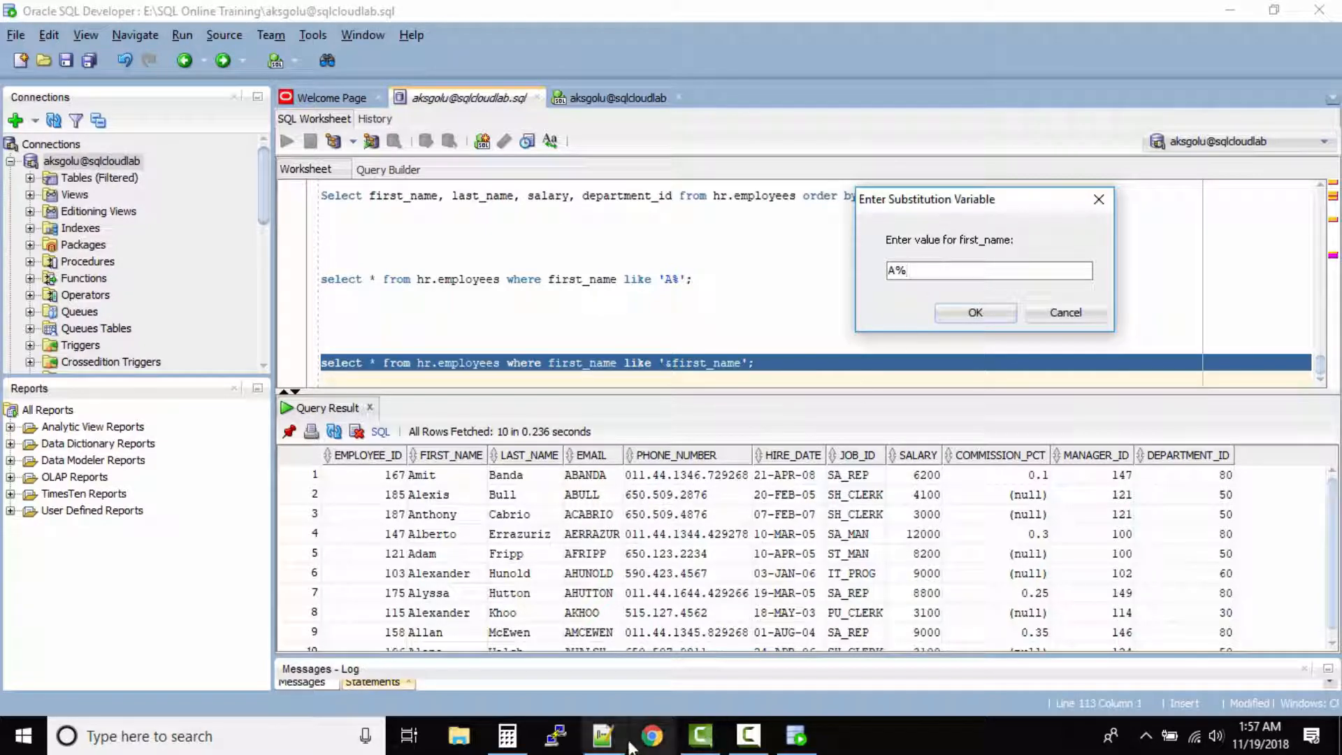
left_click(601, 737)
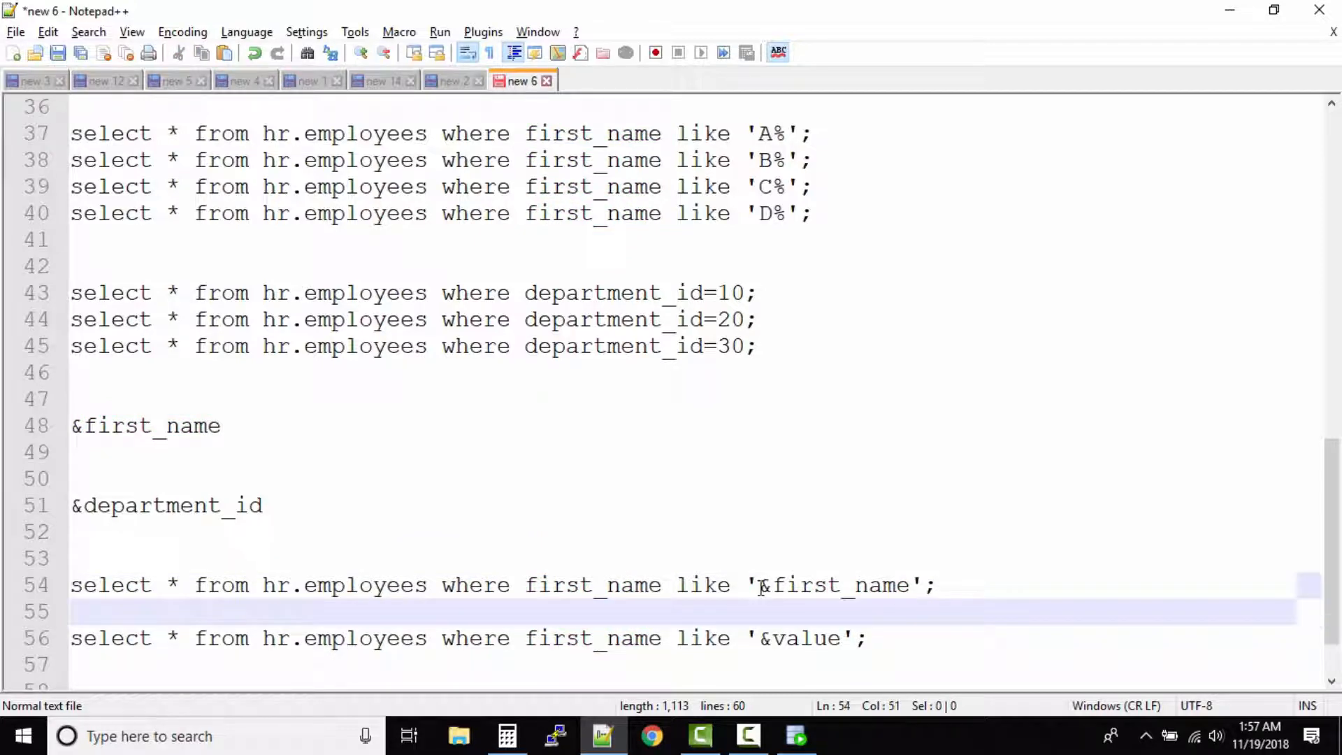
Highlight &first_name on line 54 and the A% pattern on line 37 to show the substitution
double_click(805, 586)
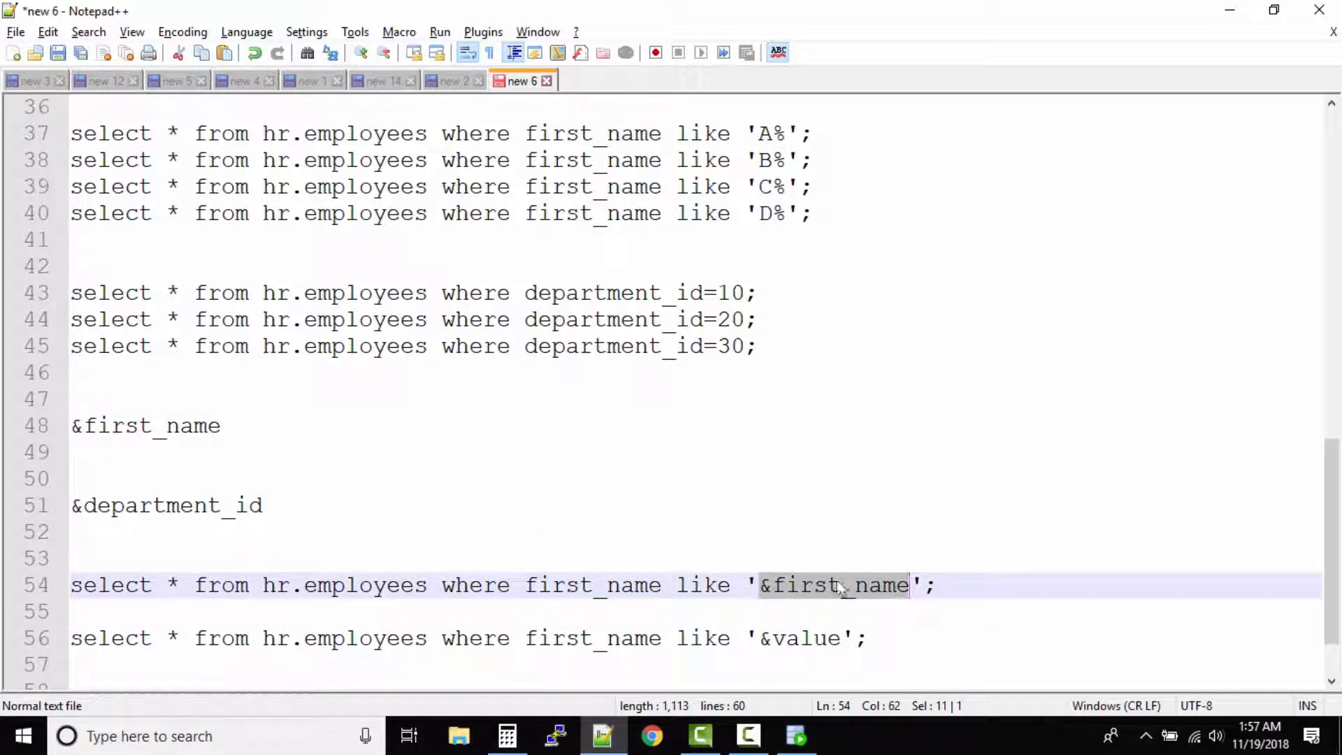
left_click(775, 134)
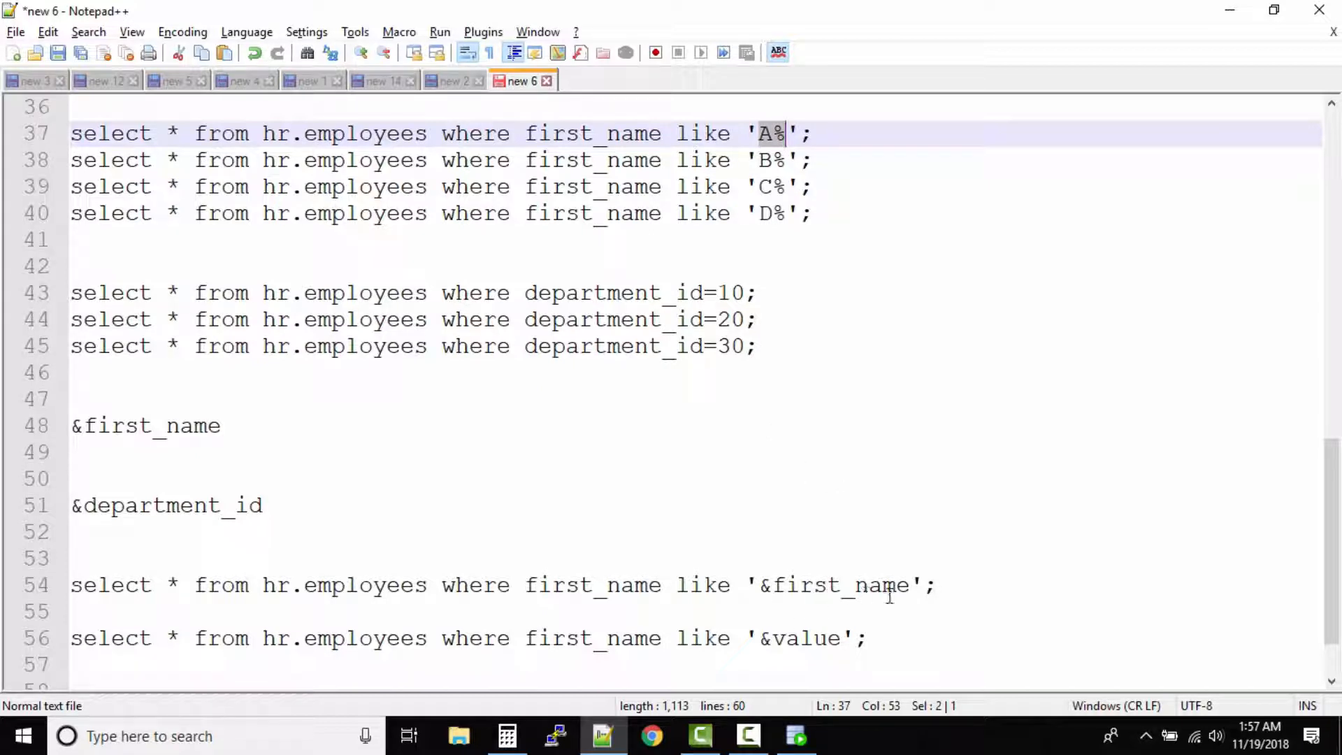
mouse_move(773, 137)
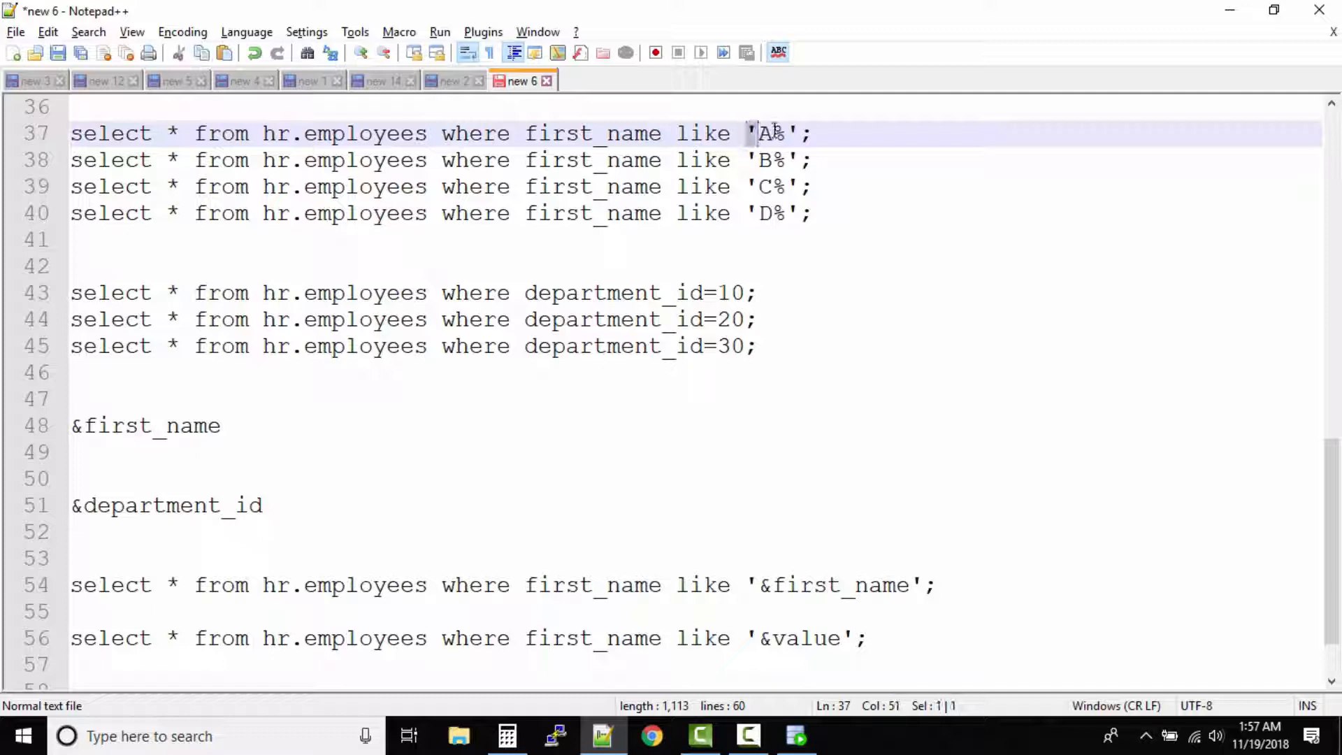
left_click(757, 584)
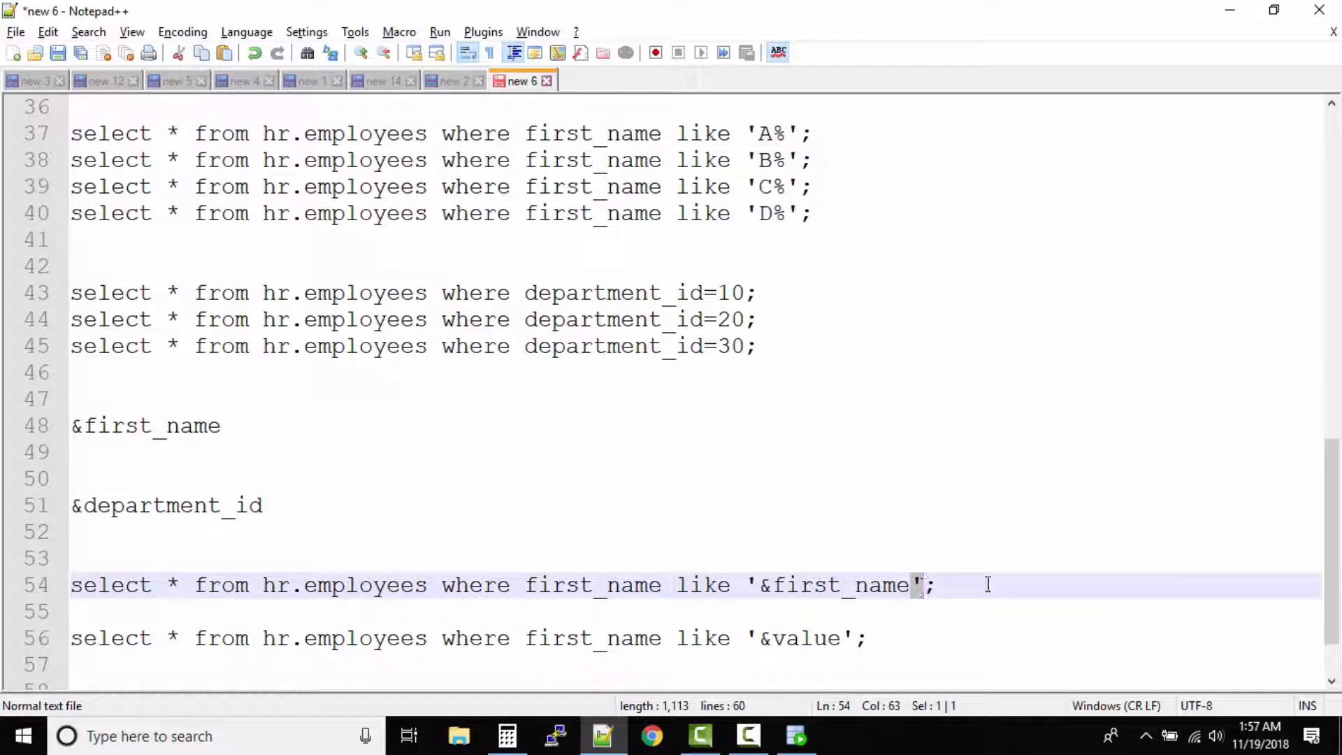
mouse_move(1226, 10)
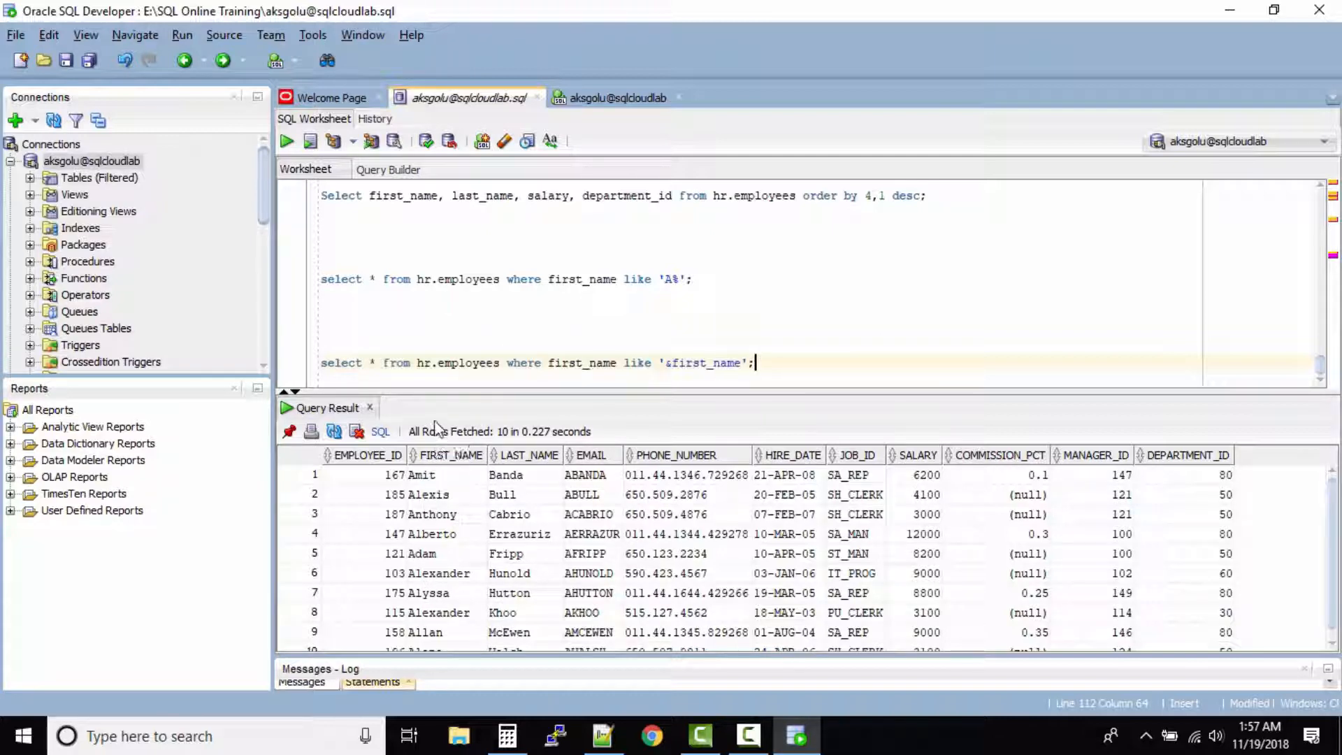
Rerun the &first_name query with B%, returning two employees
scroll("down", 3)
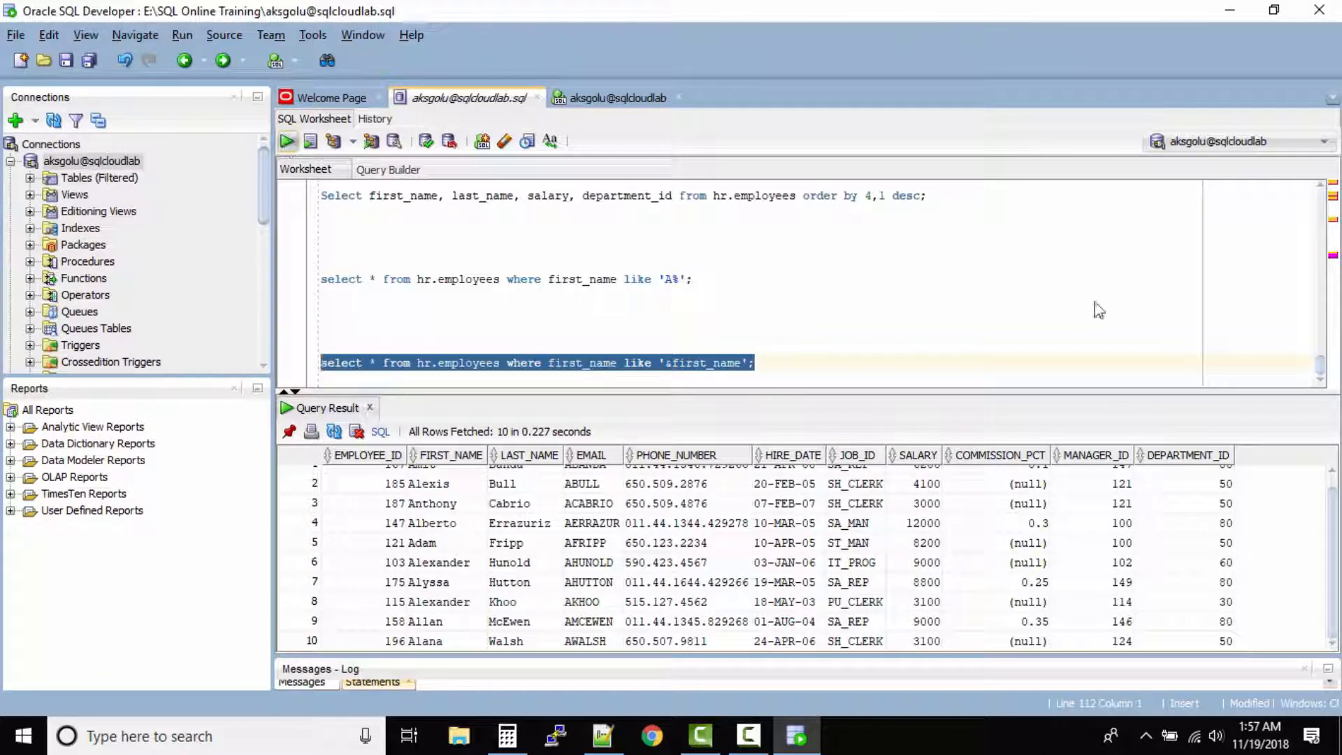
left_click(286, 141)
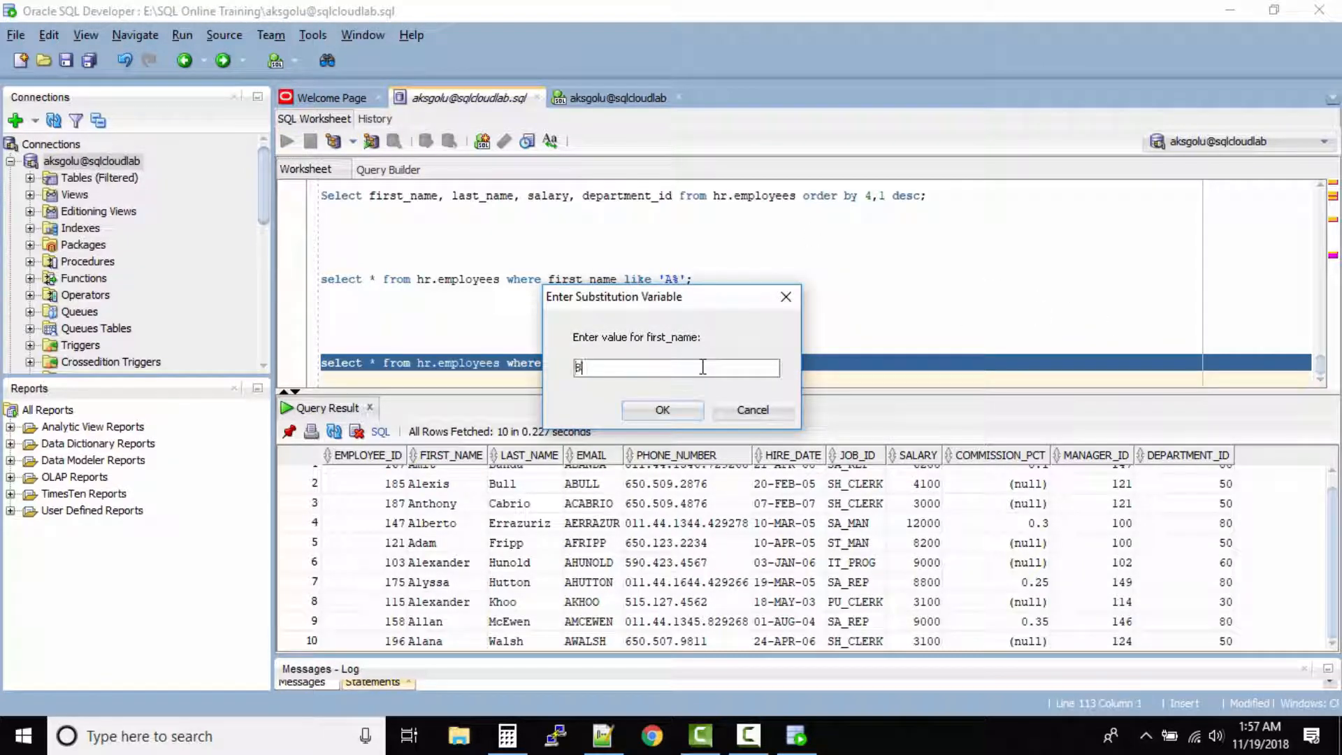
left_click(661, 410)
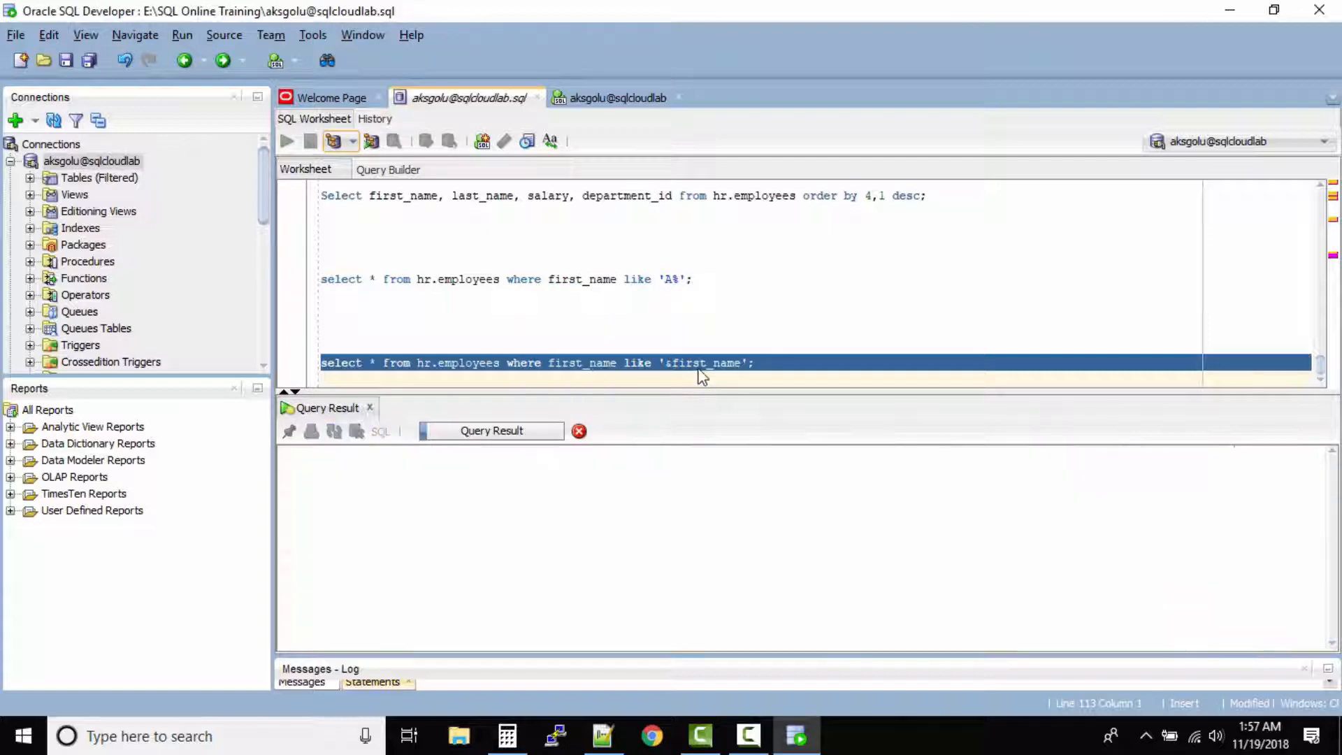
Rerun the &first_name query again with C% as the substitution value
left_click(288, 141)
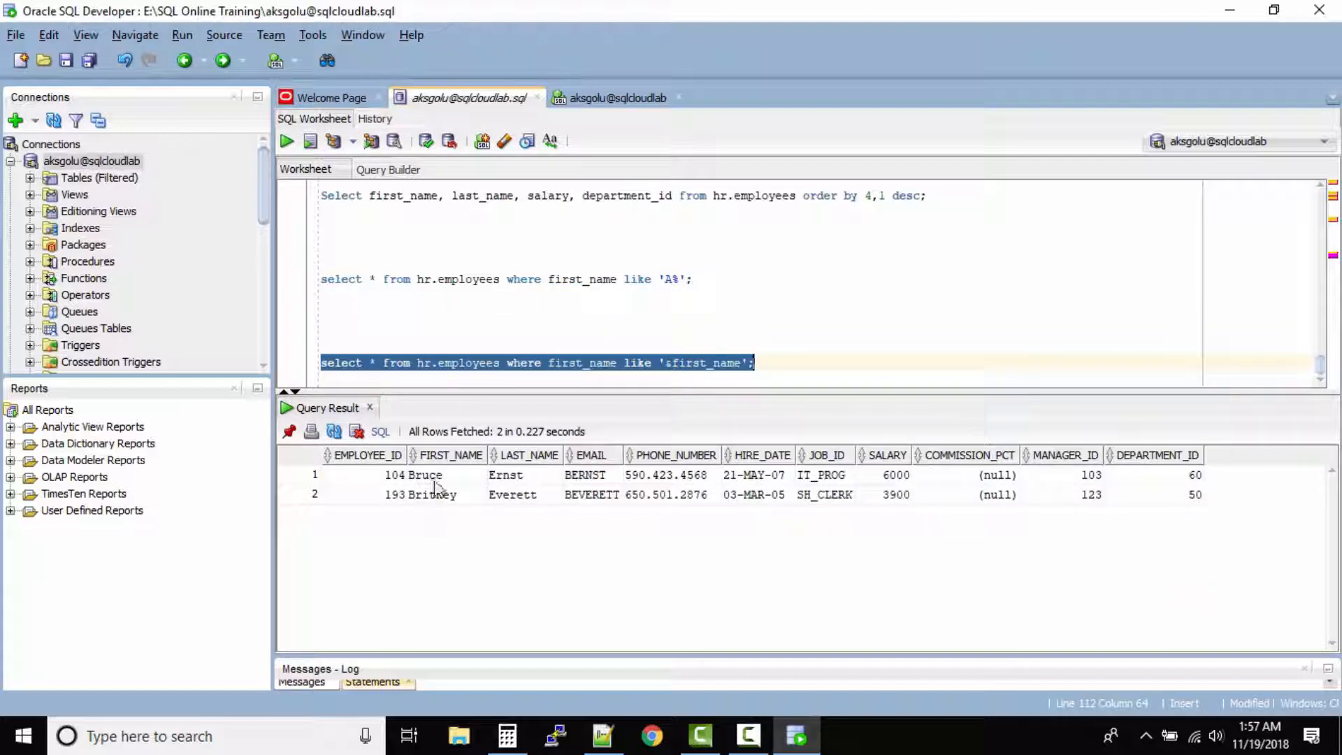
mouse_move(419, 488)
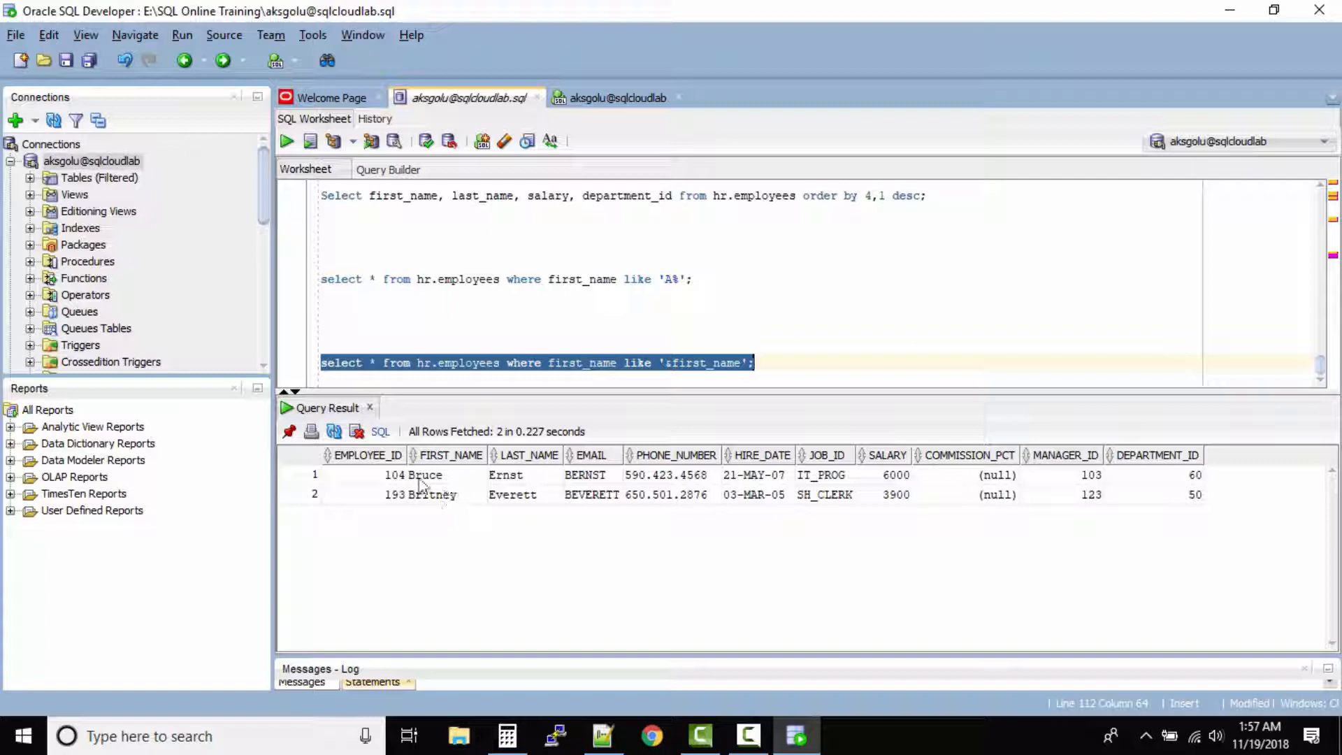
mouse_move(491, 504)
type("C")
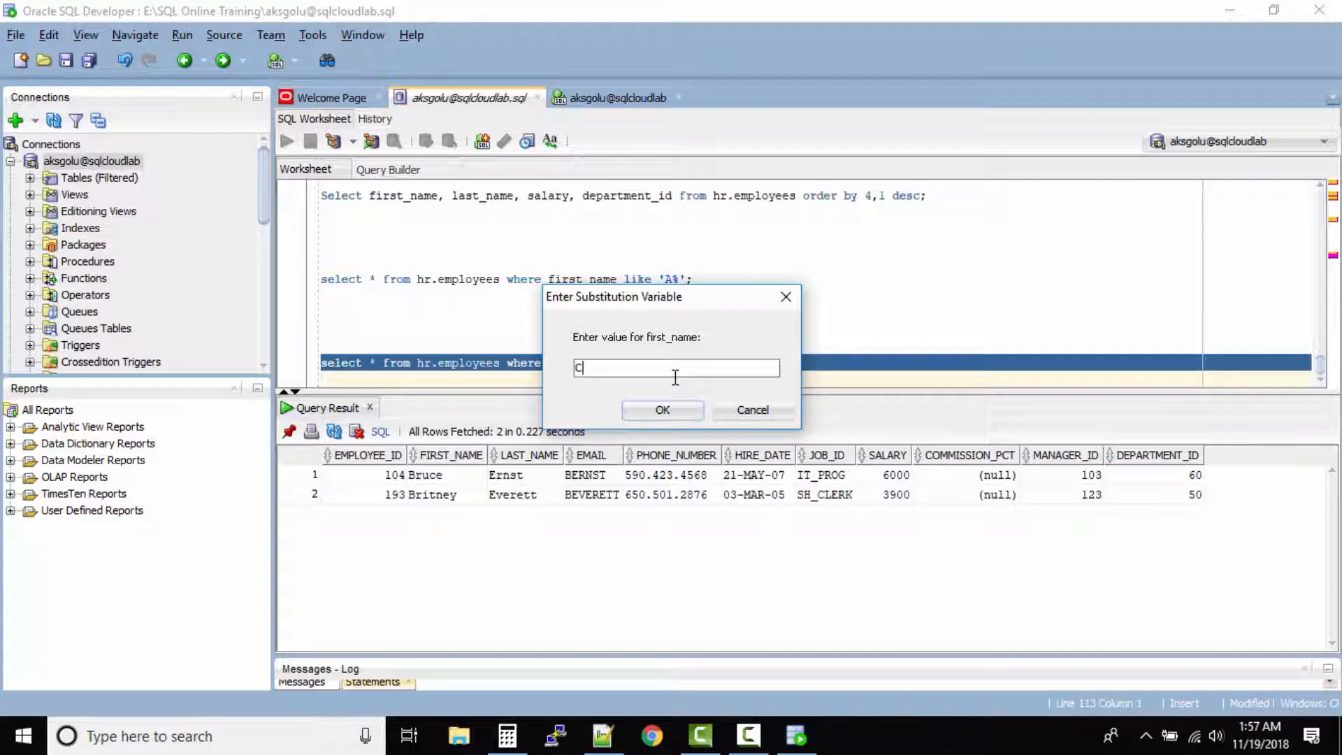
type("%")
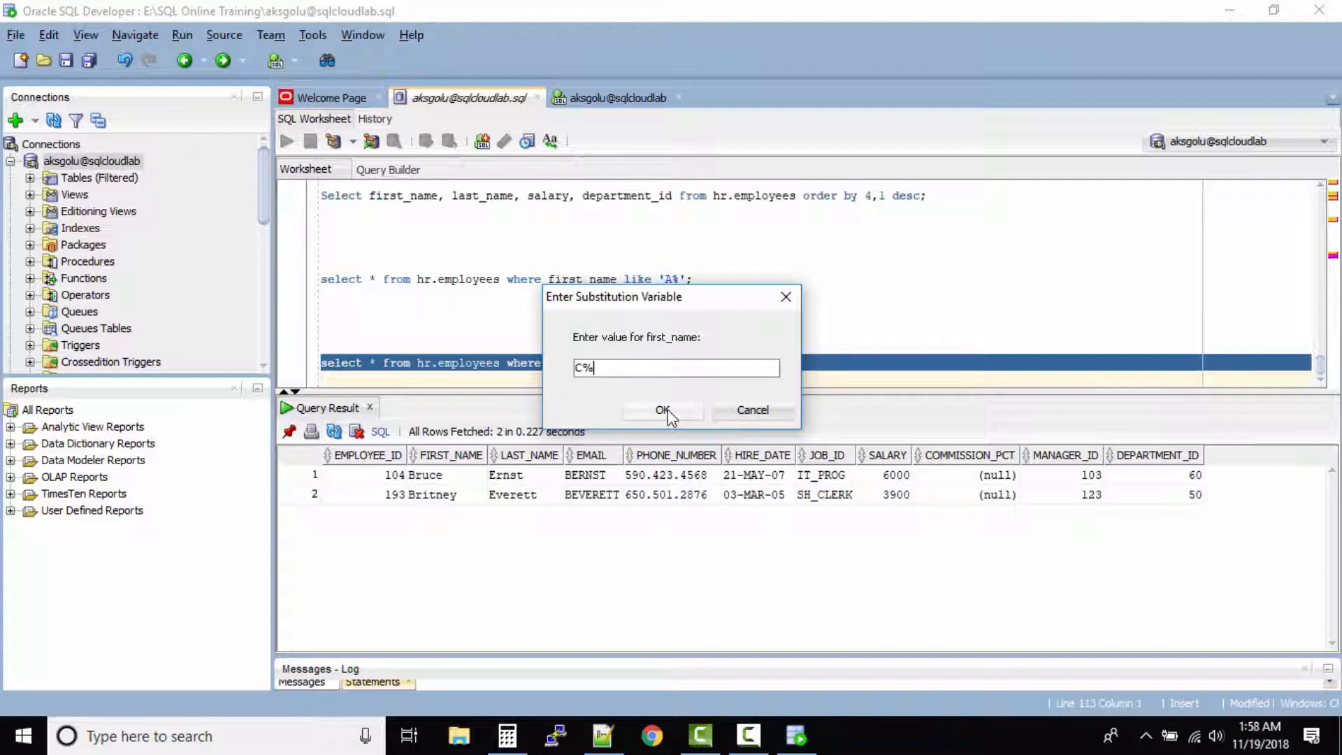
left_click(663, 409)
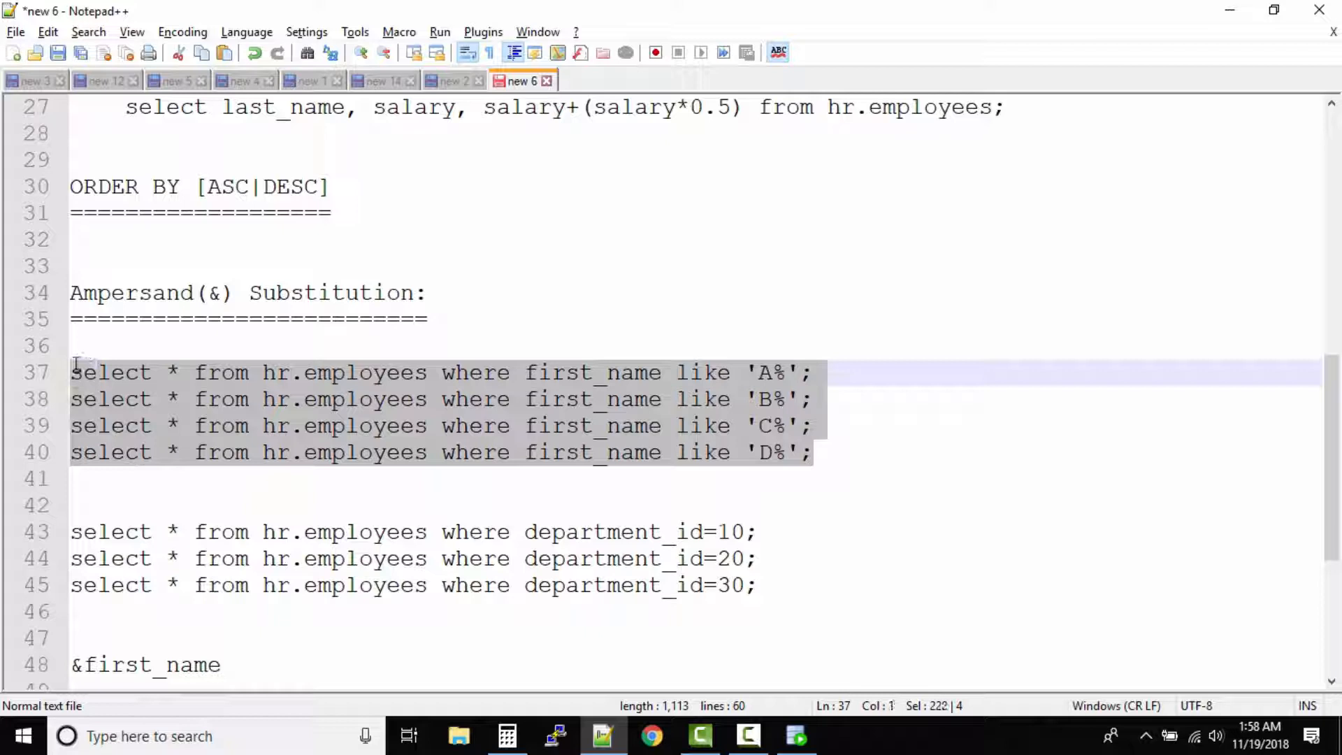
left_click(854, 452)
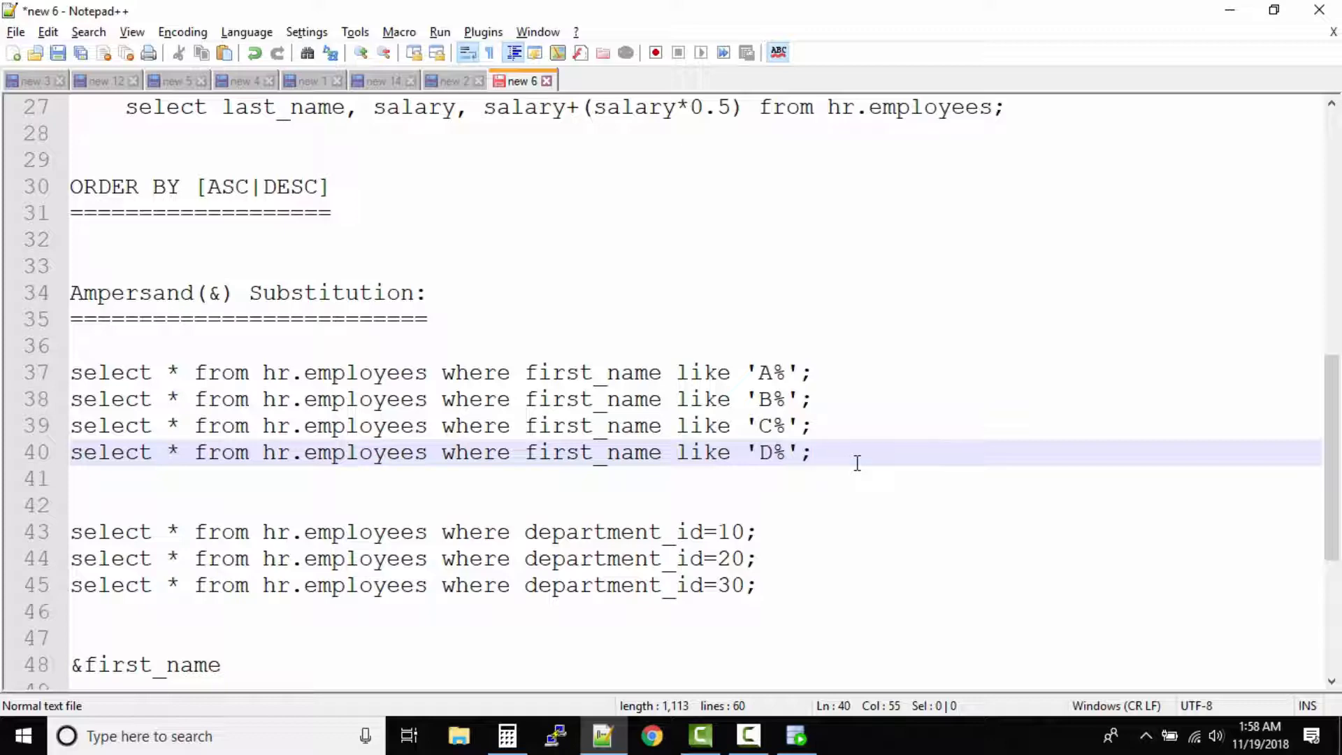
scroll("down", 3)
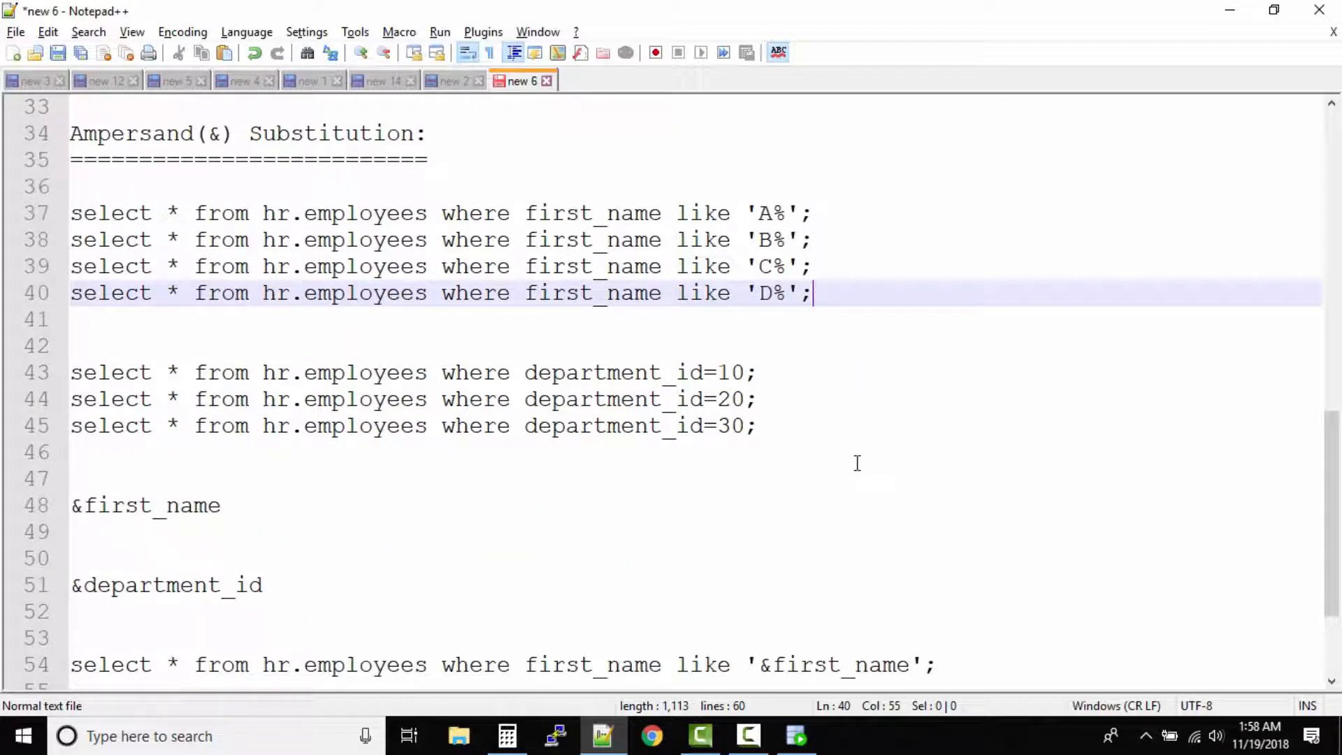
mouse_move(871, 463)
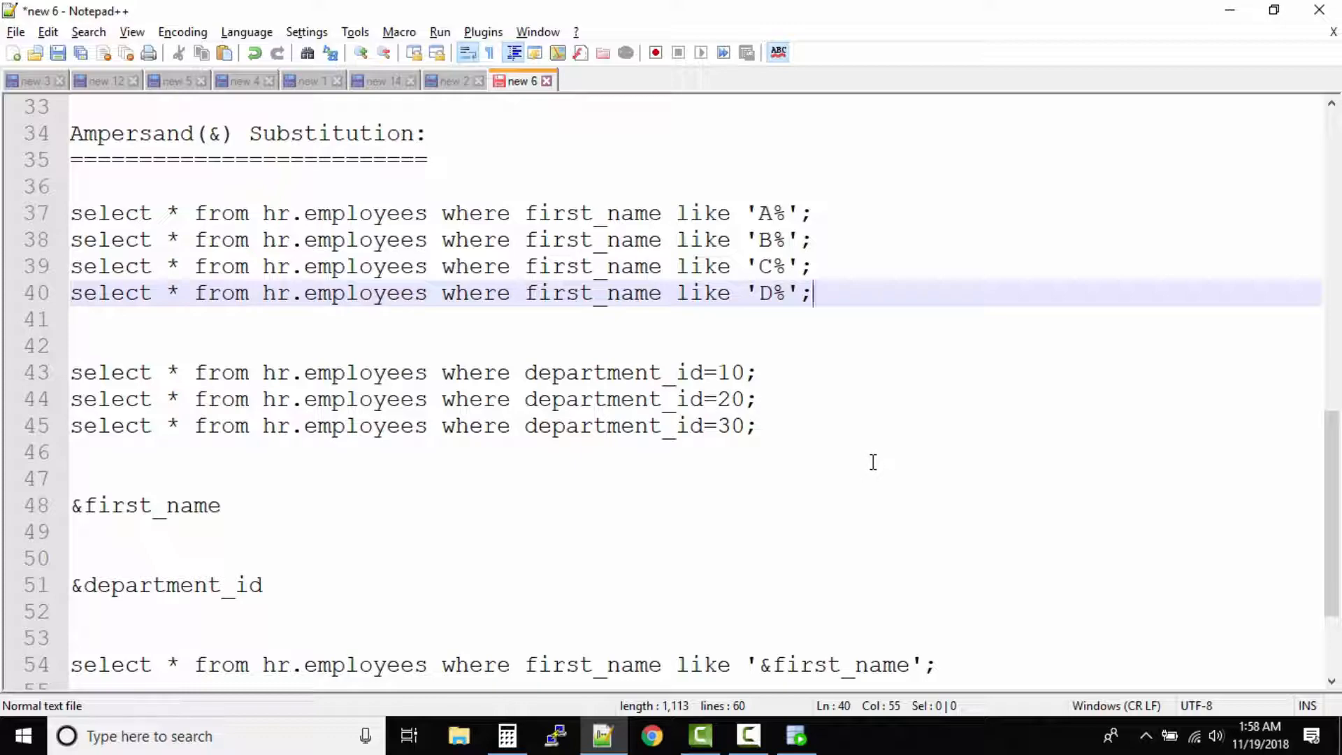